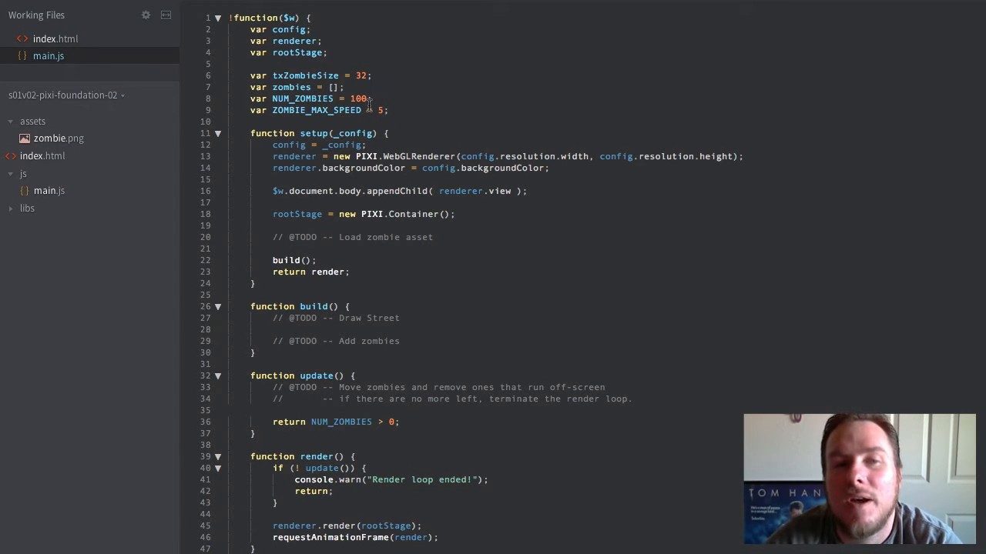
Place the cursor in the top variable block, just above txZombieSize.
click(373, 75)
text(var)
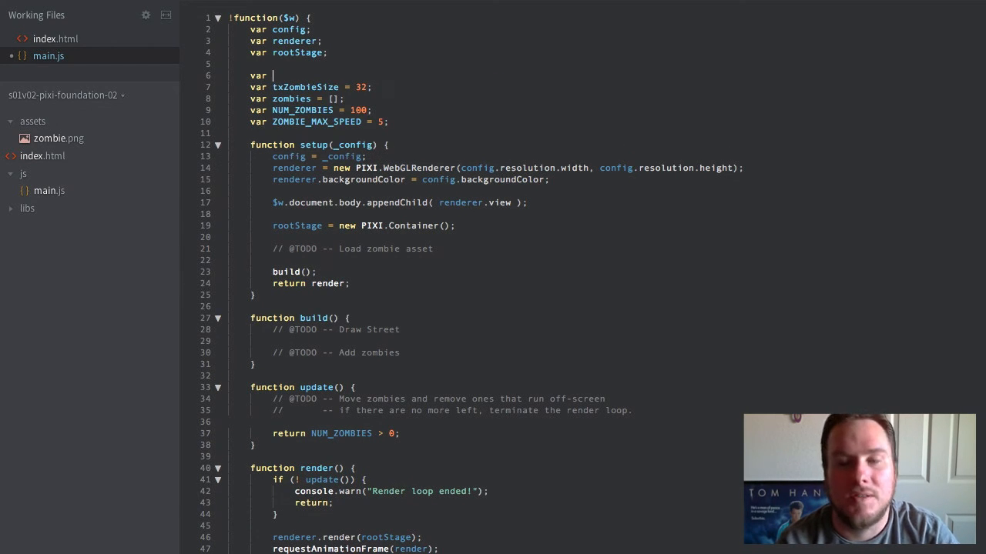
Declare txZombie and set it to PIXI.Texture.fromImage('/assets/zombie.png') in setup.
text(txZombie;)
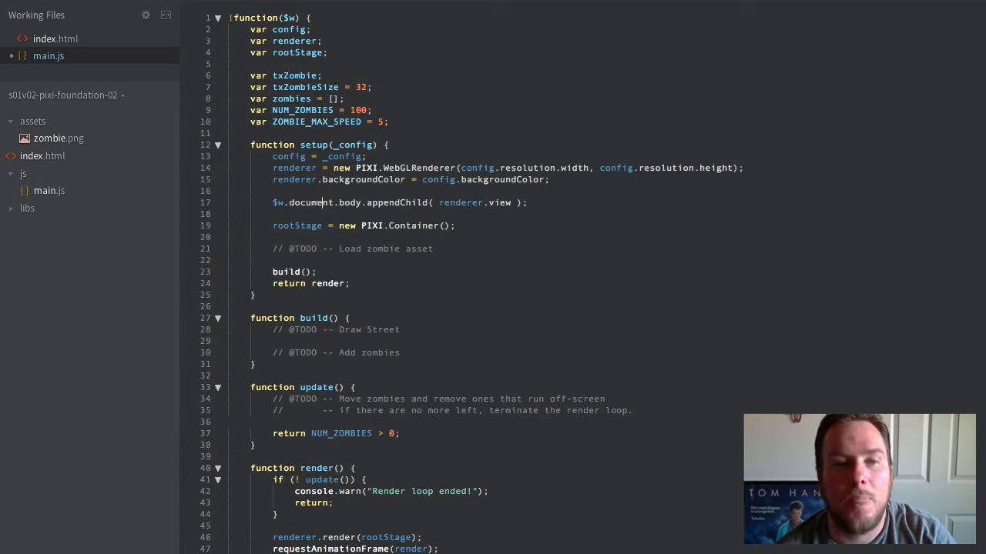
text(t)
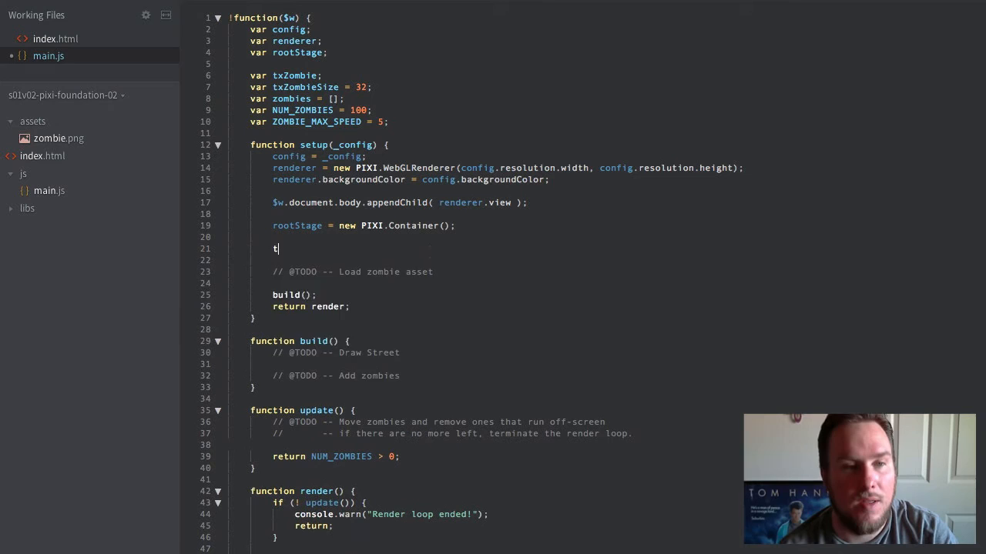
text(xZombie =)
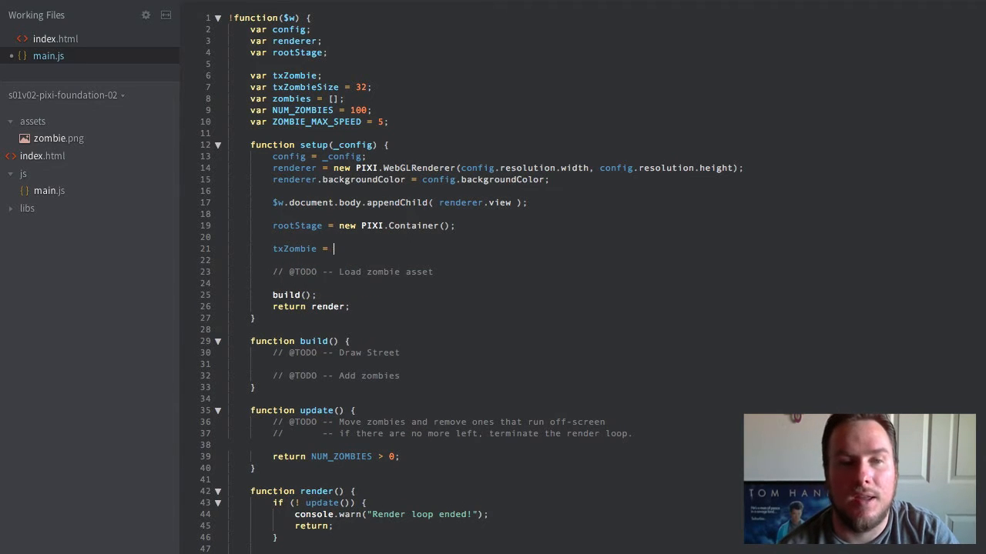
text(new PIXI.Texture)
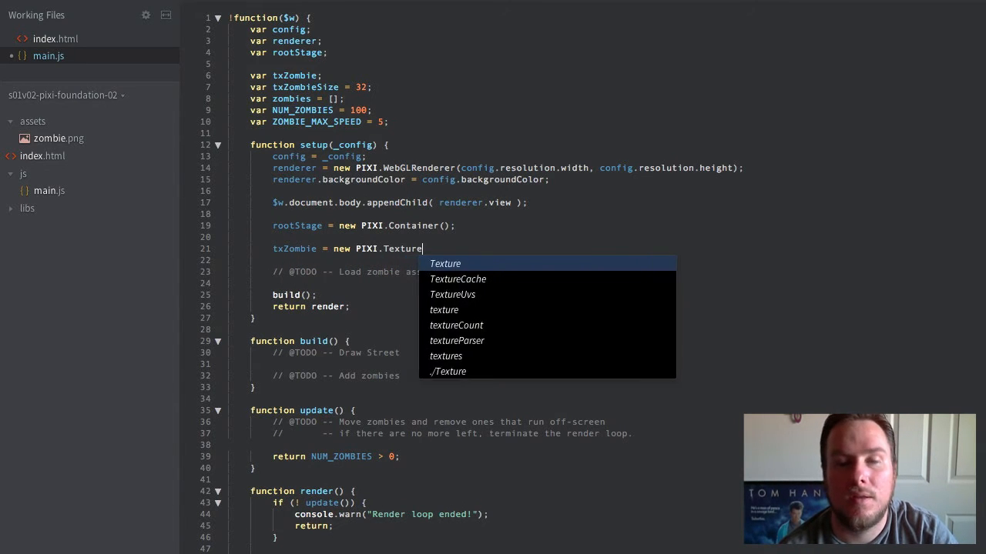
text(.fromImage(')
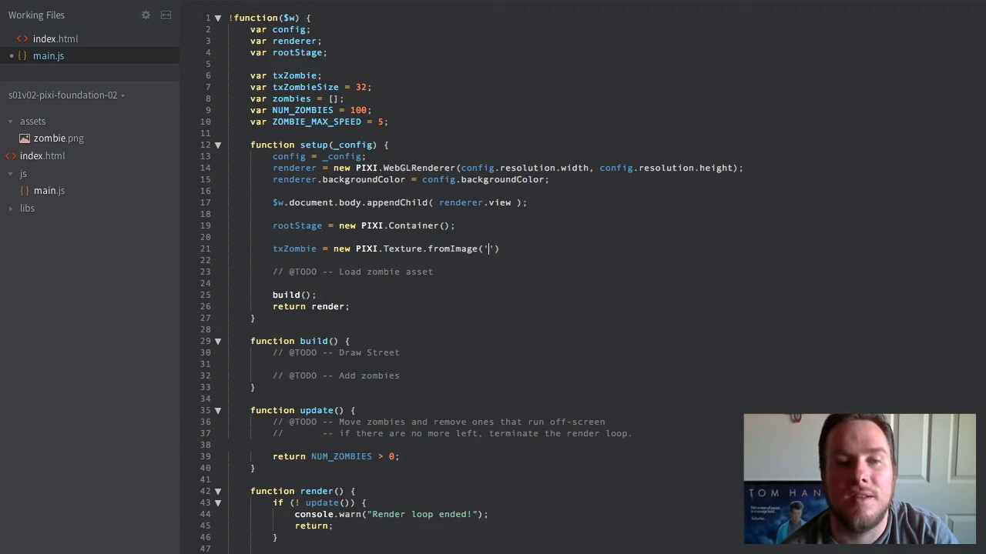
text(/assets)
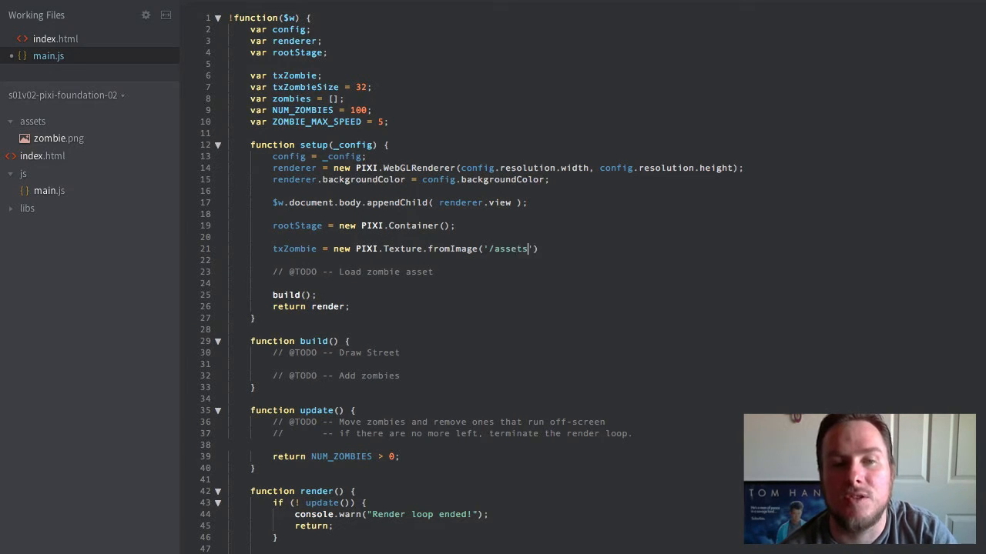
text(/zombie.on)
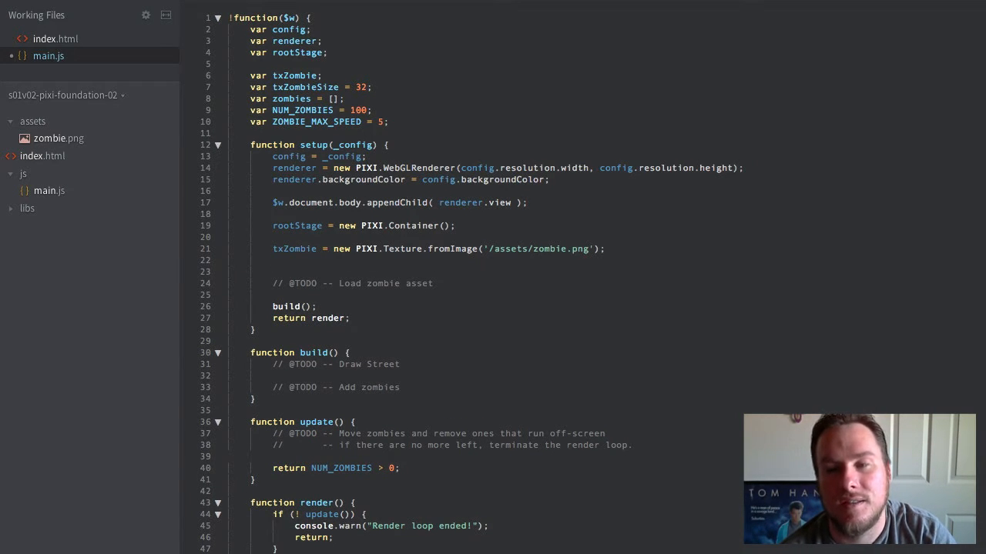
text(t)
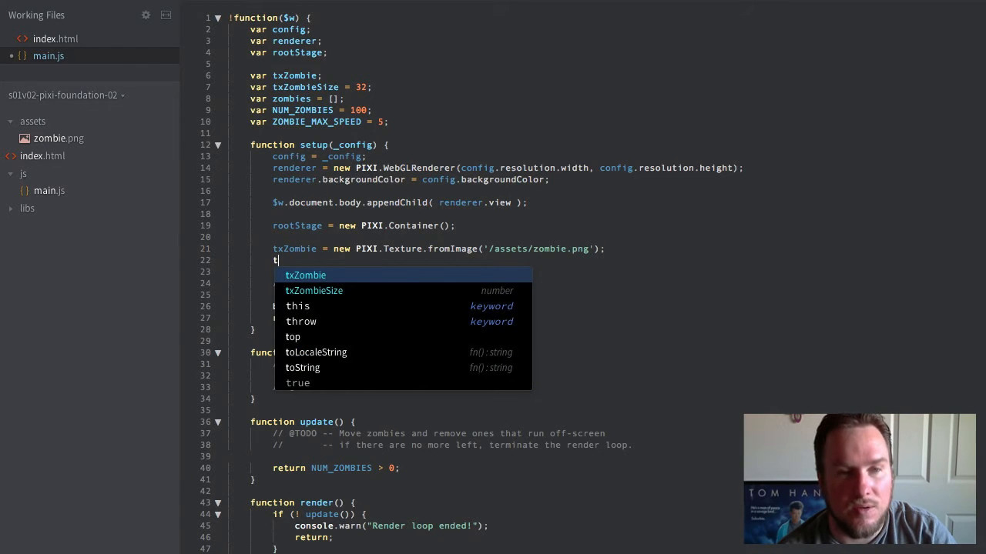
Set txZombie.frame to new PIXI.Rectangle(0, 0, txZombieSize, txZombieSize) and save.
text(xZombie)
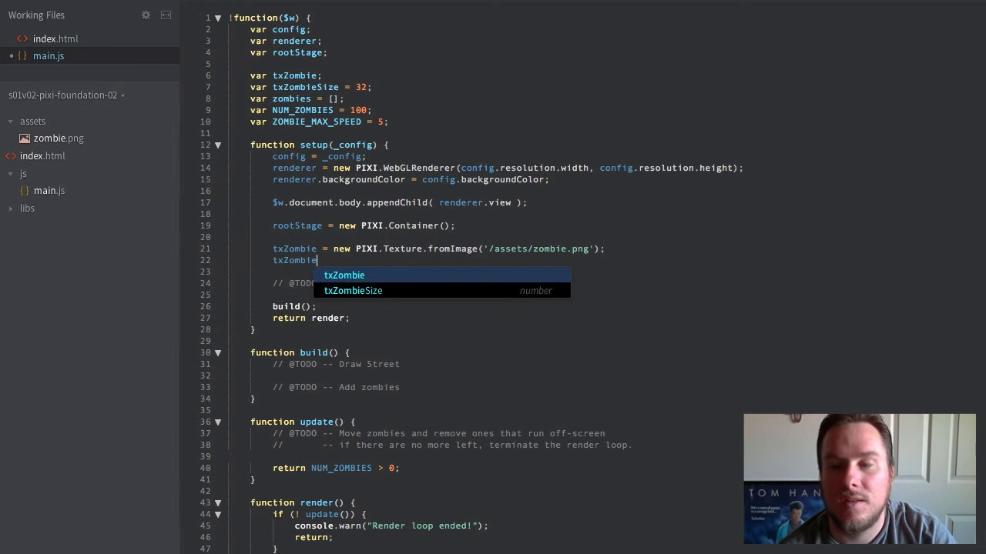
text(.frame =)
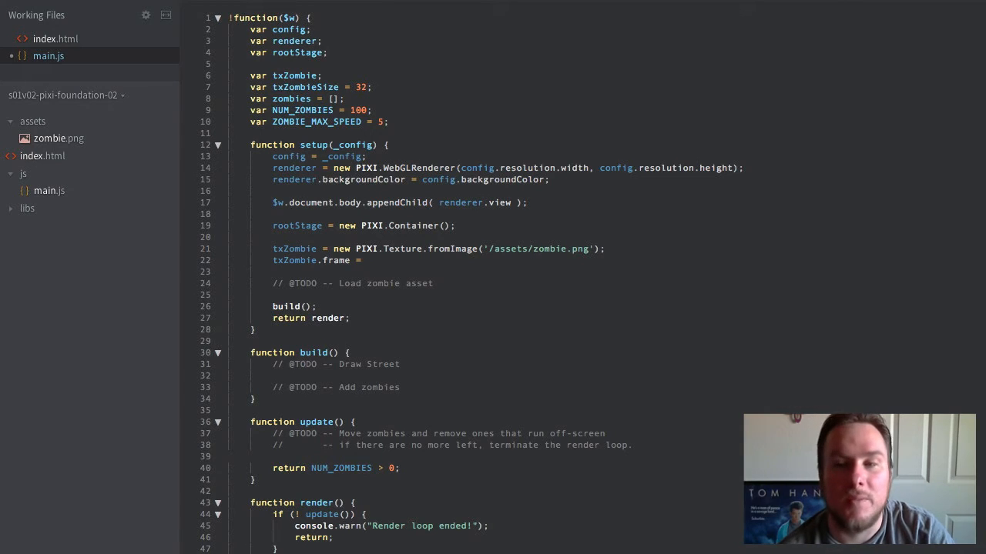
text(new PIXI.Re)
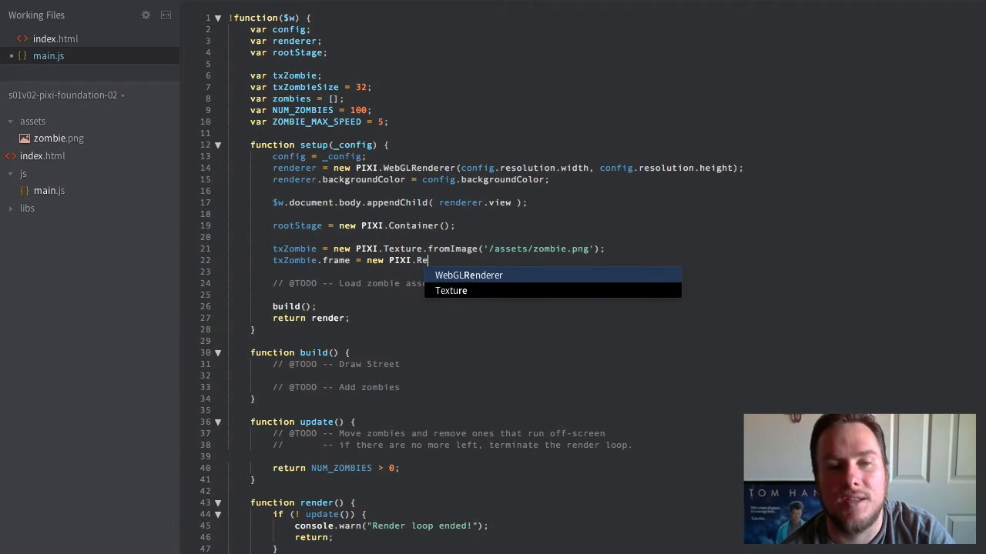
text(ctng)
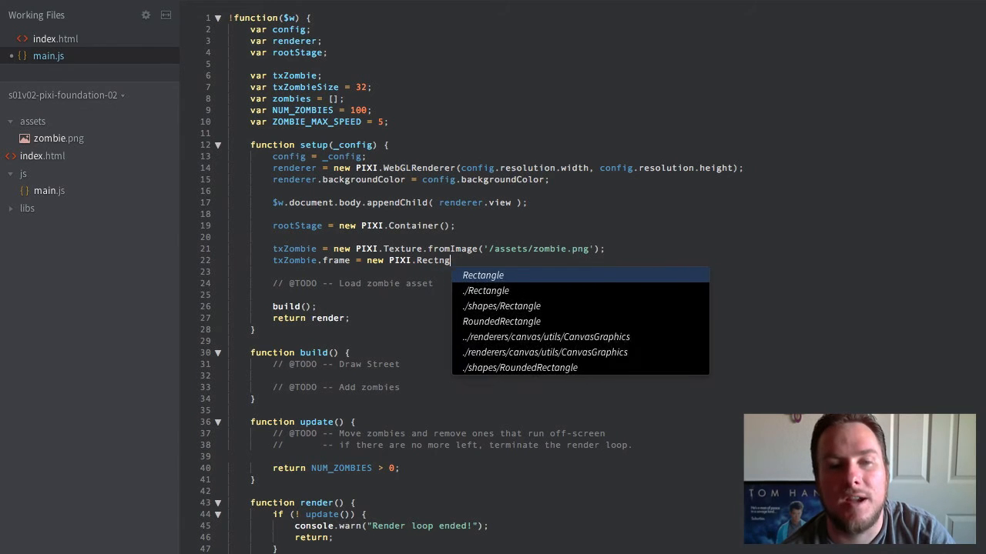
key(Tab)
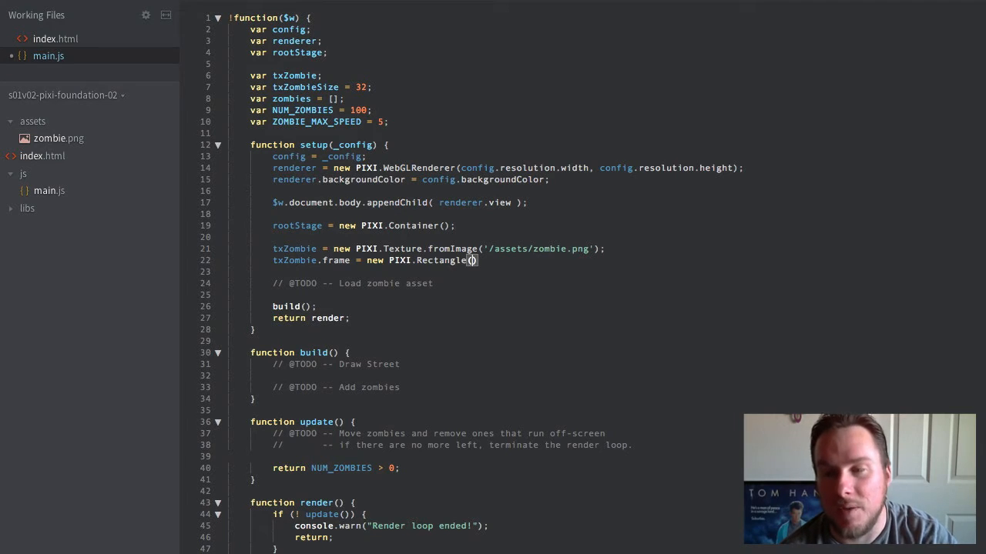
text(0, 0,)
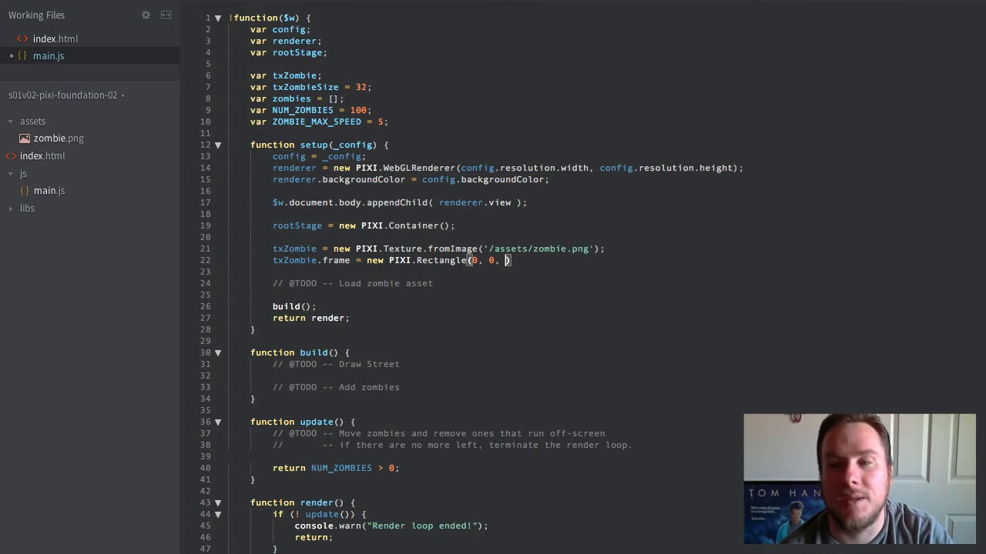
text(txZombieSize,)
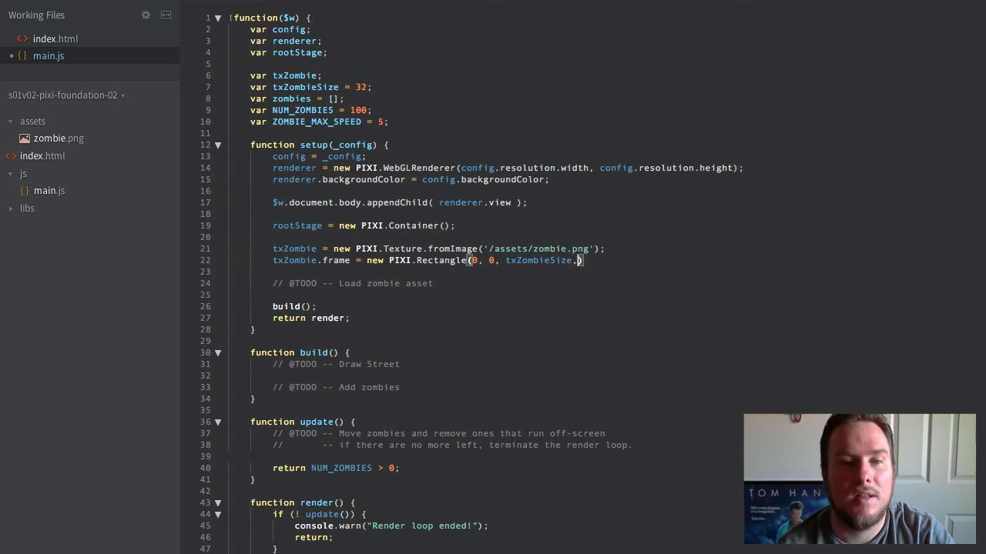
text(txZombieSize))
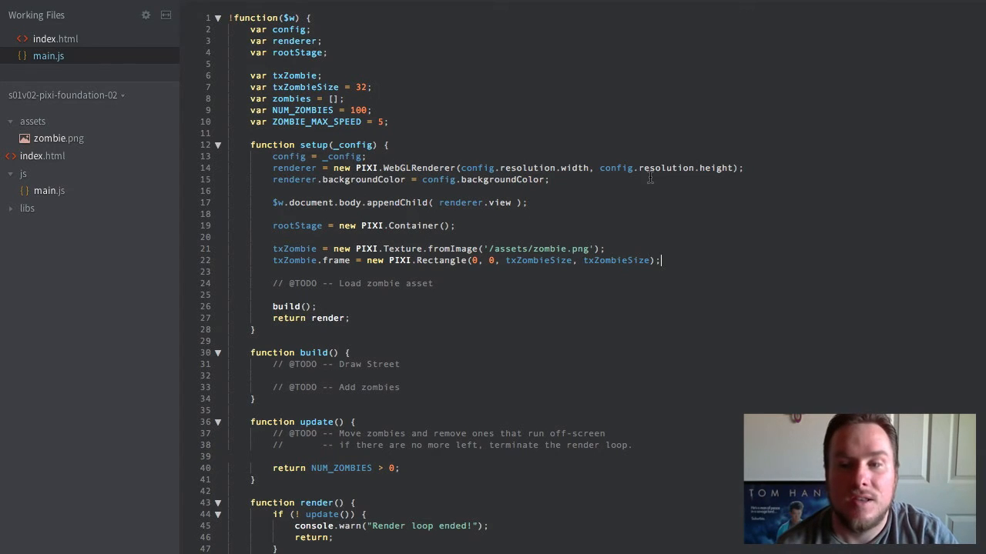
mouse_move(424, 364)
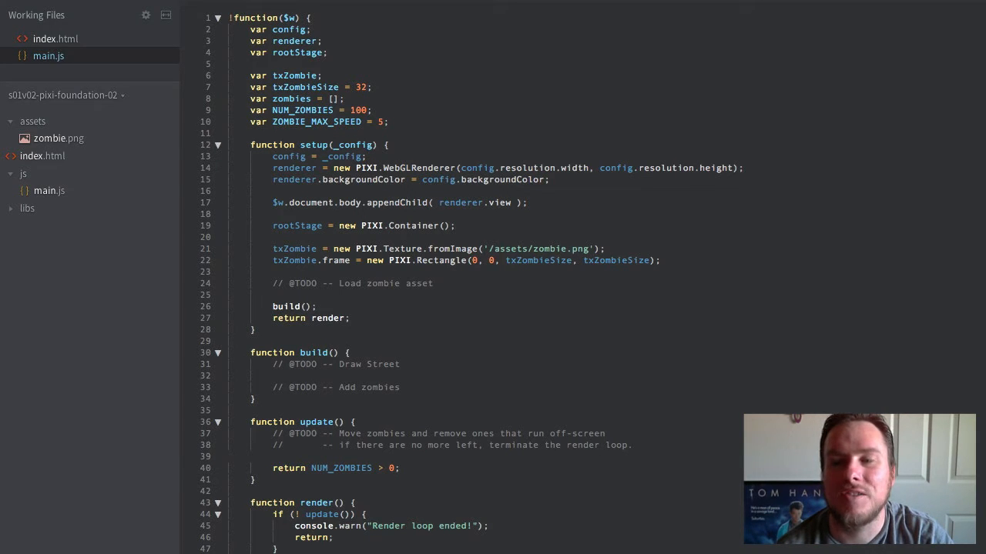
mouse_move(871, 355)
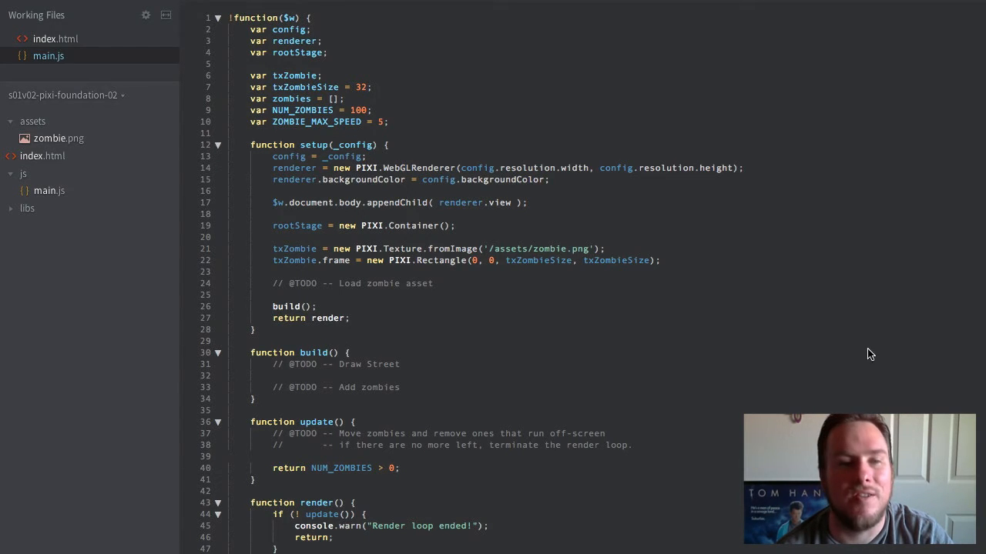
Under Draw Street, create a PIXI.Graphics street with beginFill(0x0).
click(400, 364)
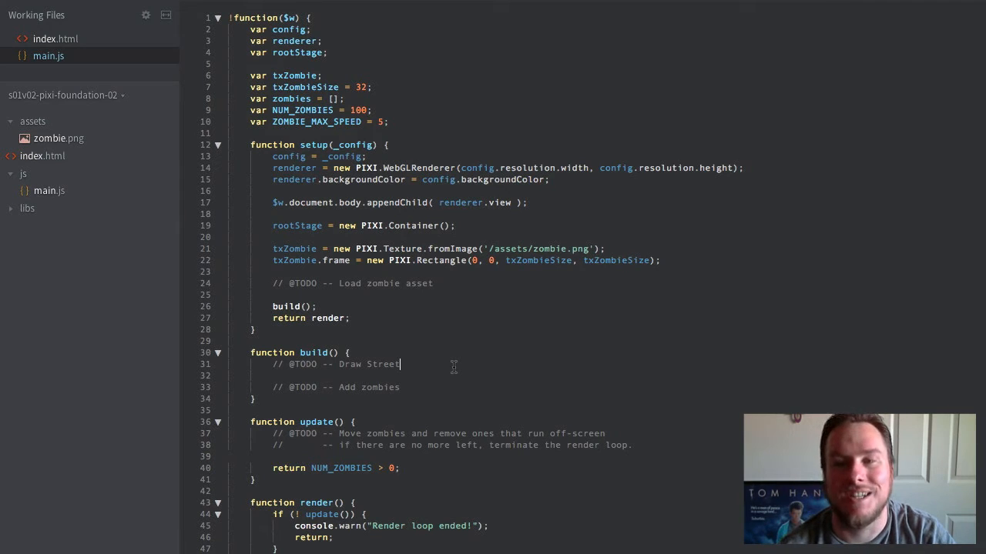
text(var str)
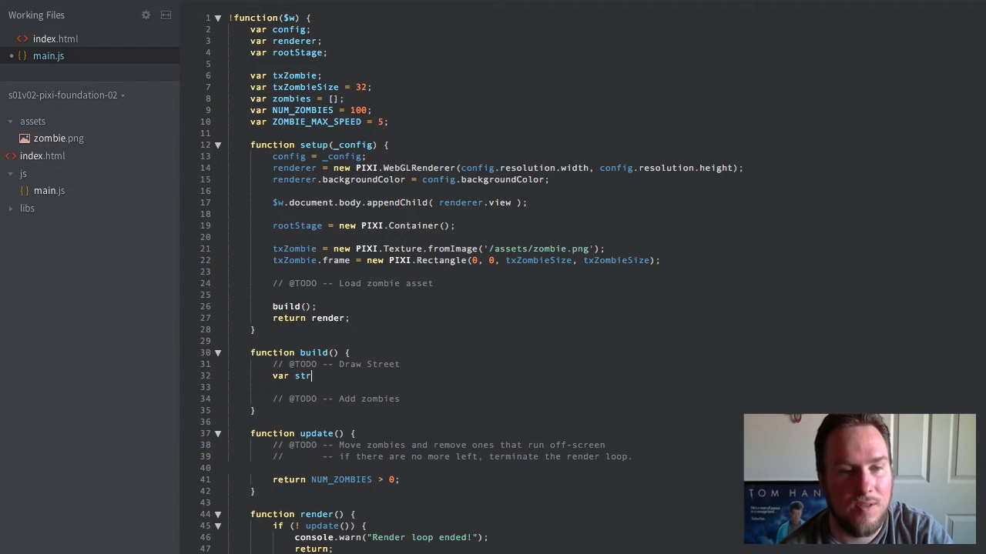
text(eet = new PIXI)
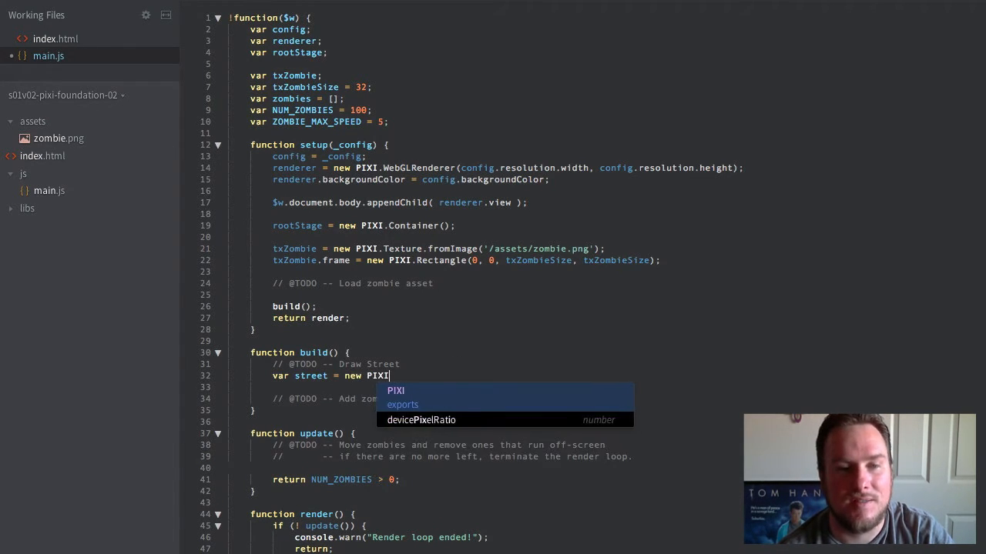
text(.Graphics();)
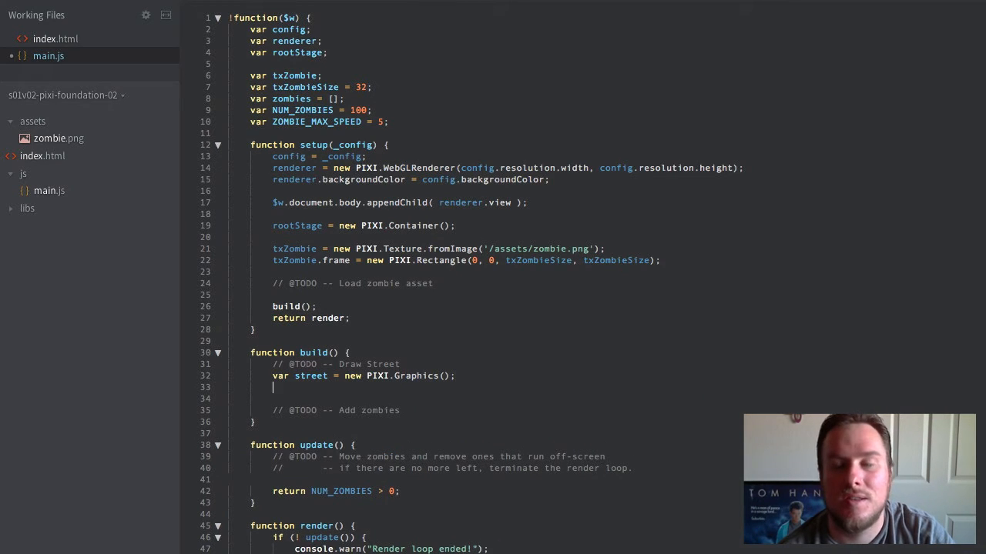
text(s)
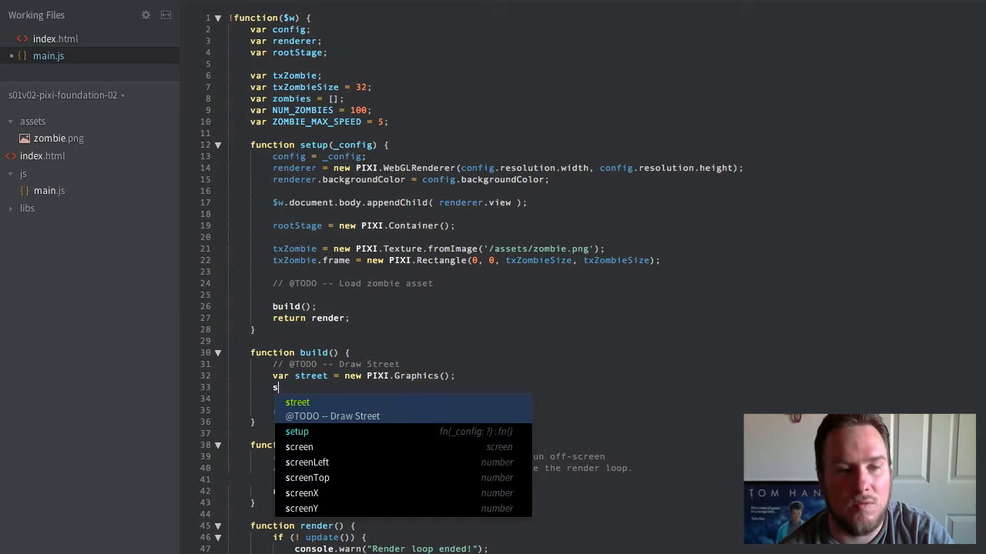
text(.beg)
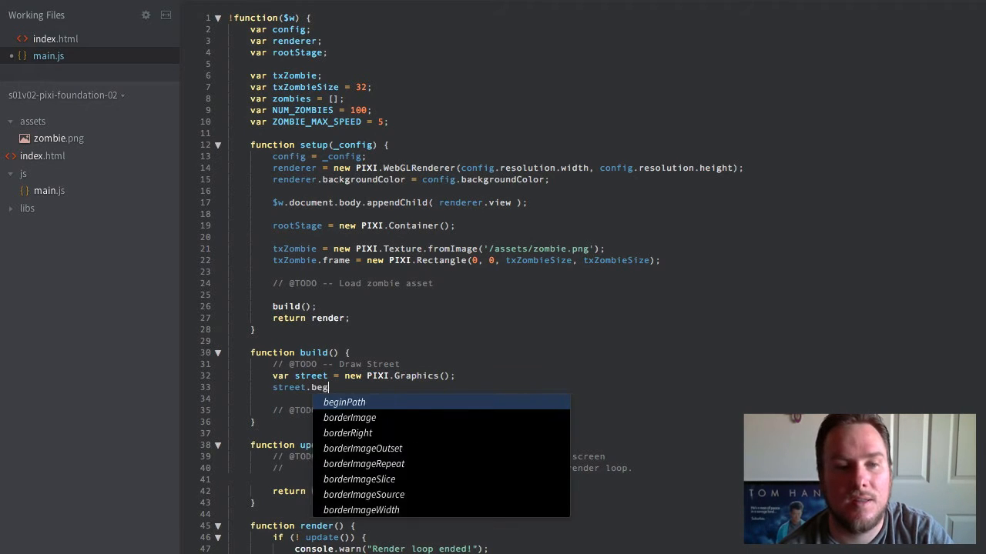
text(inFill(0x0);)
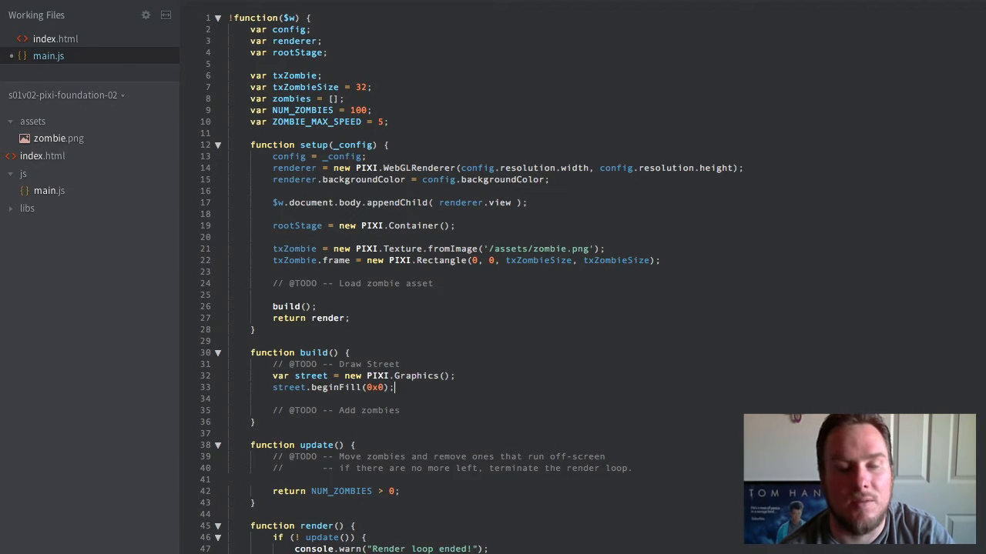
Draw the street rectangle at 0, 200, config.resolution.width wide, 48 tall, then endFill.
text(st)
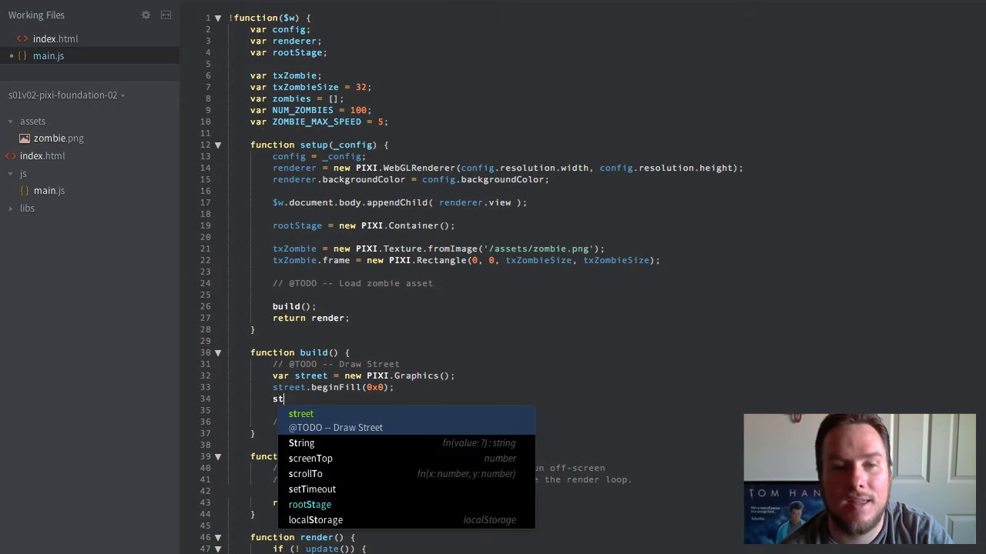
text(reet.drawREc)
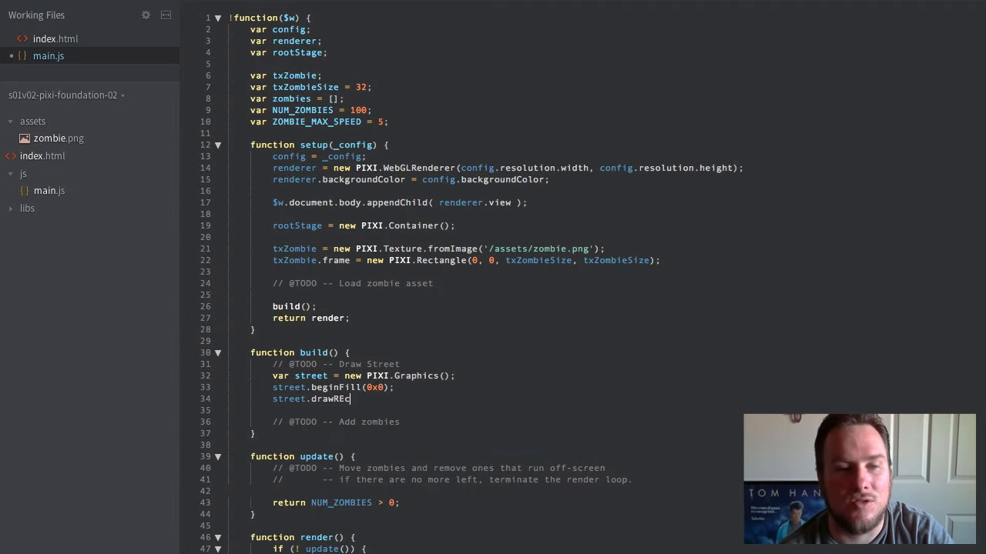
text(t(0,)
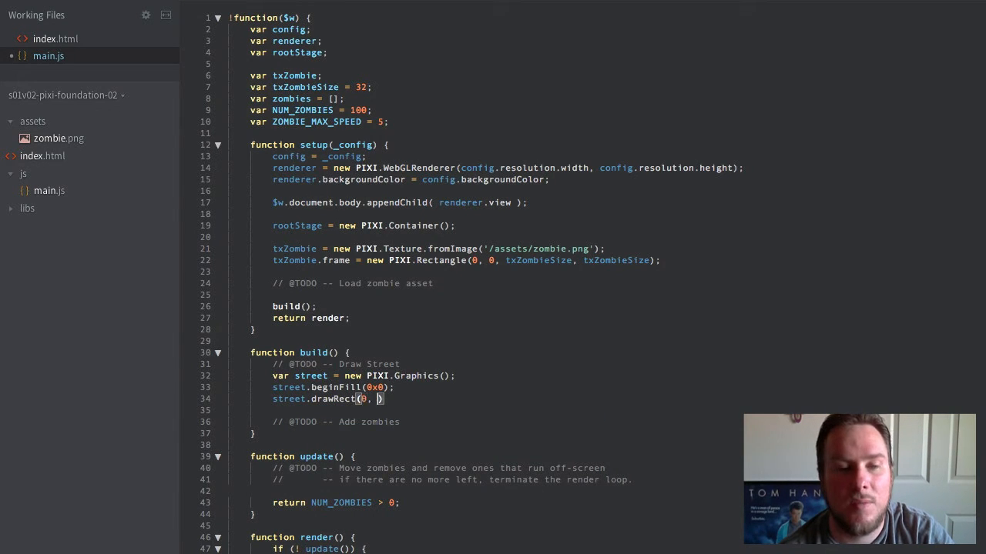
text(200,)
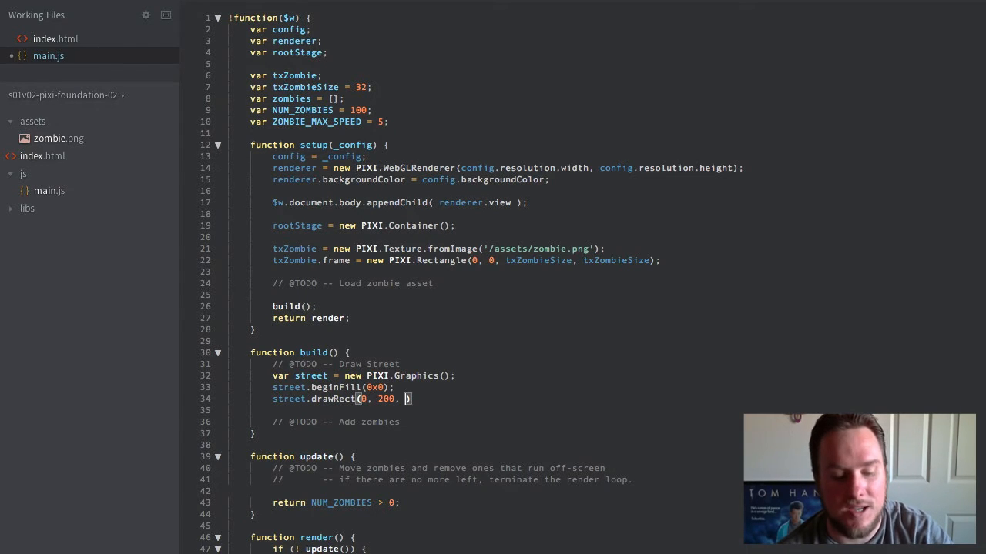
text(config.resolutio)
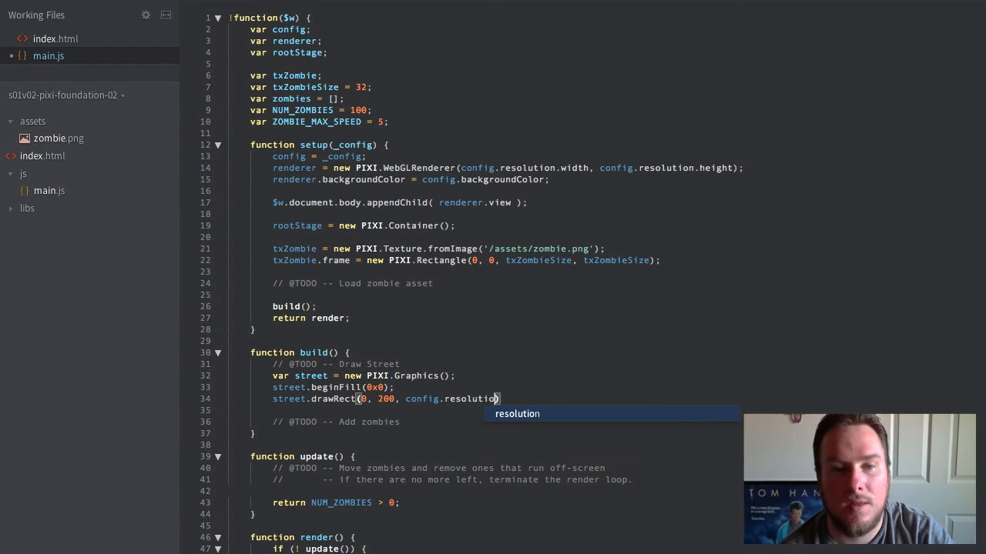
text(.width)
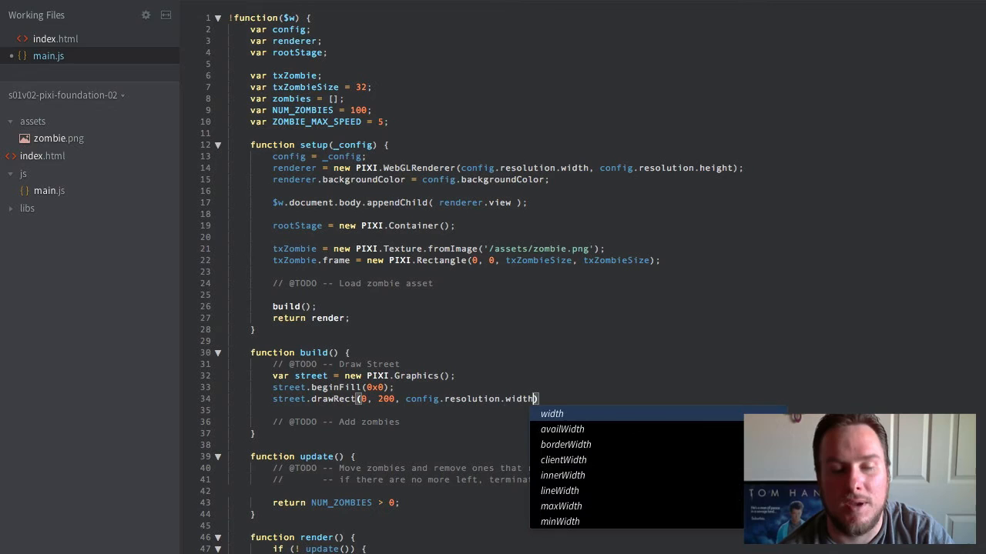
text(, 48)
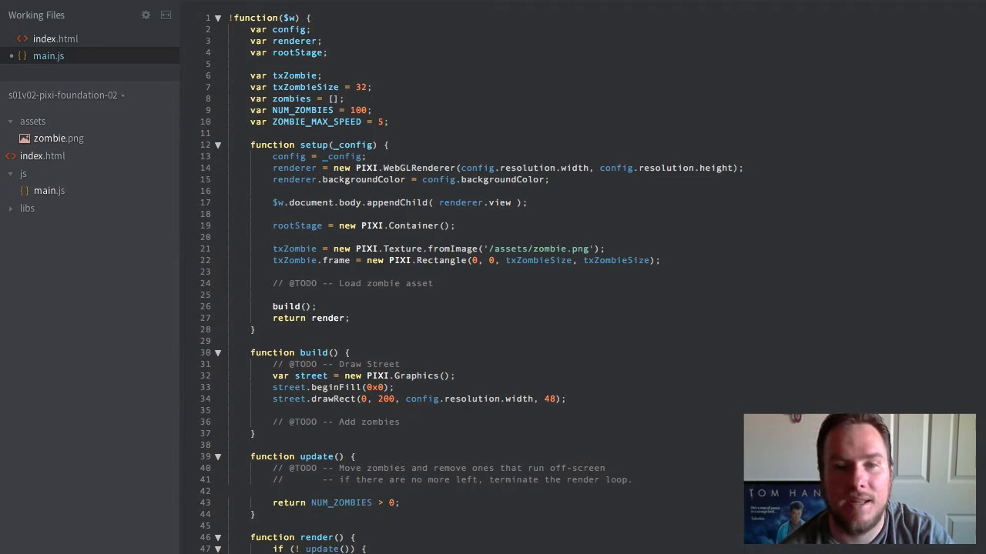
text(street.)
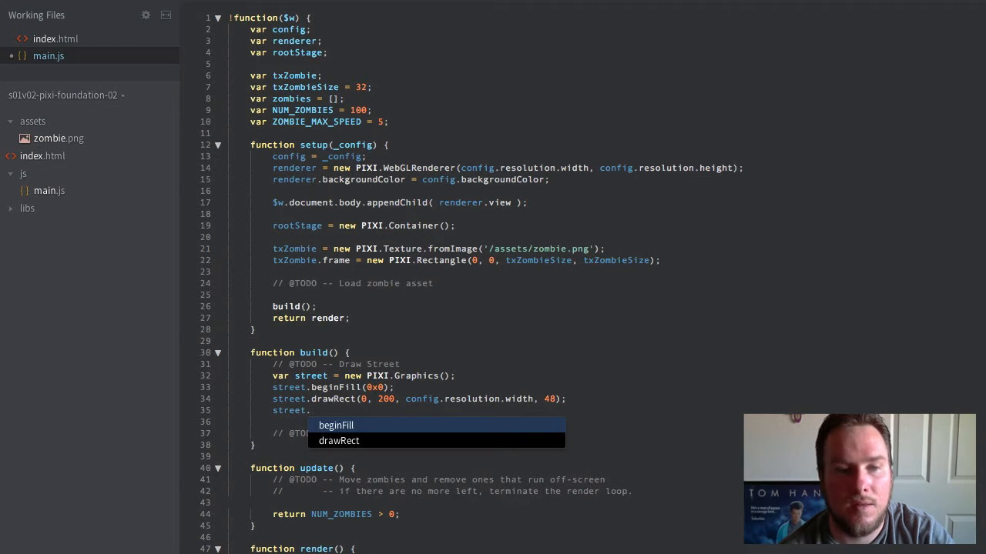
text(endFill();)
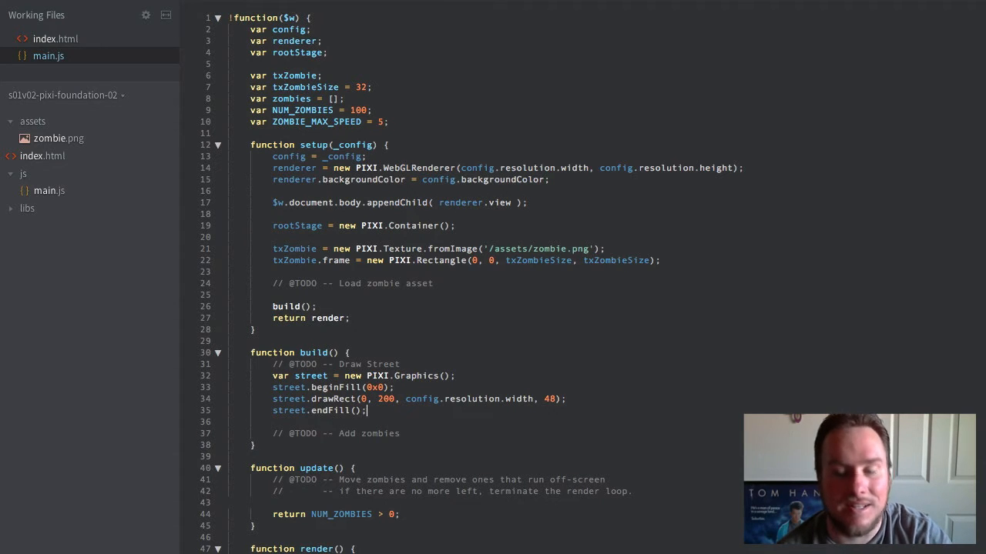
Add a loop from lx = 10 drawing 50-wide streetline rectangles at y 220, with endFill.
text(for (v)
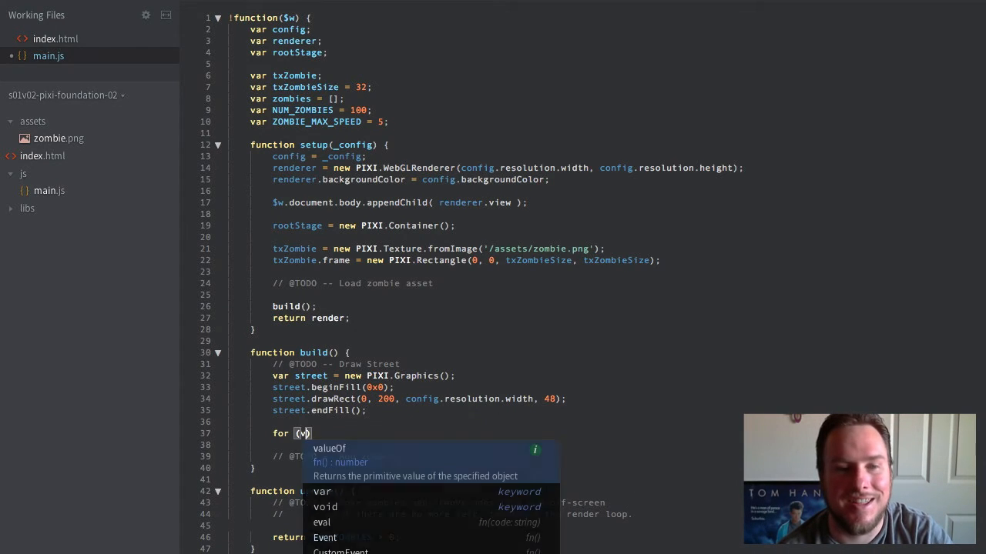
text(ar lx = 10;)
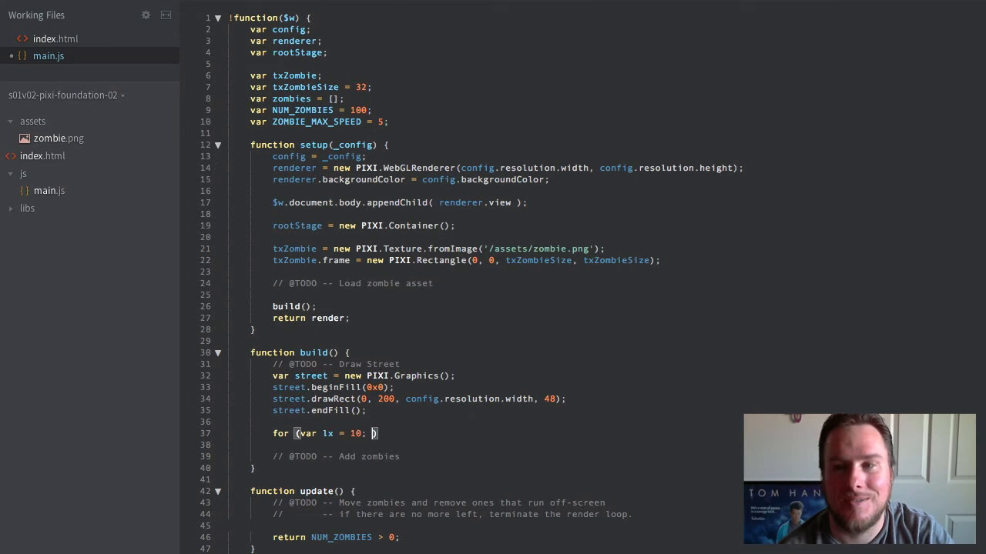
text(lx <)
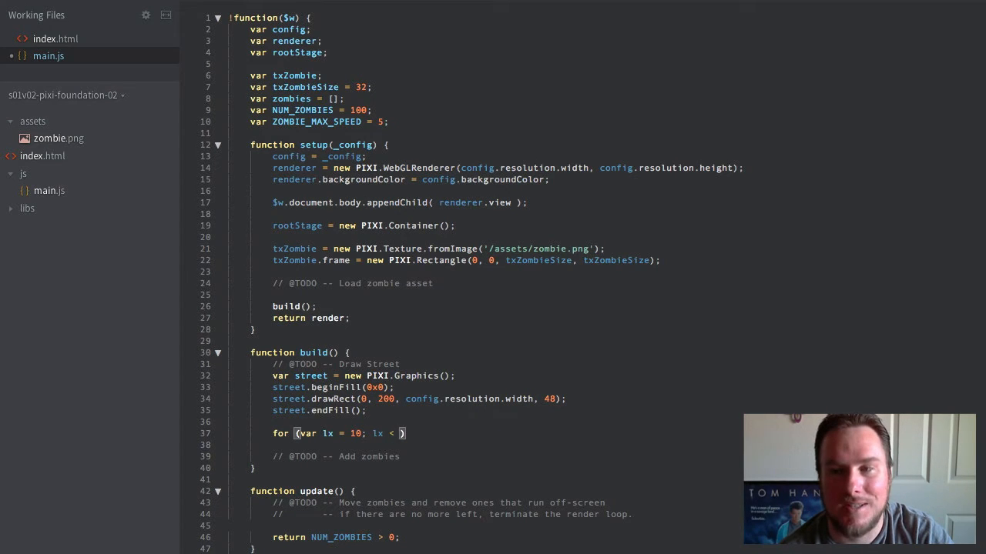
text(config.resolution.width; lx += 100)
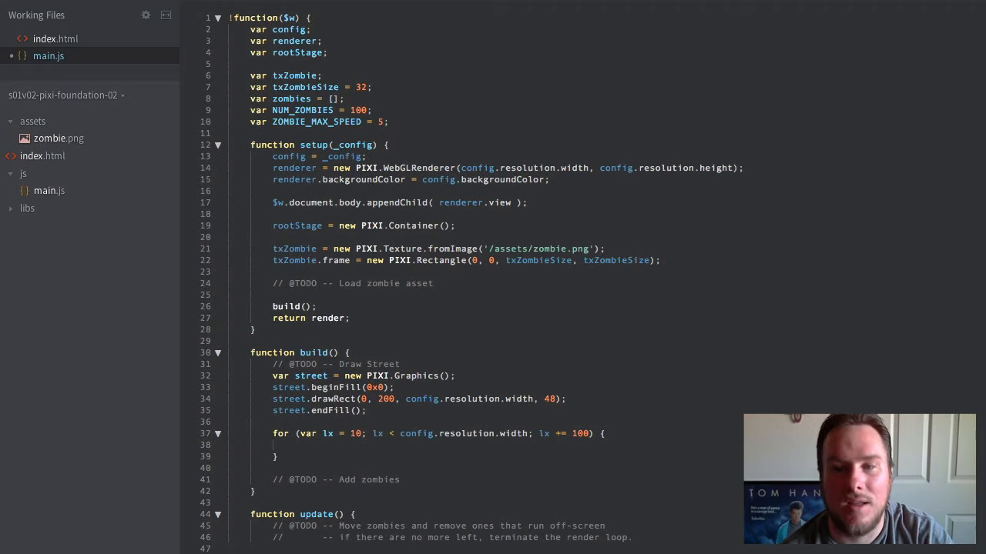
text(var streetline)
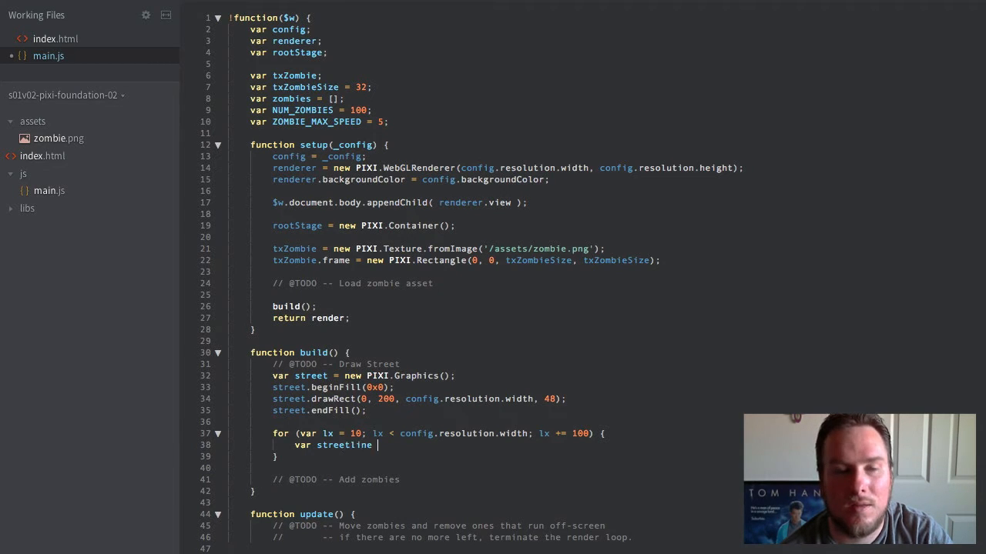
text(= new PIXI.Graphics();)
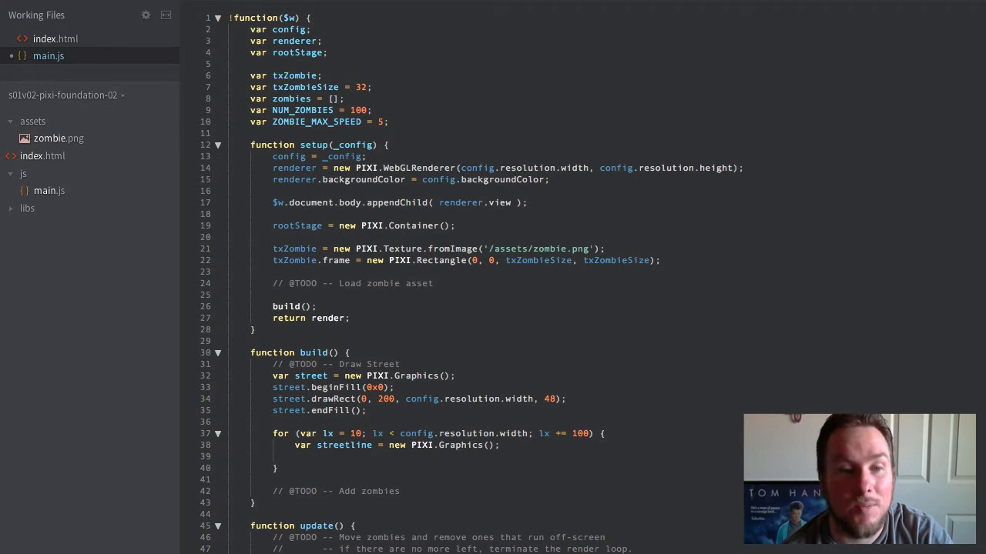
text(streetline.drawRect()
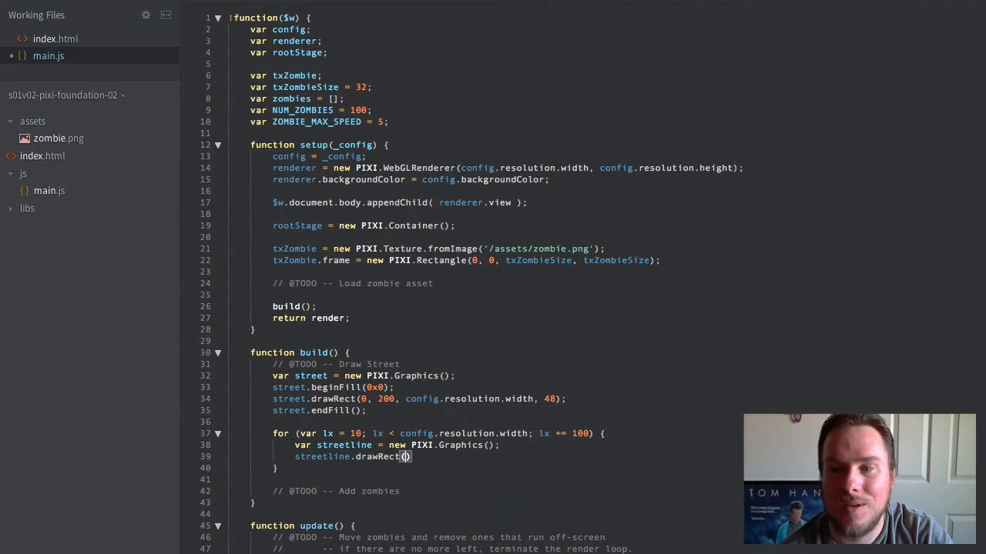
text(lx, 220, 50, 10)
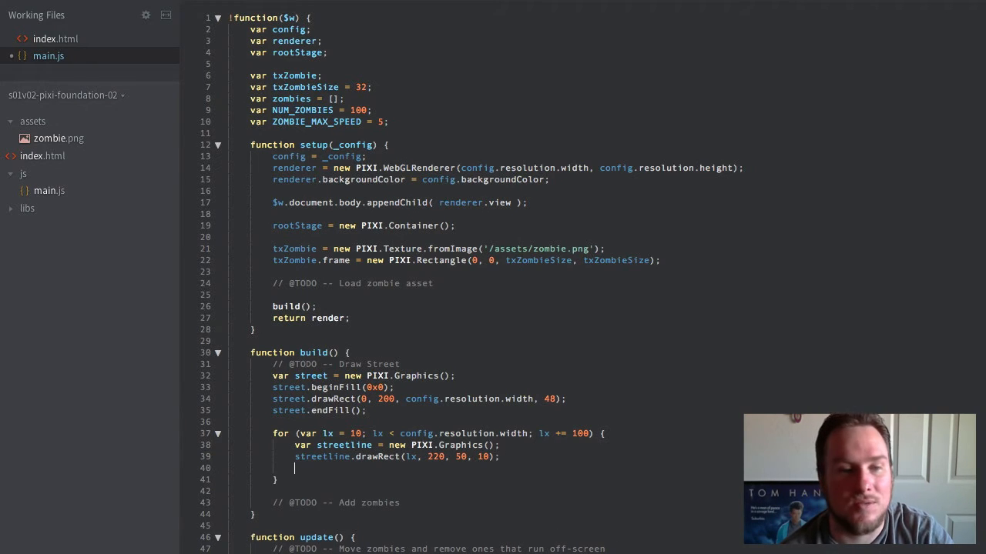
text(streetline)
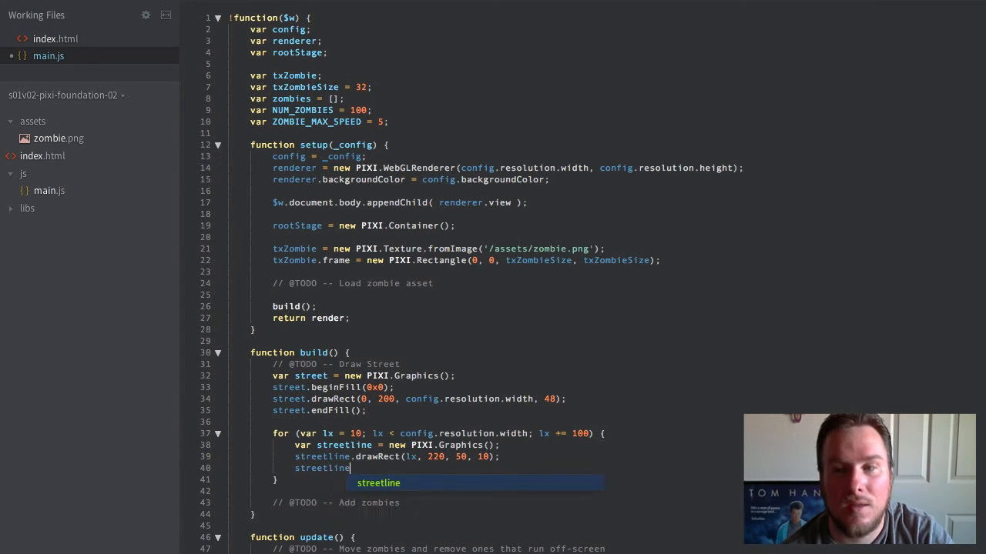
text(.endFill();)
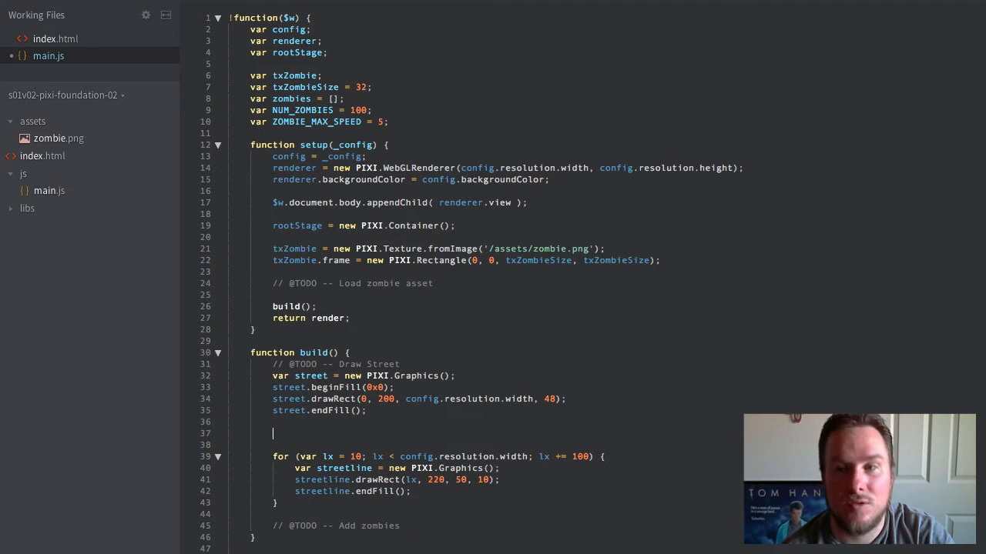
Add the street and each streetline to rootStage.
text(rootStage)
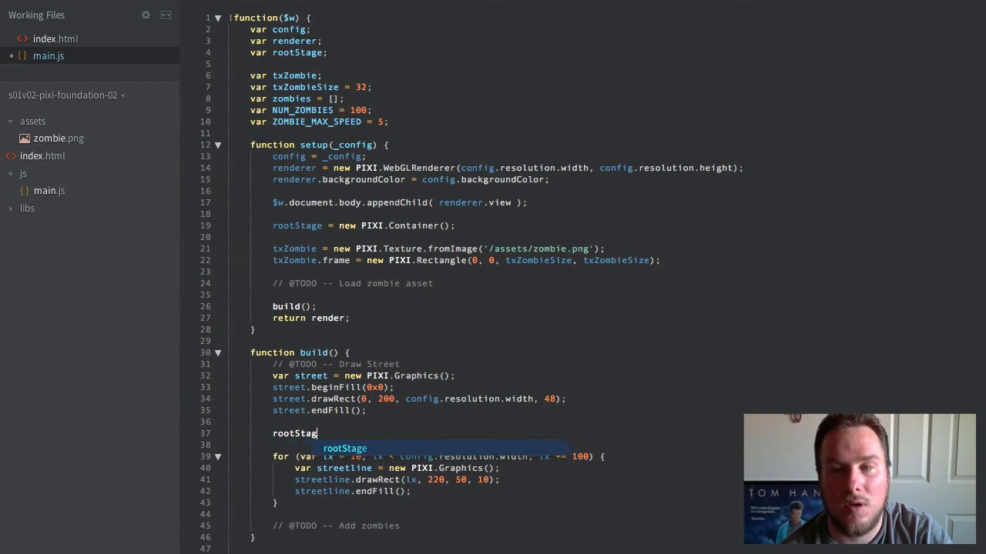
text(.addChild(street);)
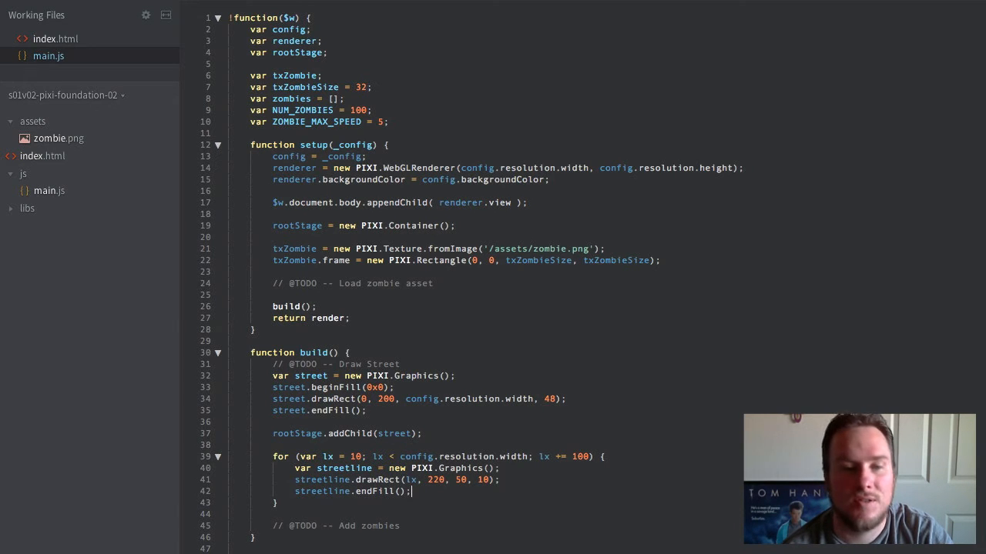
text(rootStage.addChild(streetline);)
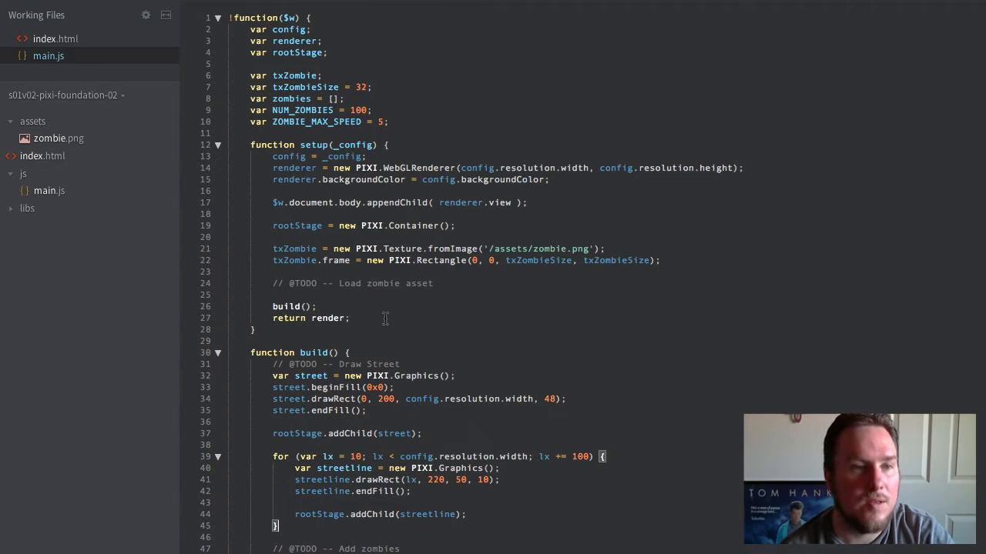
click(43, 156)
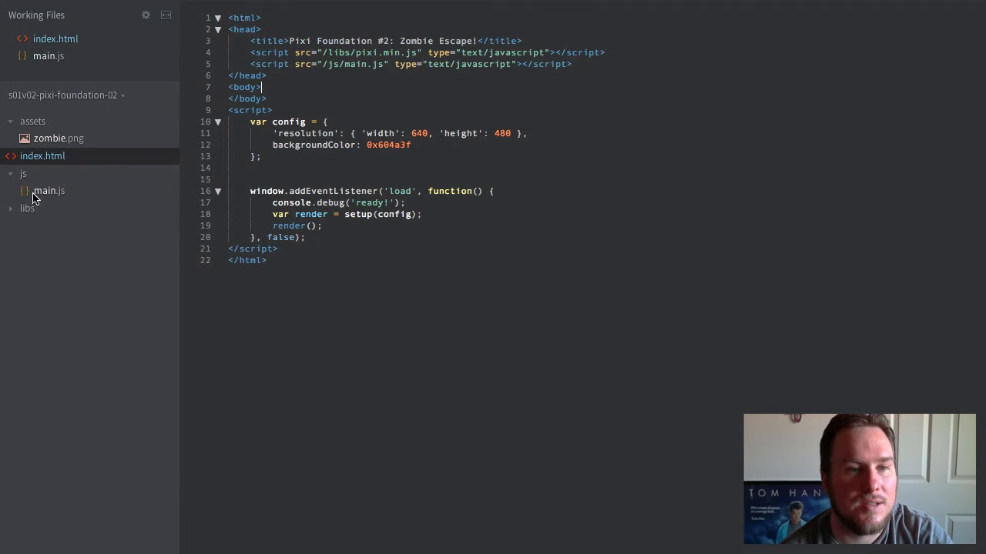
Open localhost:4040 in Firefox, showing the brown canvas with one zombie.
click(49, 190)
text(local)
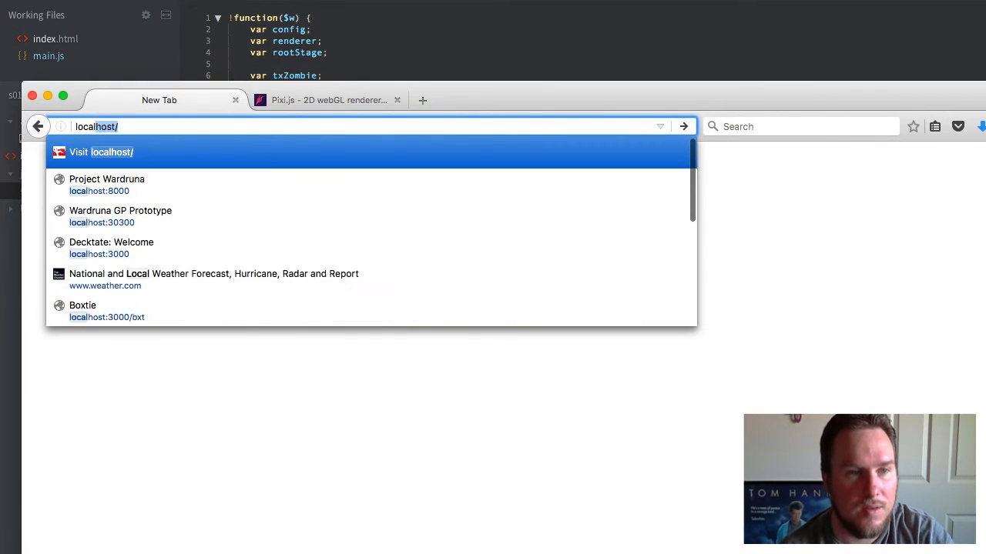
key(Backspace)
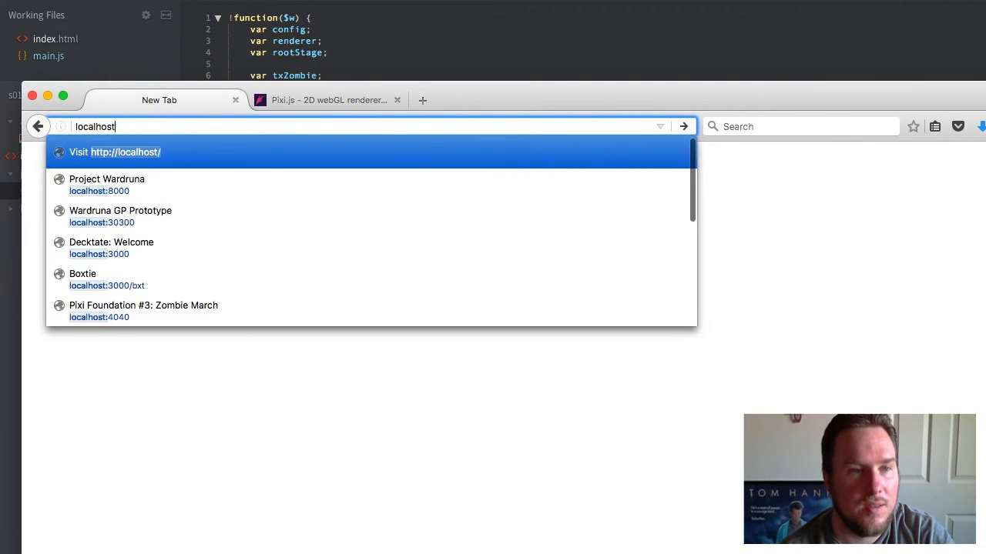
click(143, 310)
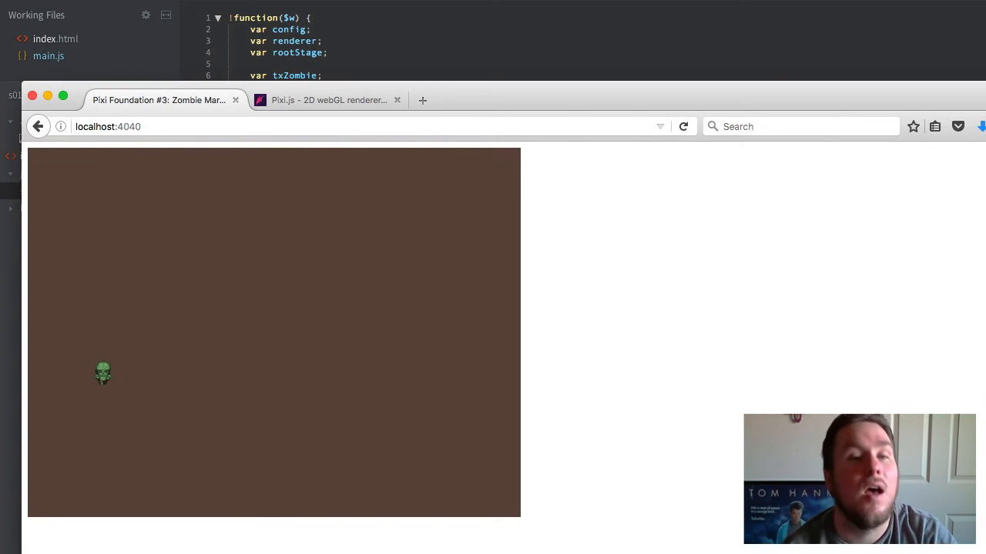
mouse_move(539, 1)
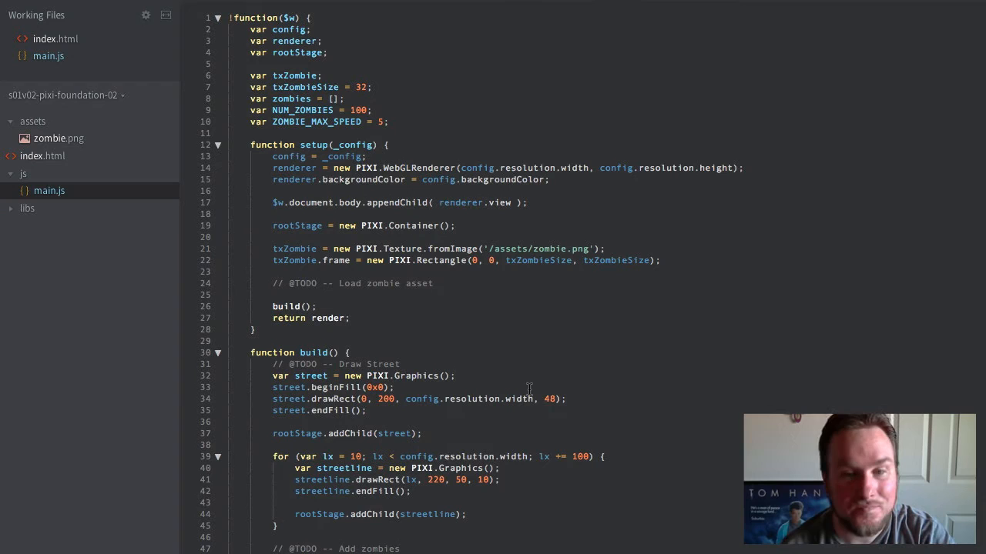
mouse_move(521, 527)
text(streetline.beginFill(0)
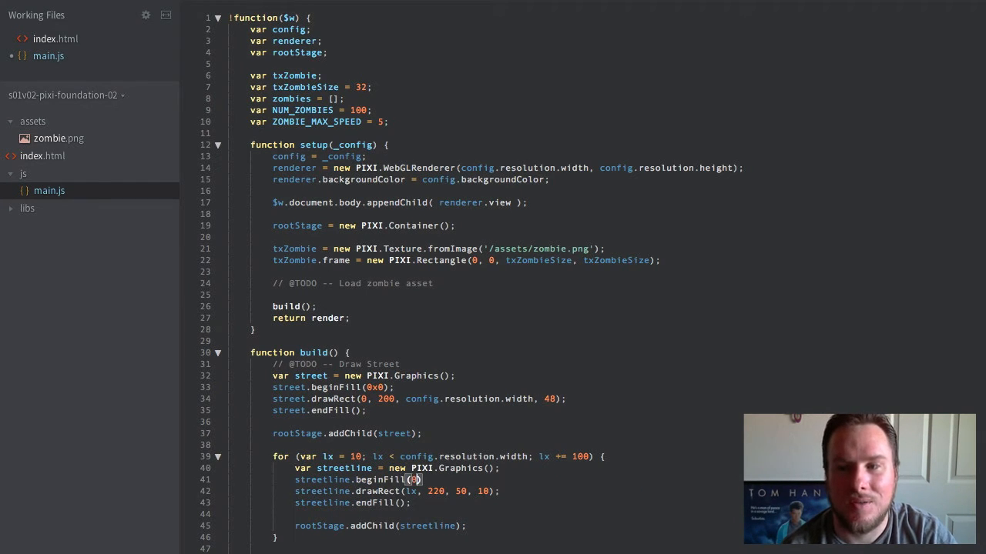
Add streetline.beginFill(0xc3cb00) before each street line's drawRect.
text(xc3cb)
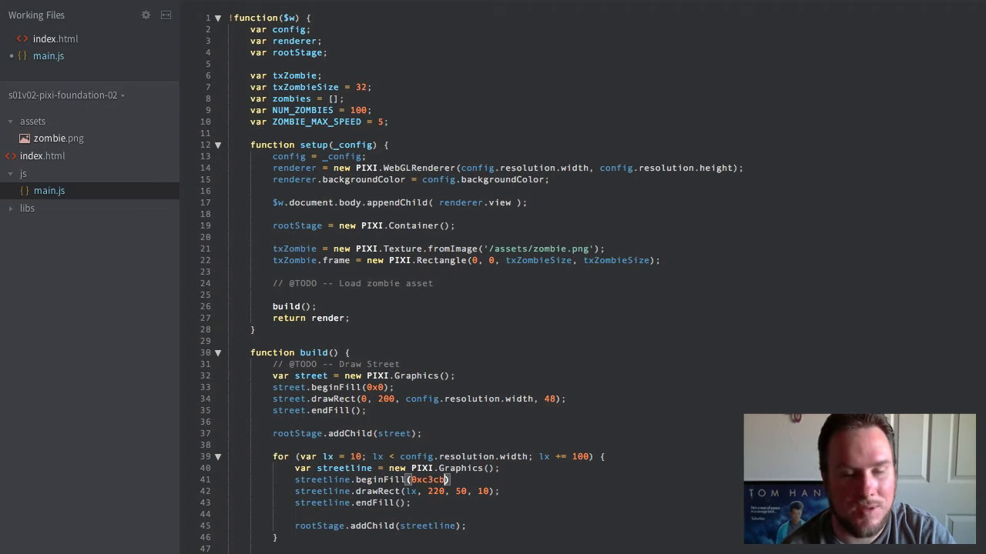
text(00)
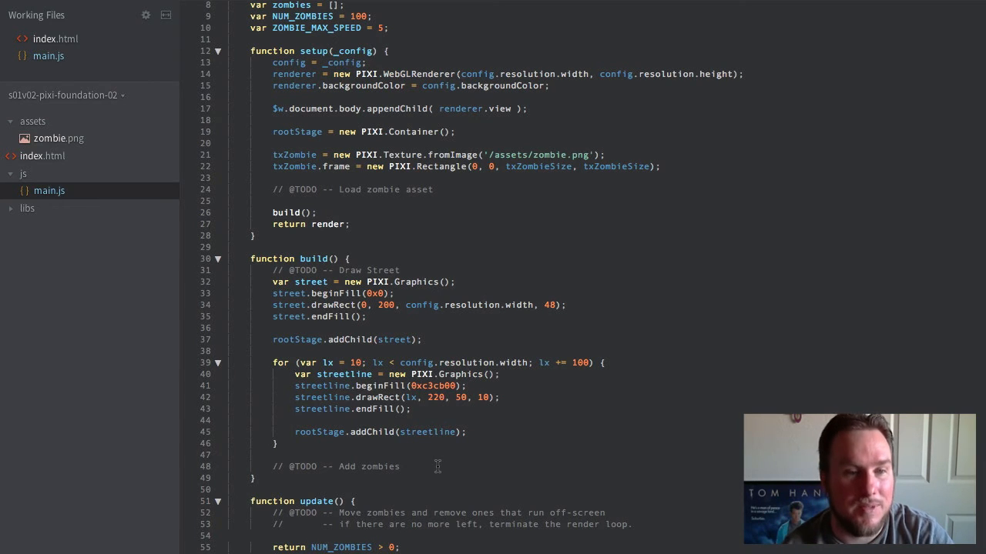
Loop to NUM_ZOMBIES creating PIXI.Sprite(txZombie) zombies, each anchored at 0.5, 0.5.
text(for (var z = 0;)
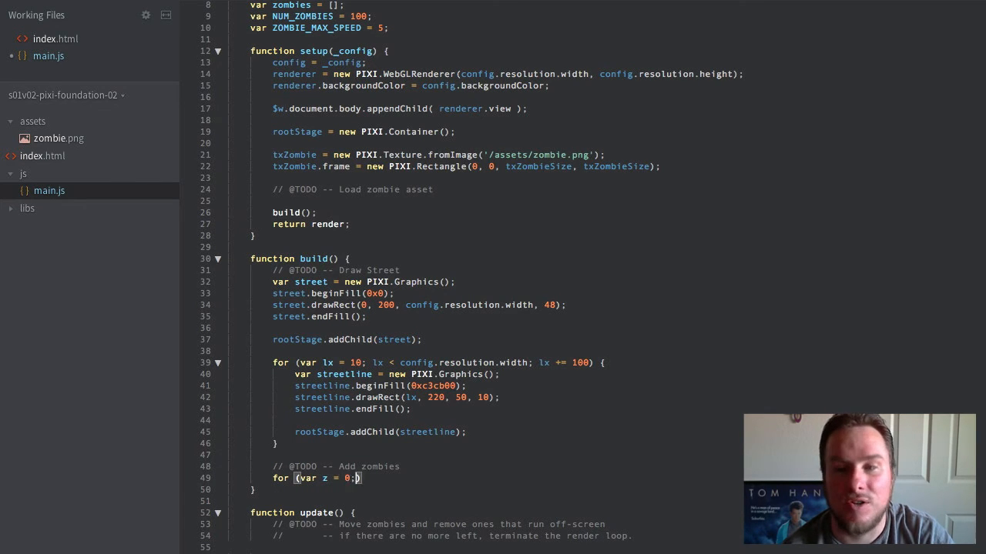
text(z < NUM_ZOMBIES; z++)
text(v)
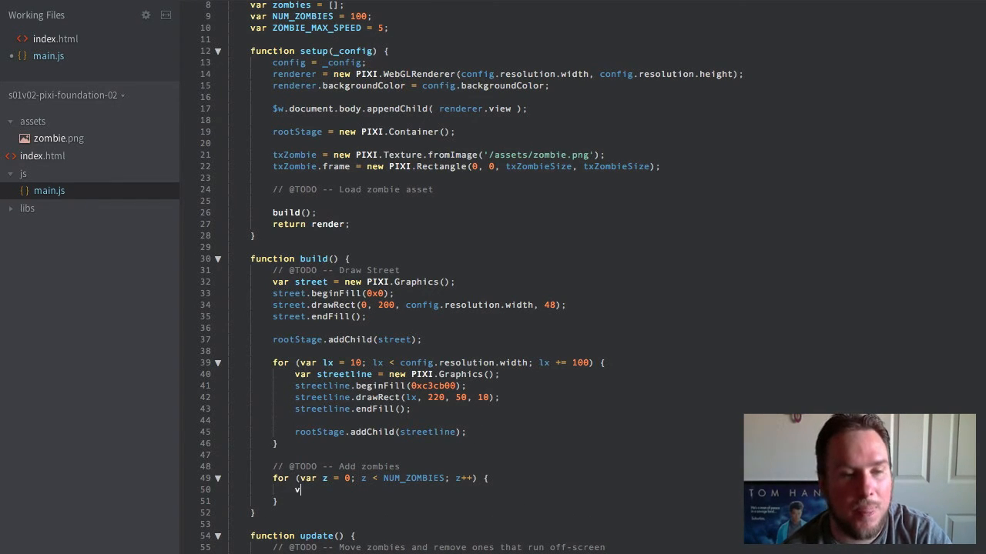
text(ar zombie =)
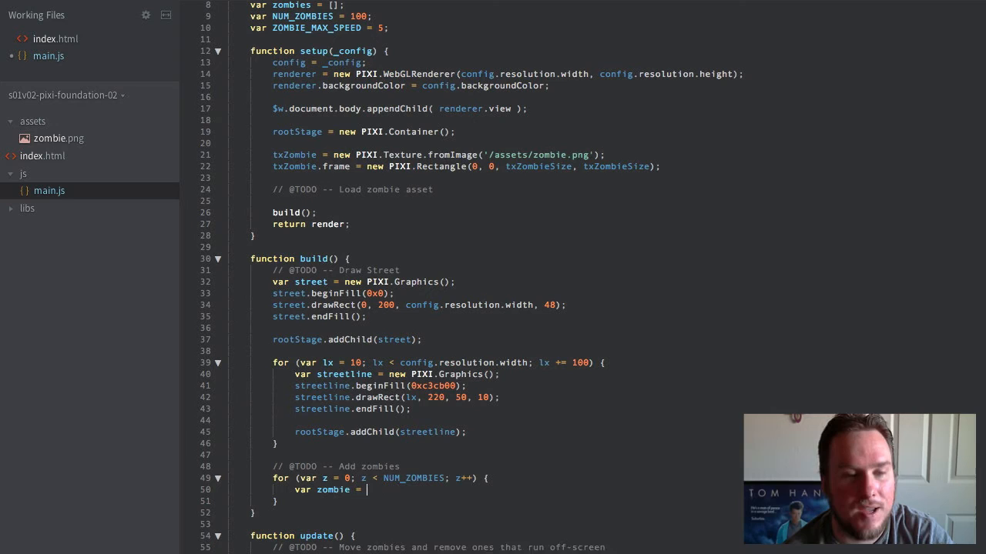
text(new PIXI.Sprite(txZombie);)
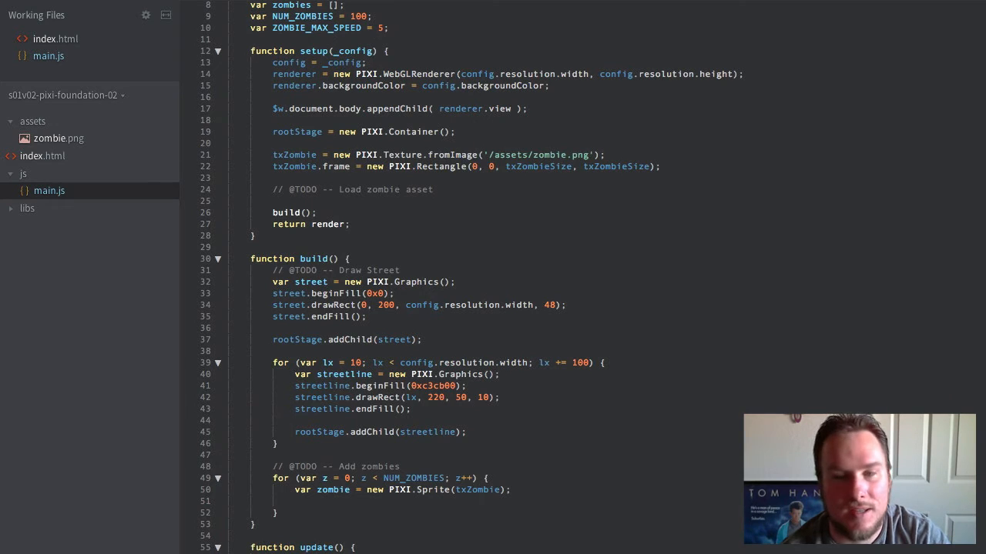
text(zombie.a)
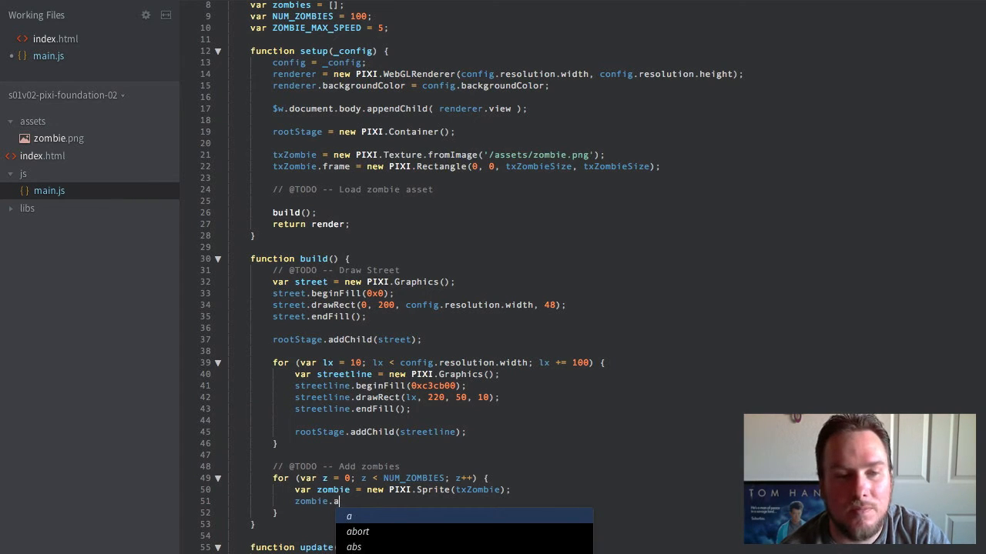
text(nchor.set)
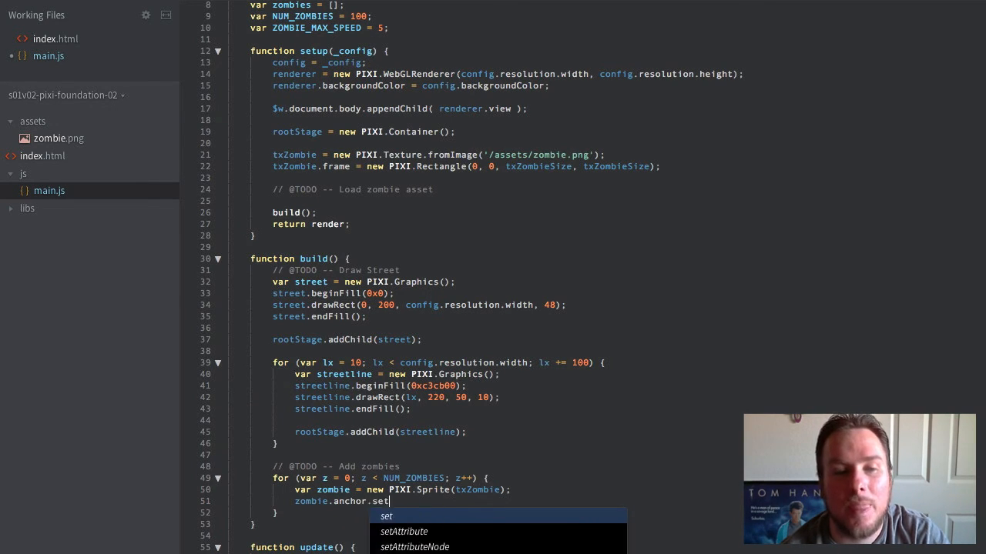
text((0.5, 0))
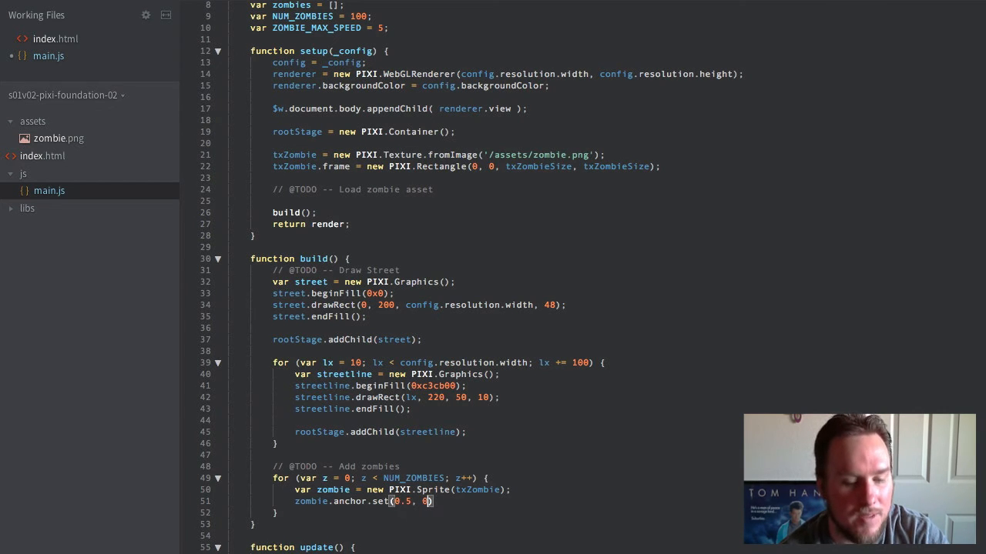
text(.5)
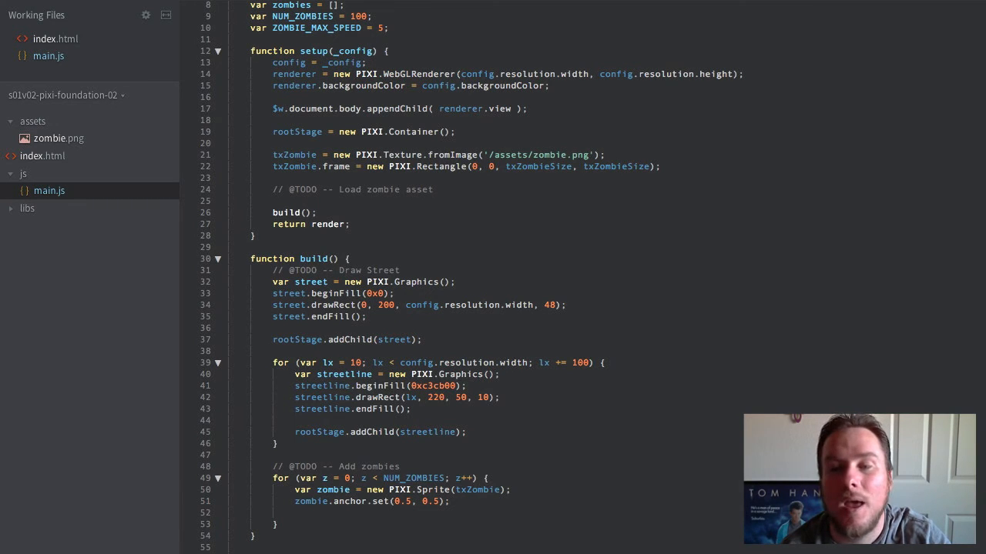
mouse_move(505, 493)
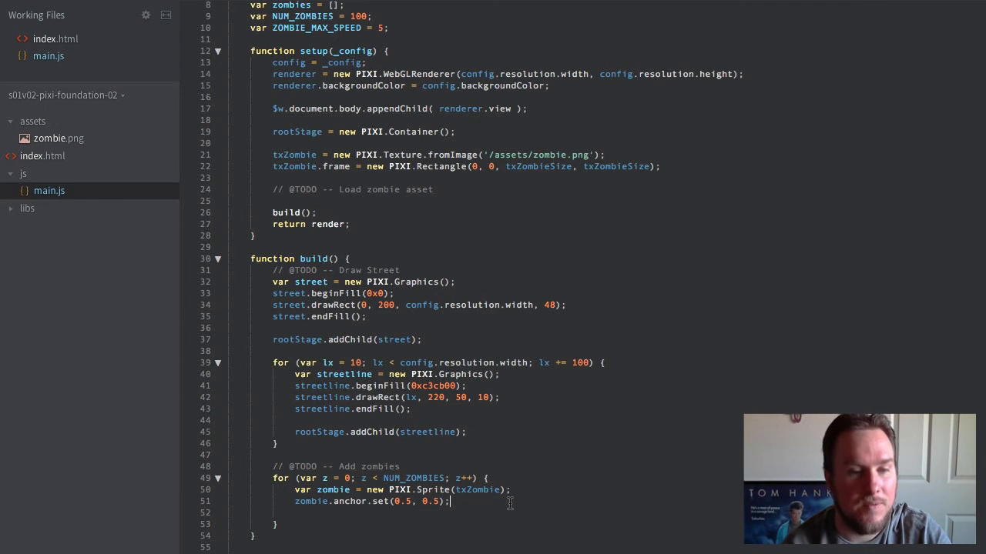
Set each zombie's position to random width and height multiples, then add it to rootStage.
text(zombie.position.set(confi)
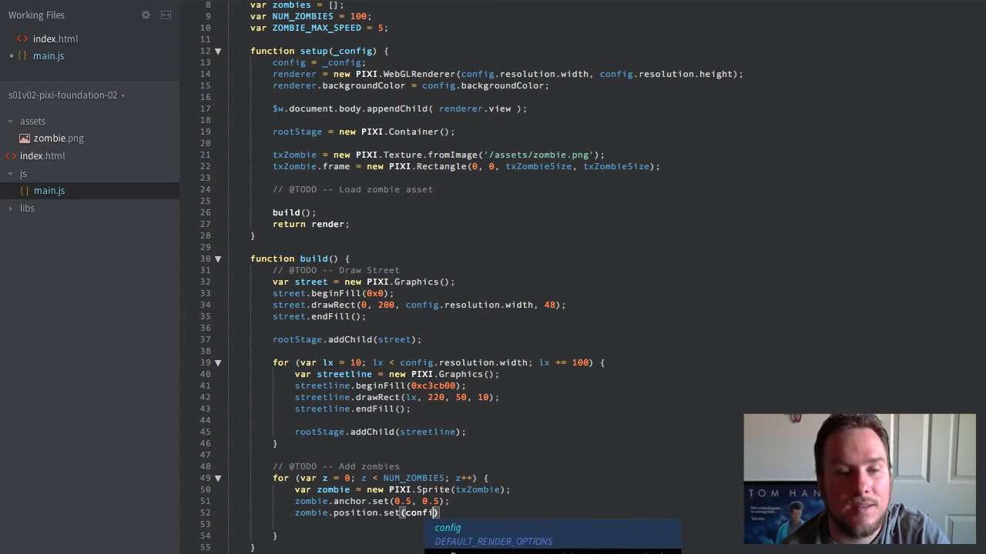
text(.resolution.width * Mat)
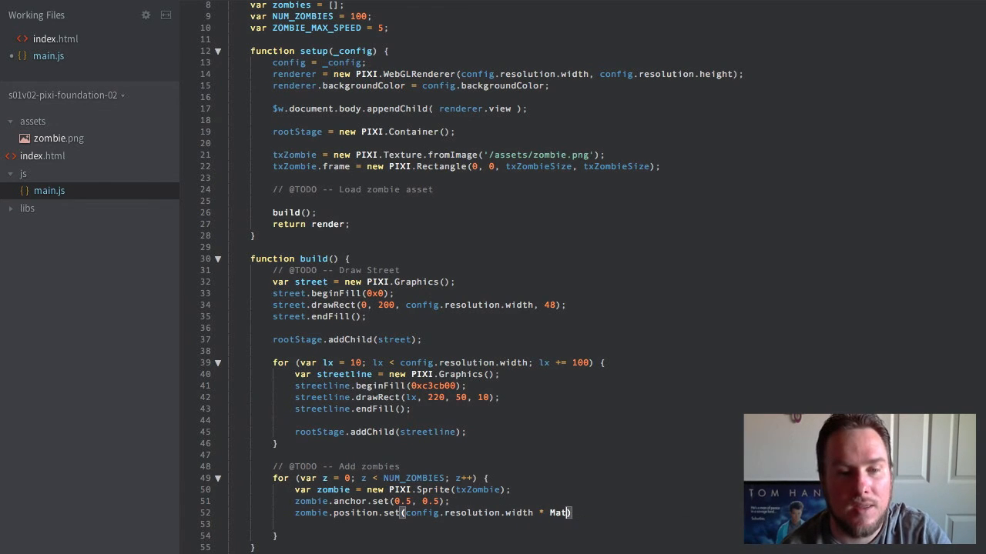
text(h.random(), config.resolt))
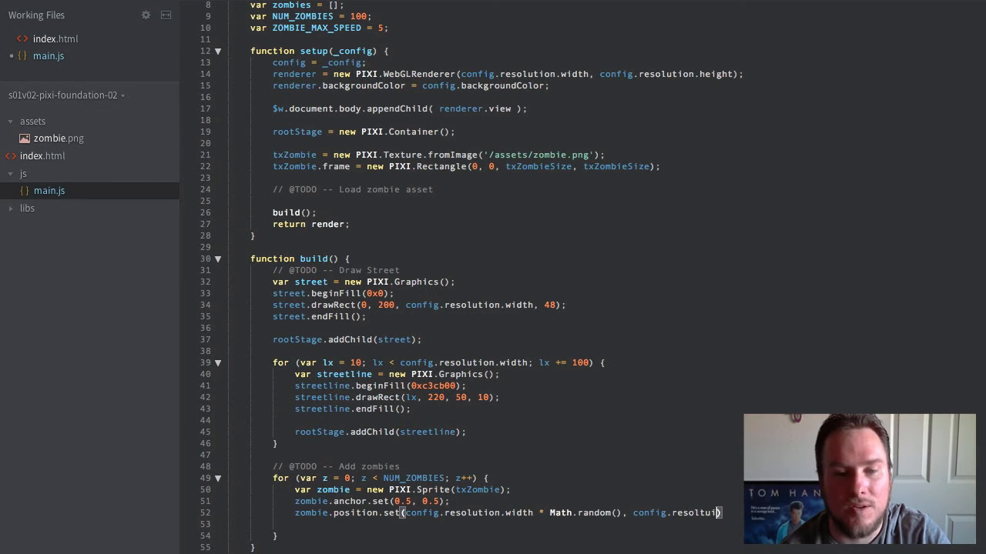
key(Backspace)
text(ution.he)
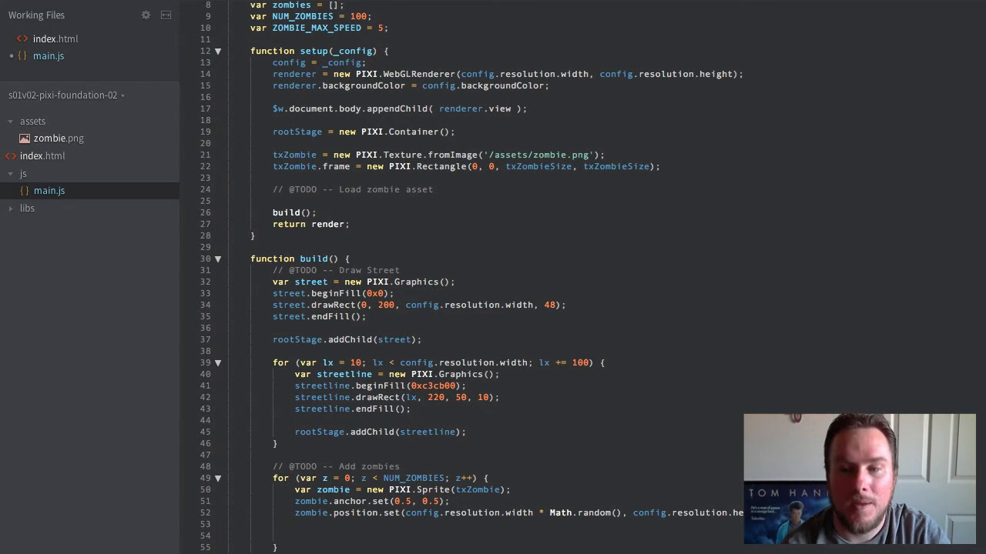
text(rootStage.)
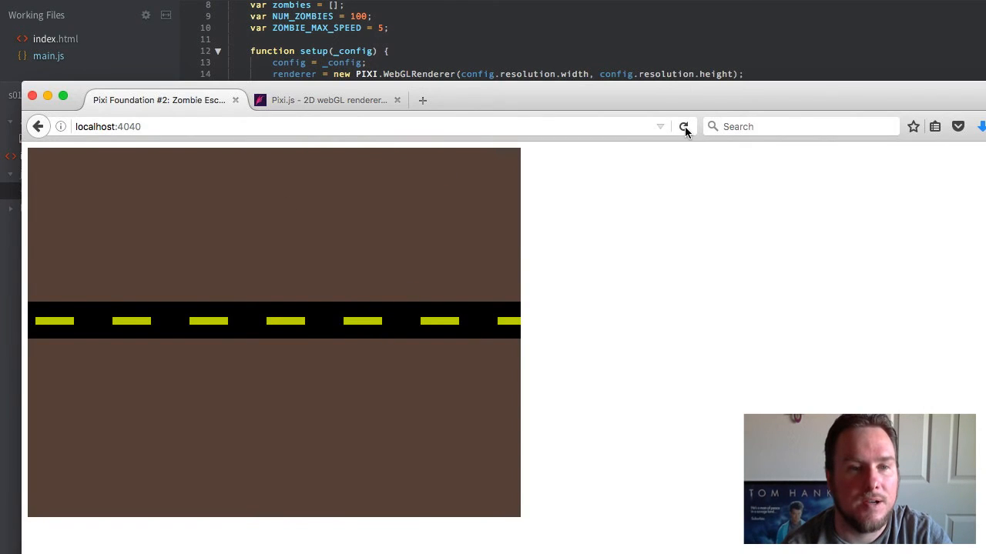
Reload the localhost:4040 page and scroll down through the code.
click(684, 126)
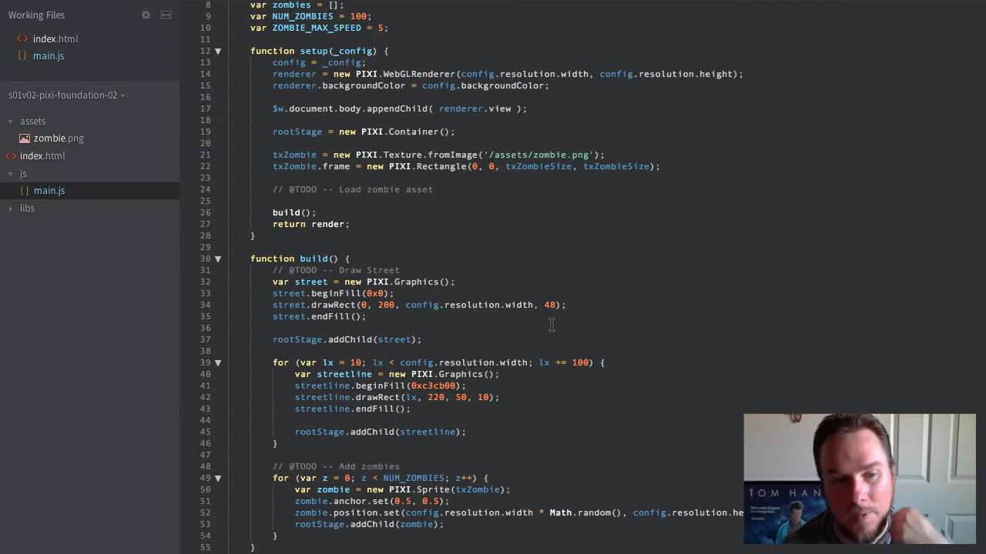
scroll(down, 3)
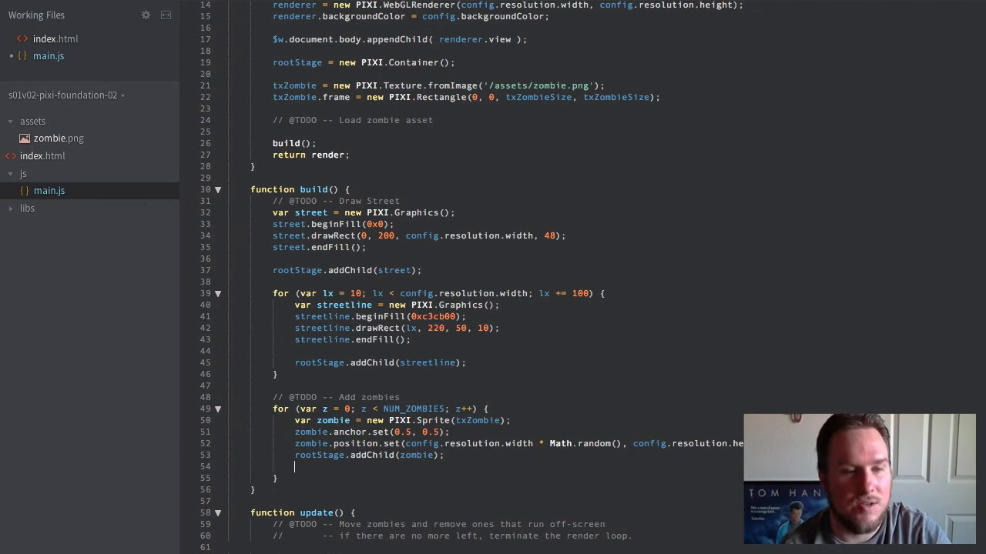
Give each zombie x_dir and y_dir of Math.random()*2 - 1 and mv_speed of Math.random()*ZOMBIE_MAX_SPEED + 1.
text(zombie.x_dir = Math.random()*)
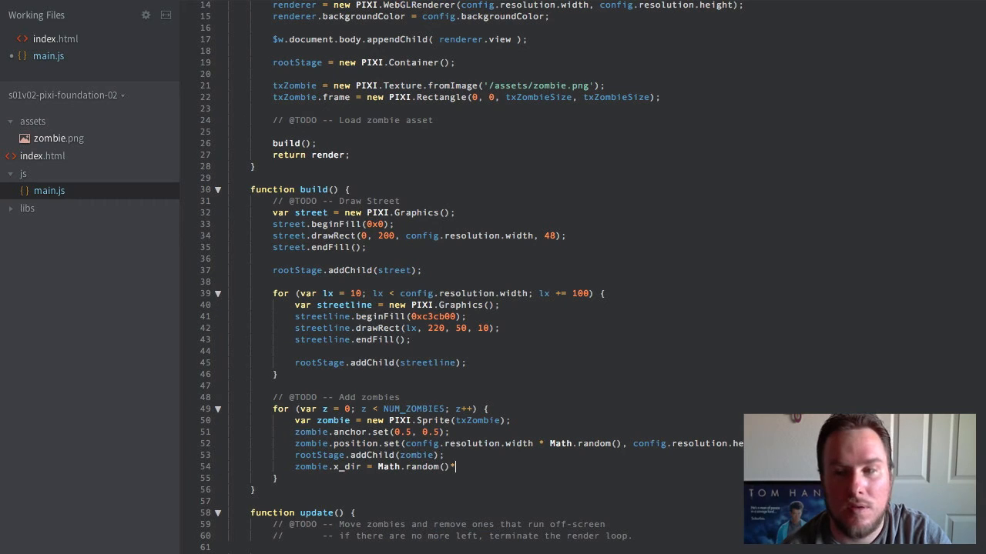
text(2 - 1;)
text(zombie.y_dir = Math.random()*)
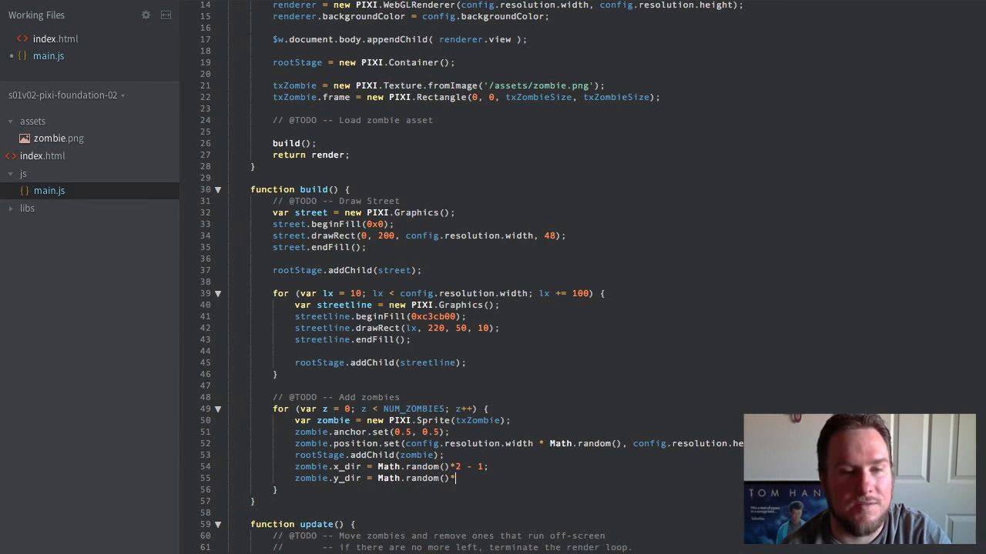
text(2)
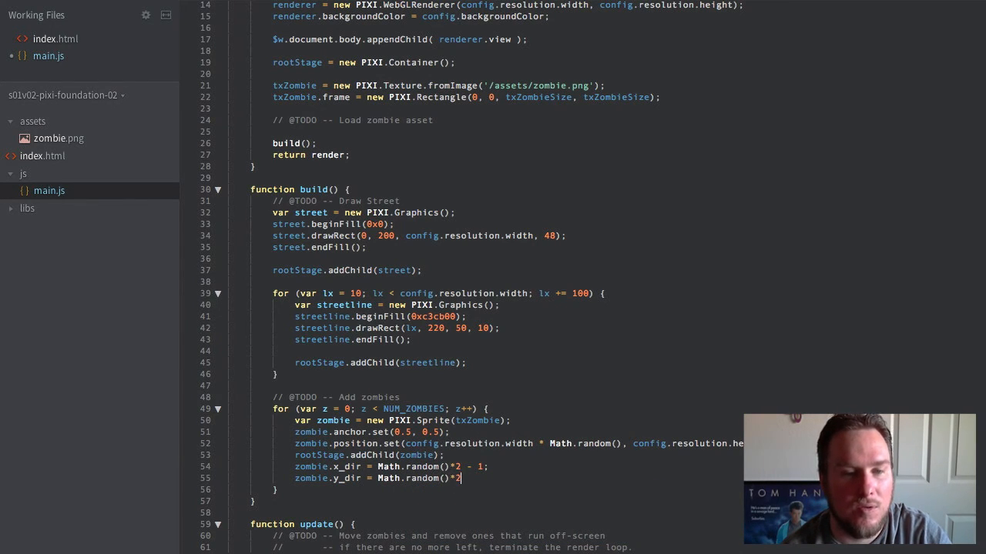
text(- 1;)
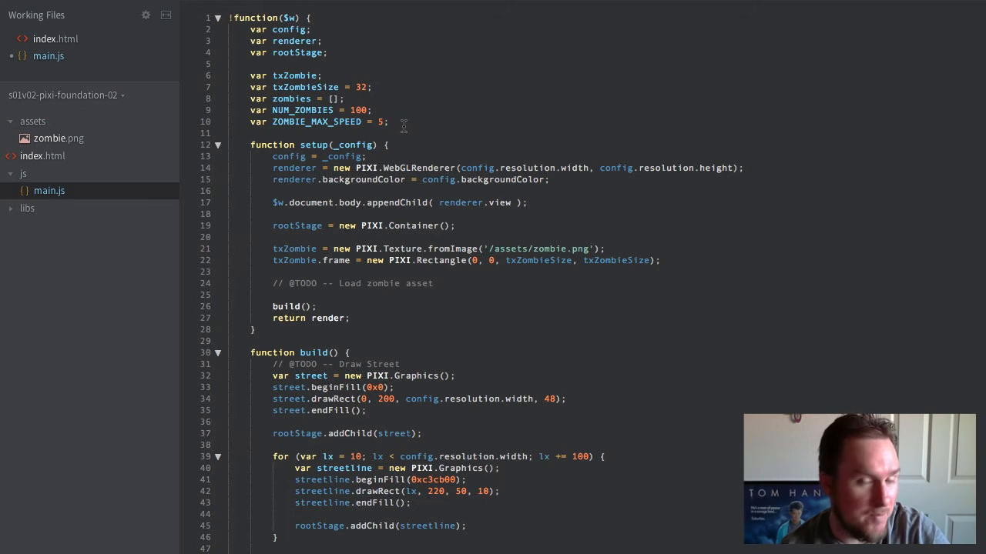
scroll(down, 3)
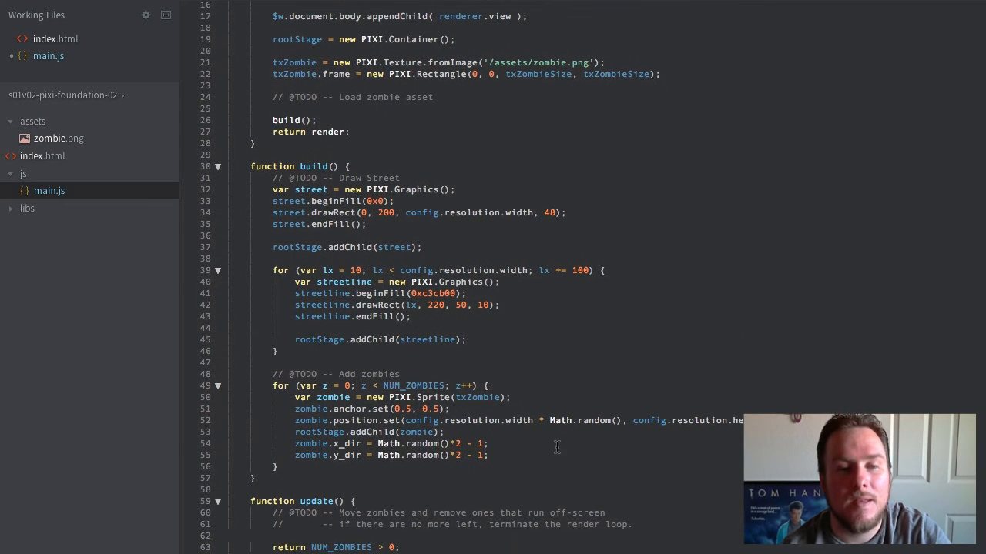
text(zombie.mv_speed = ()
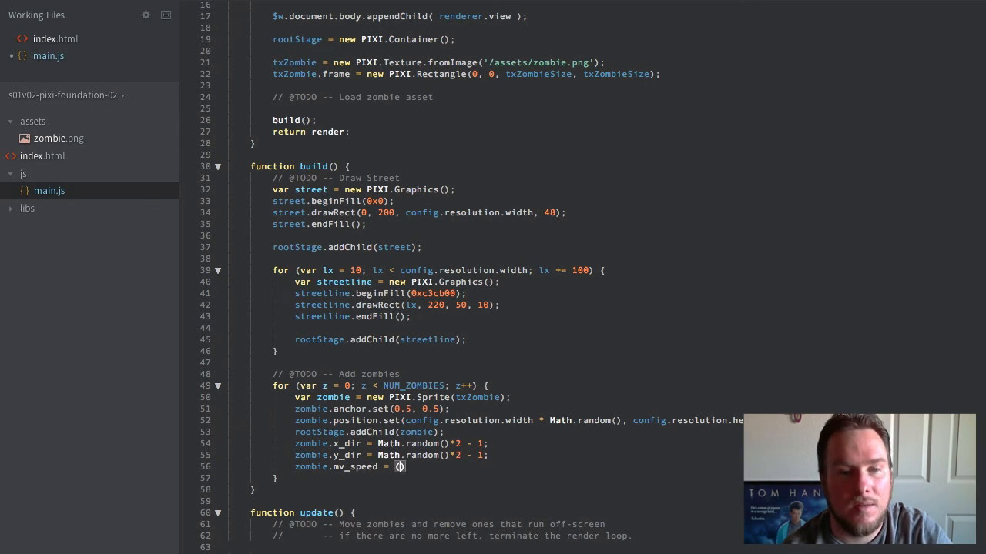
text((Math.random()
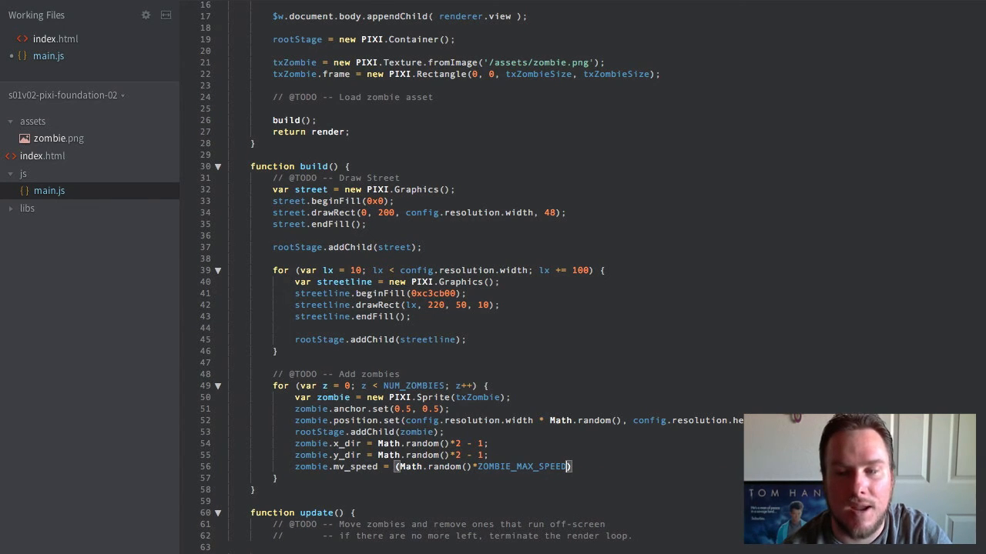
text(+ 1;)
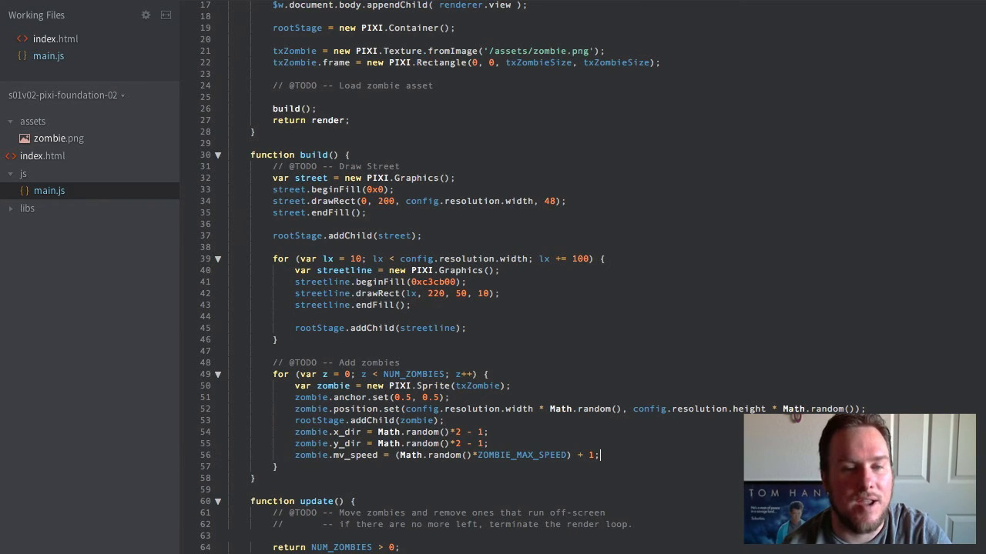
Push each new zombie into the zombies array, then start a zombies line in update().
text(zomb)
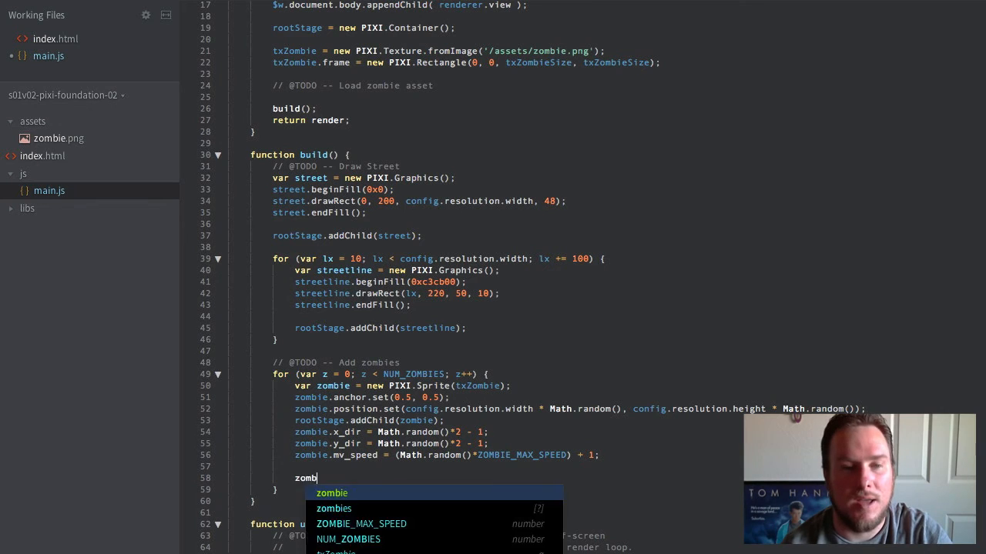
text(ies.push(zombie);)
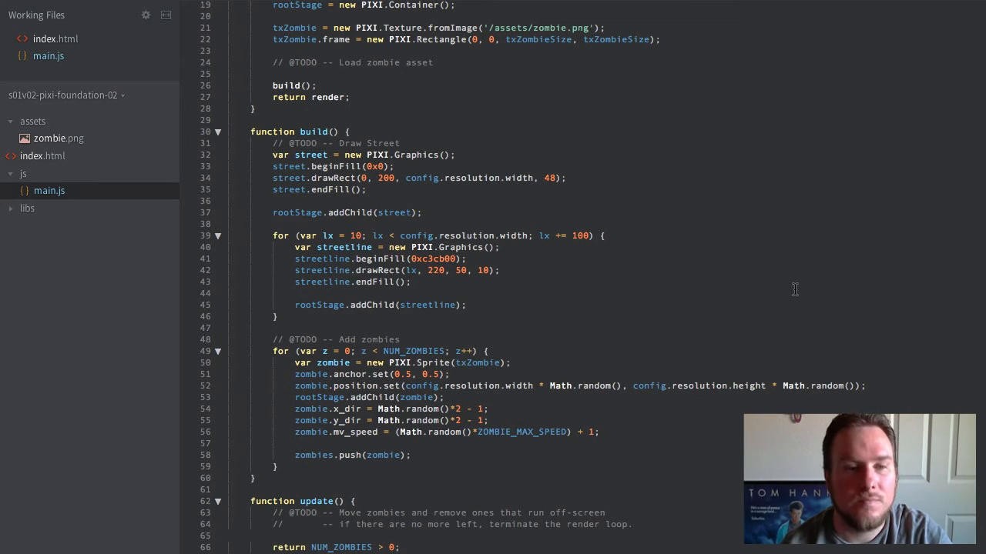
scroll(down, 3)
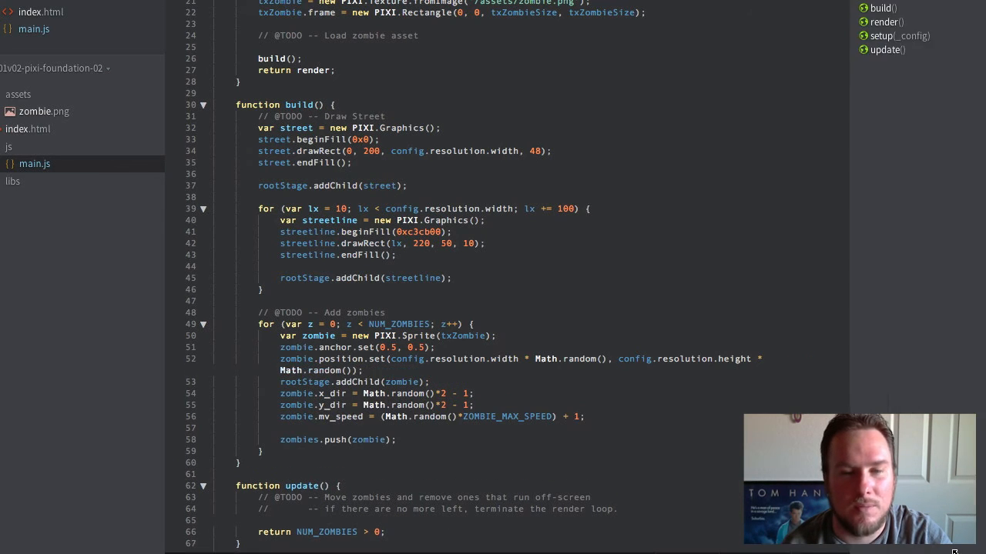
scroll(down, 3)
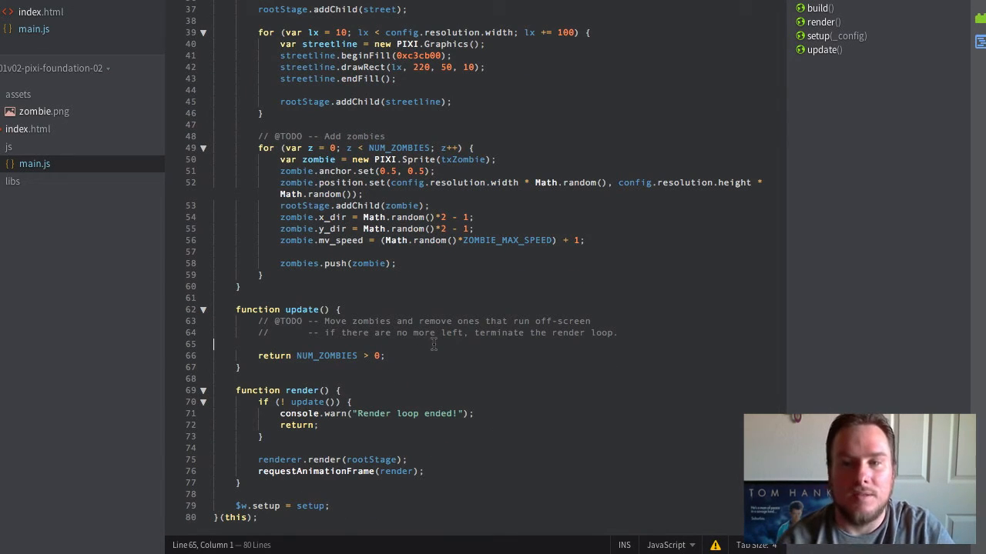
text(zombies)
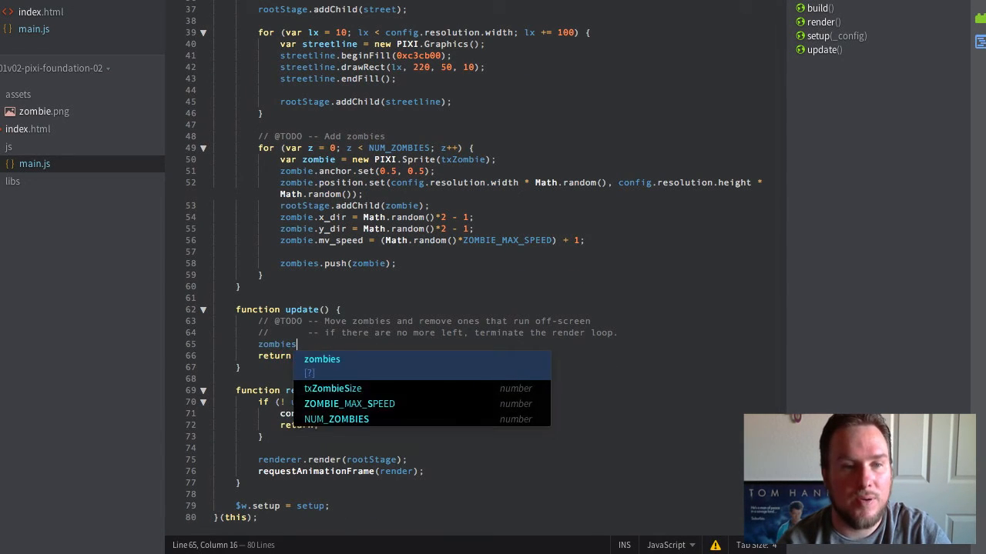
Loop zombies with forEach(zed, i), skip empty entries, and add x_dir/y_dir times mv_speed to position.
text(.forEach)
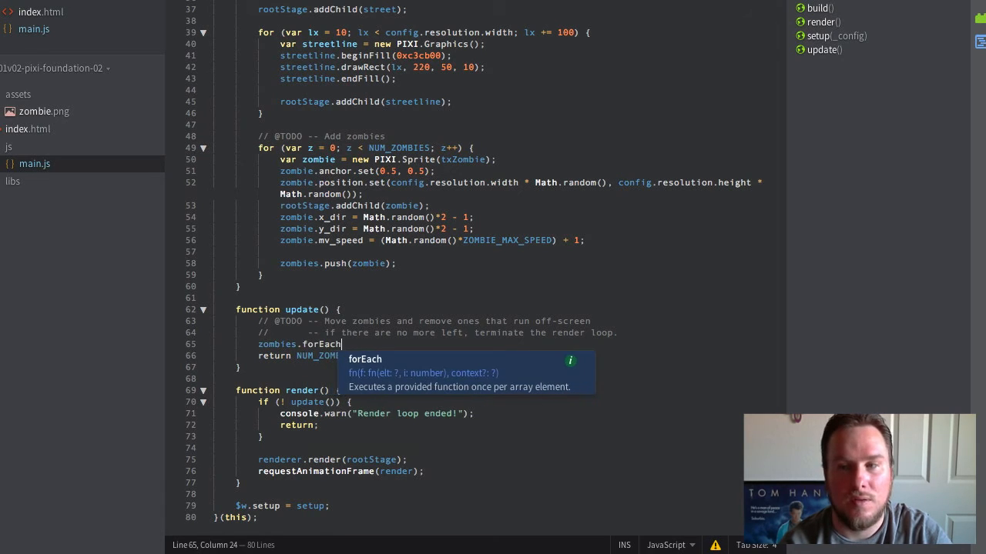
text((function(zed, i) {)
text(if (~ )
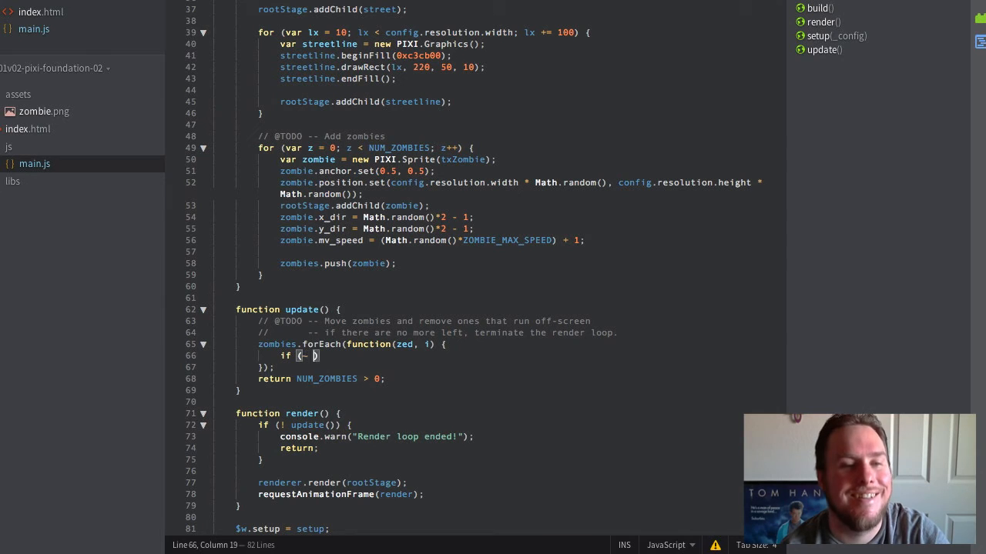
text(zed)
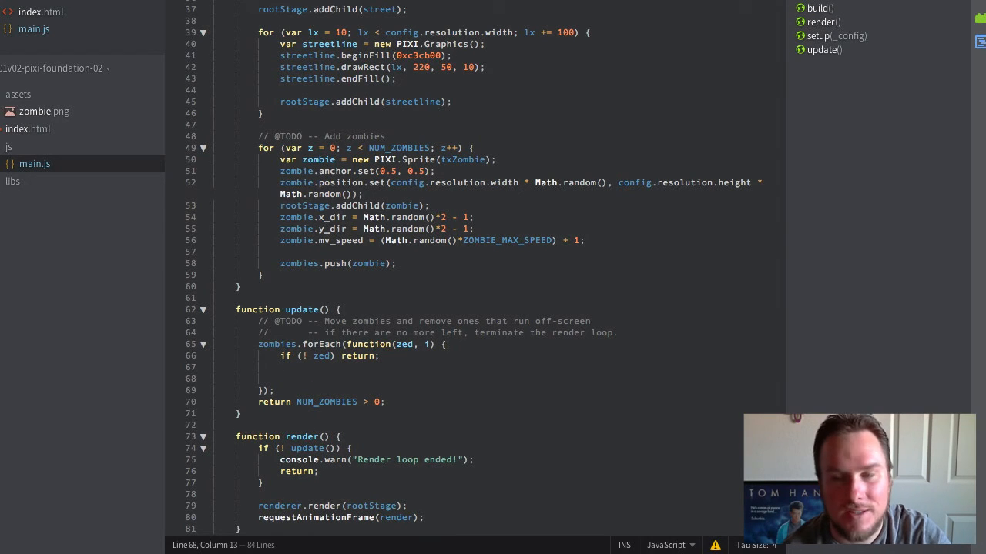
text(zed.)
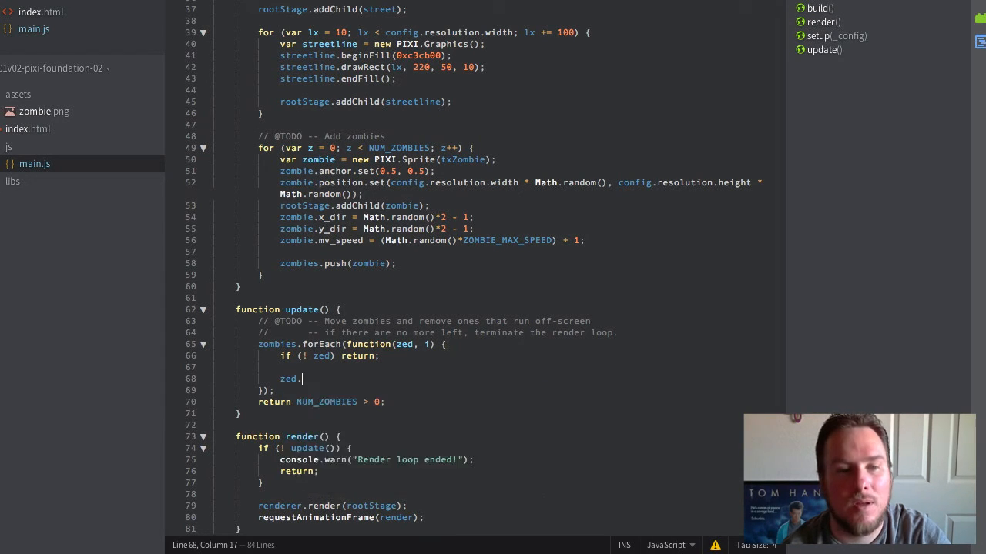
text(position.x)
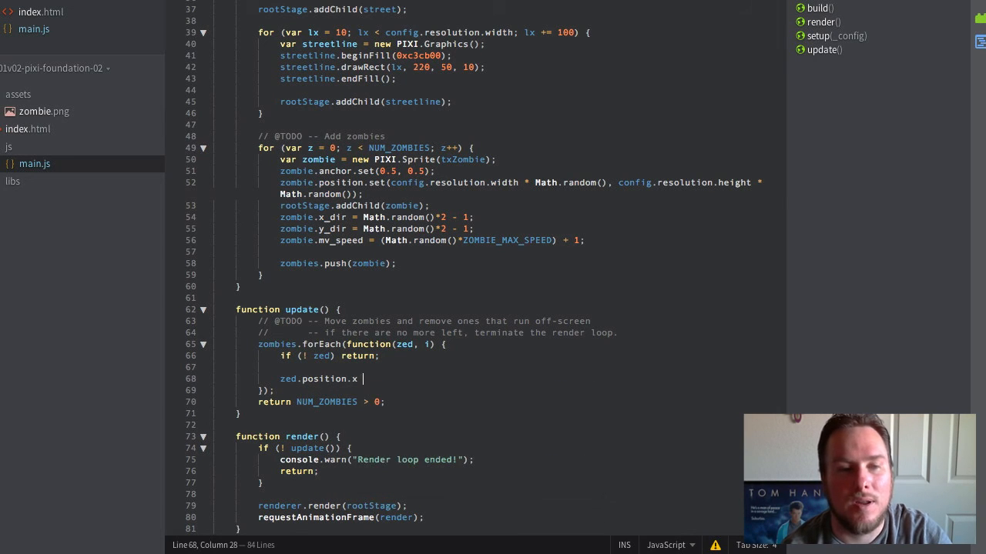
text(+=)
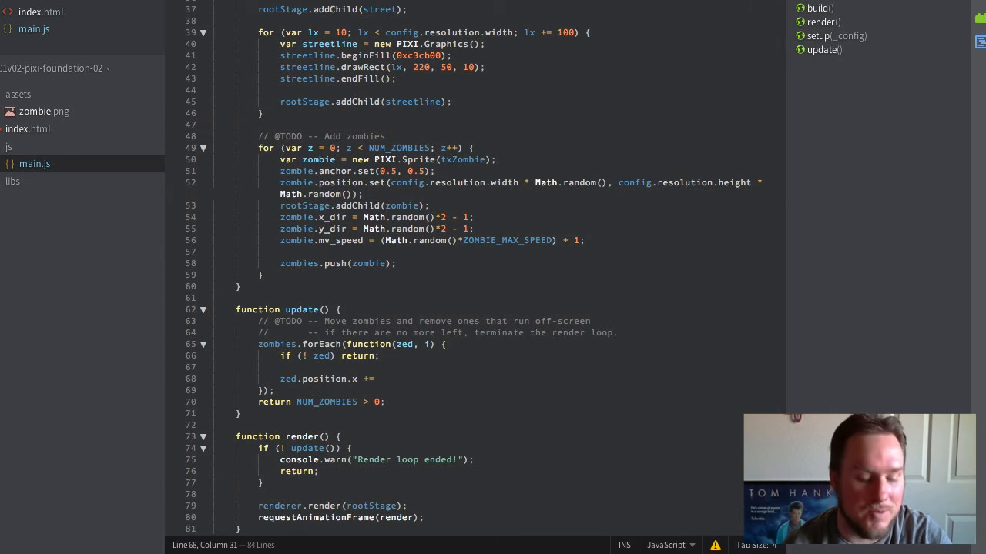
text(zed.x)
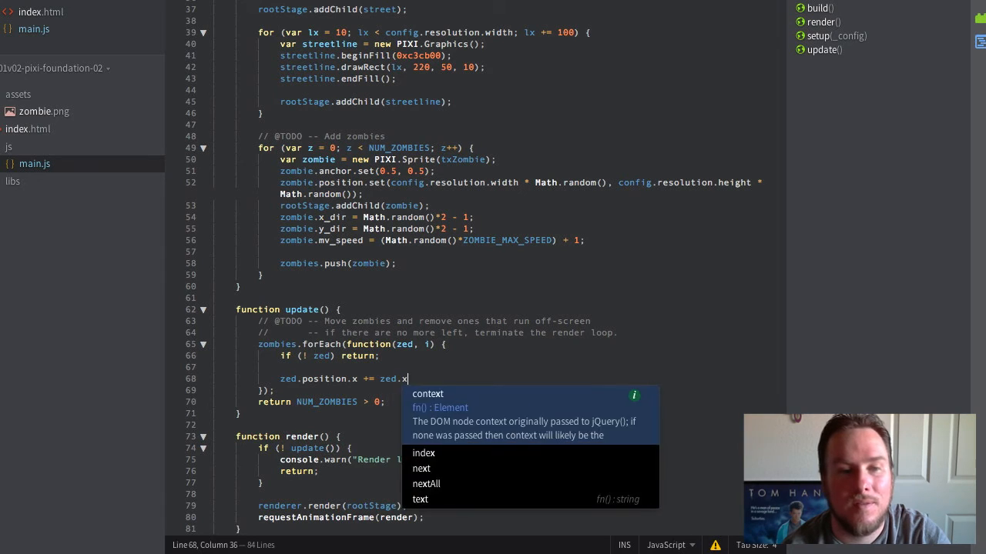
text(_dir)
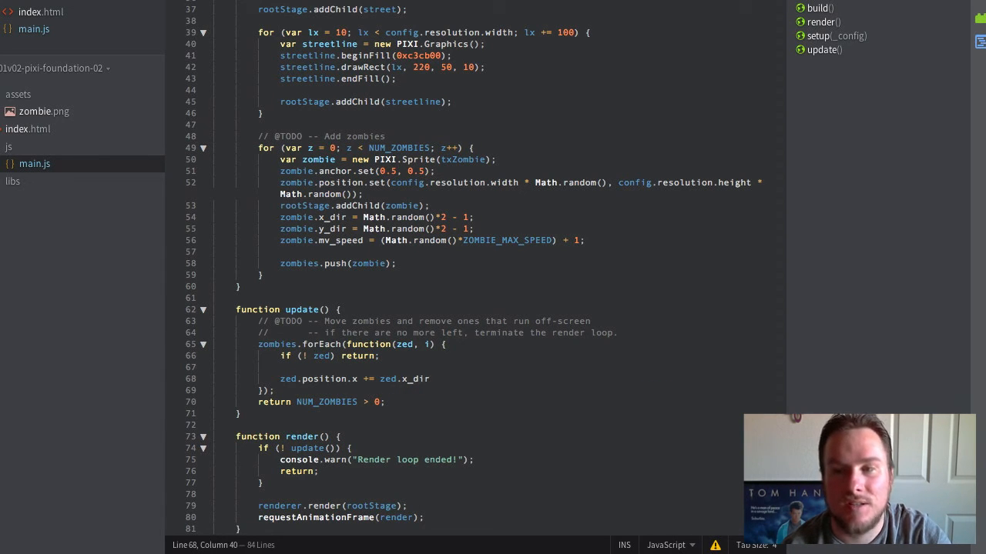
text(* zed.mv_speed;)
text(zed.position.y +=)
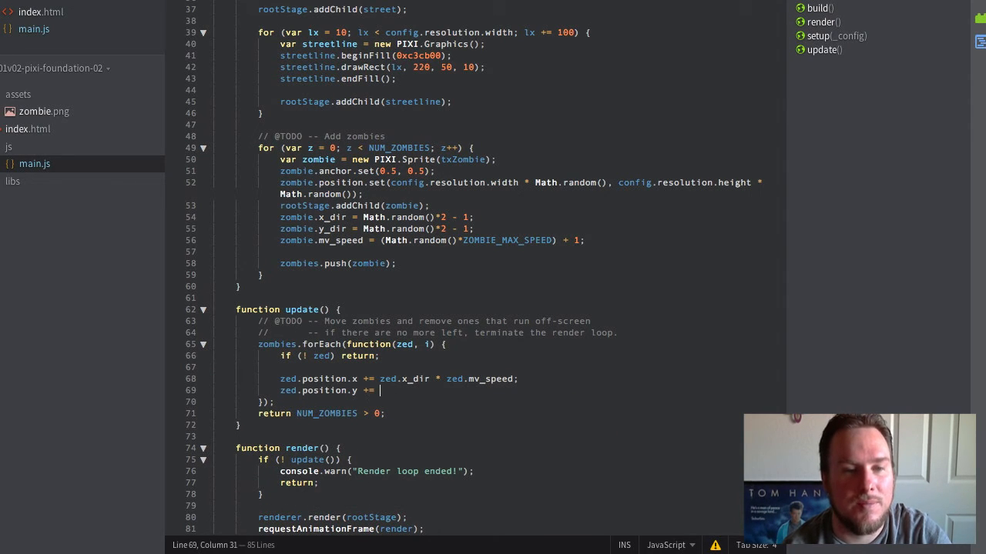
text(zed.y_dir * zed.mv_speed;)
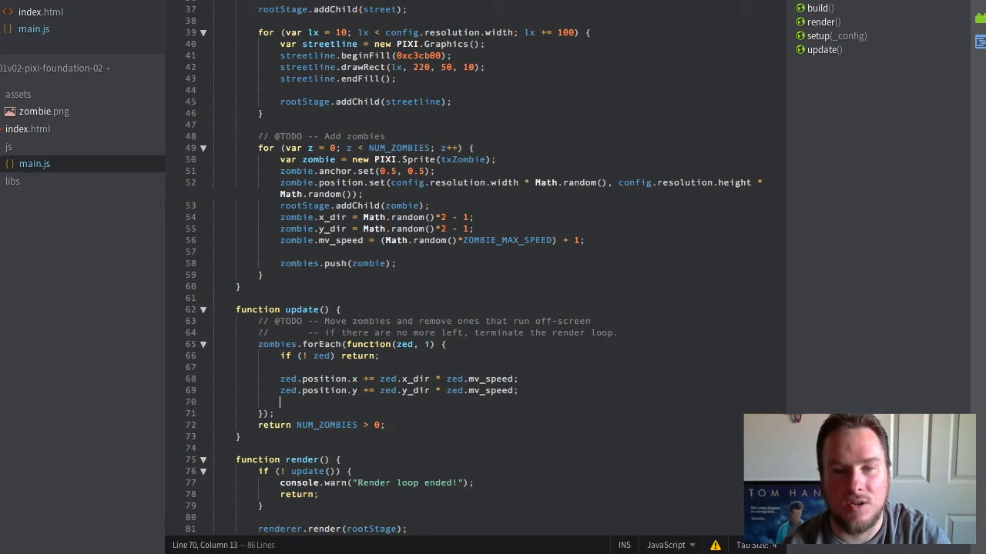
Start the off-screen if, checking zed.position.x and y against -txZombieSize.
text(if ()
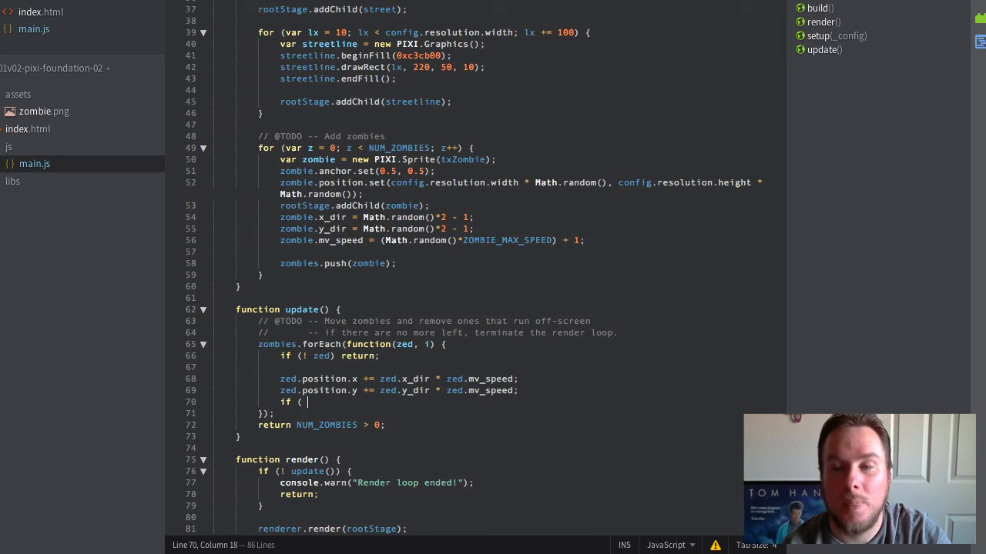
text(zed.position.x <)
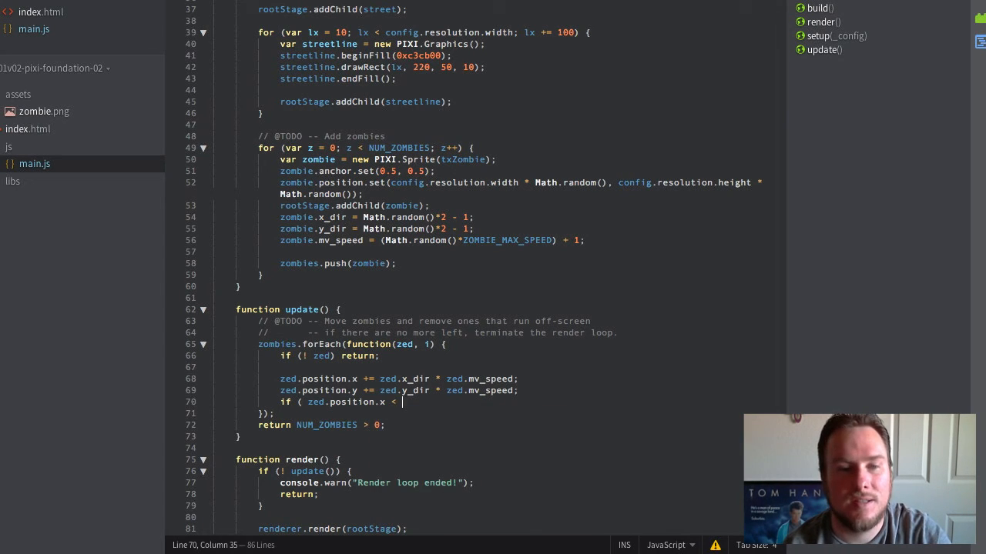
text(-tx)
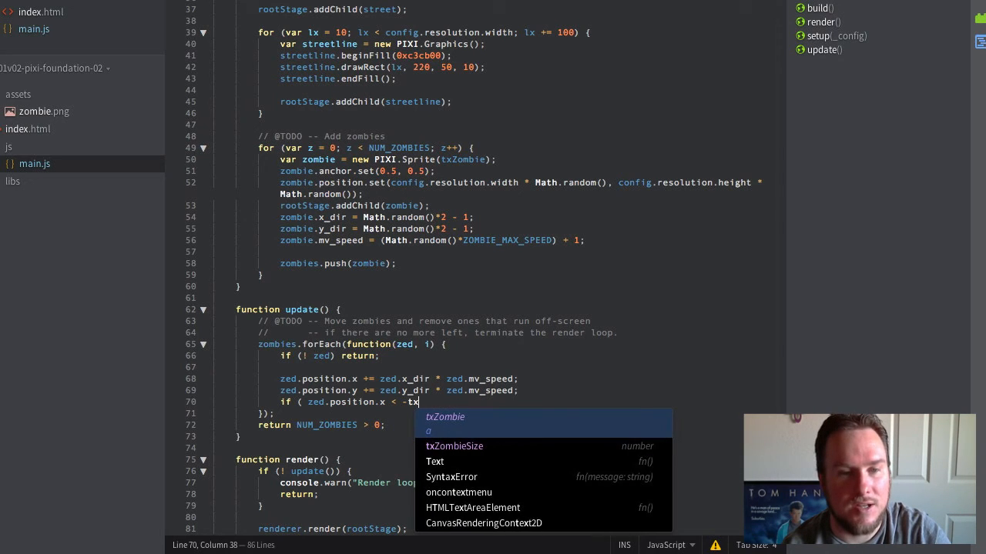
key(Tab)
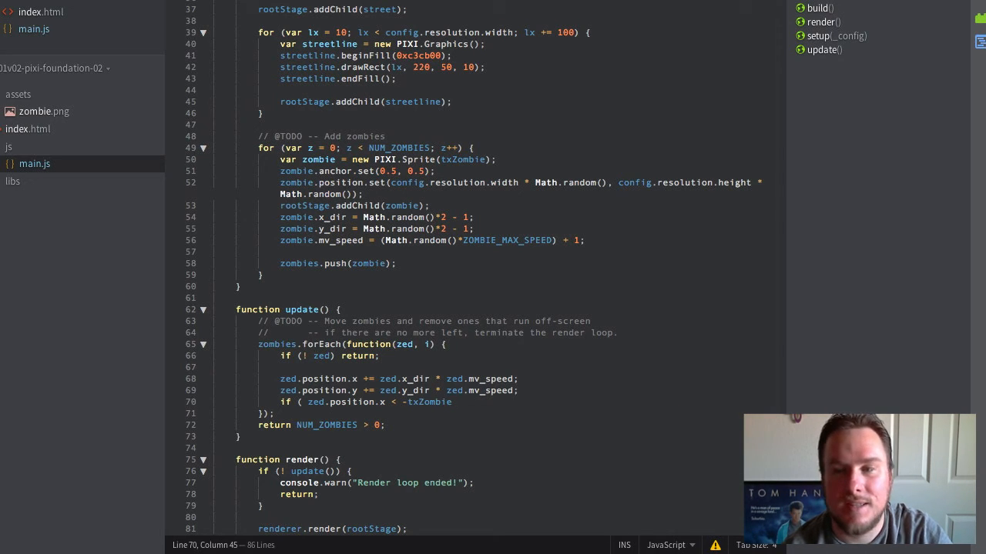
text(Size)
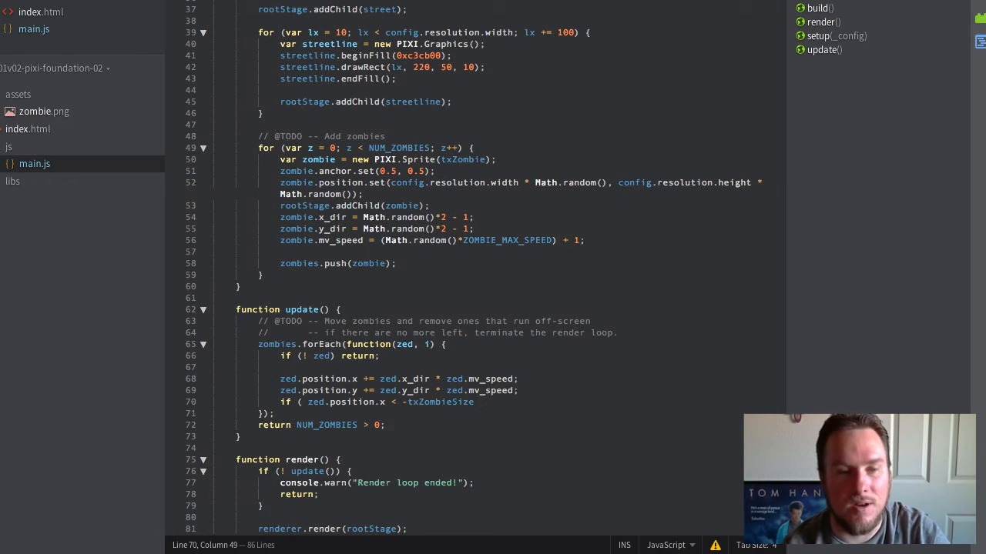
text(|| ze)
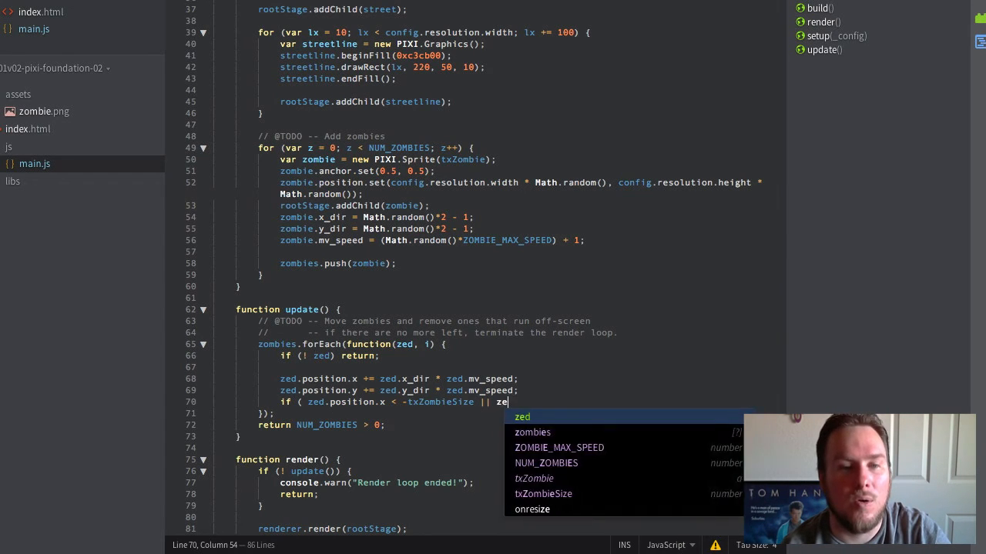
text(d.position.y < -txZombieSize)
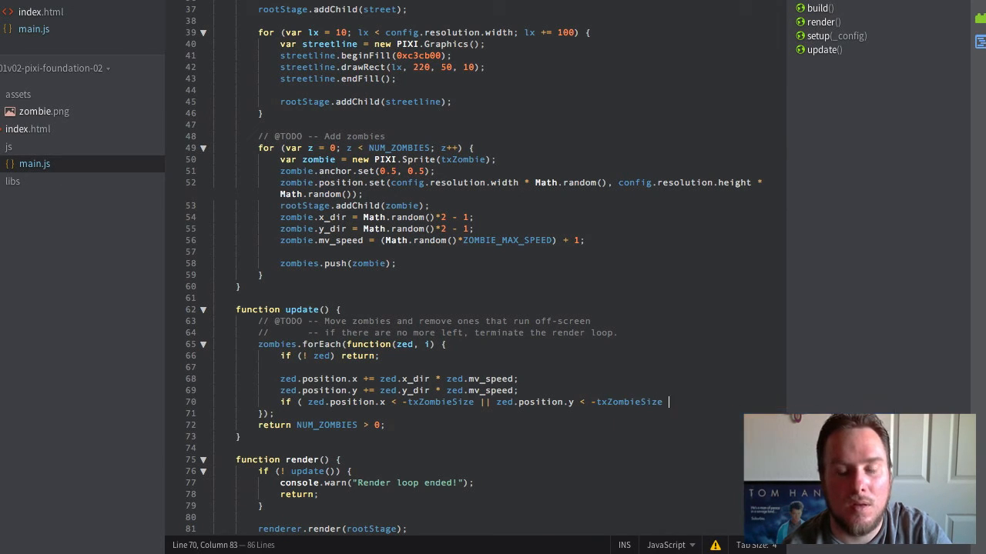
Add x and y checks against config.resolution width and height plus txZombieSize.
text(||)
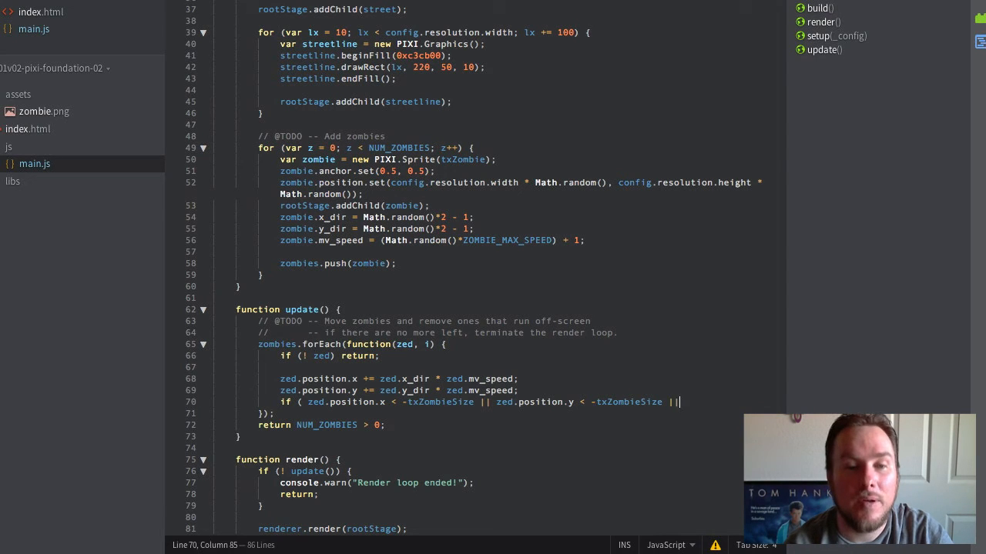
text(zed.)
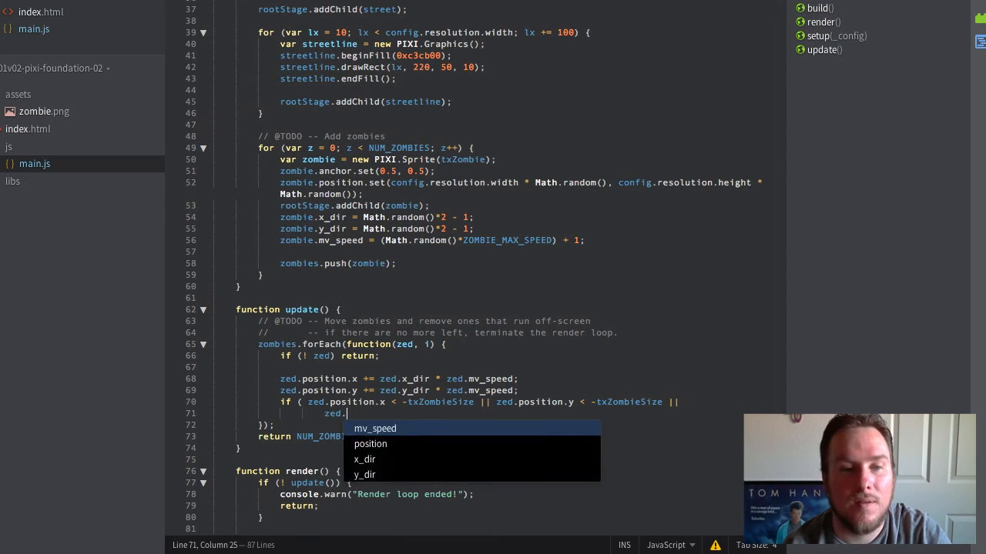
text(position.x > config.resolution.width + tx)
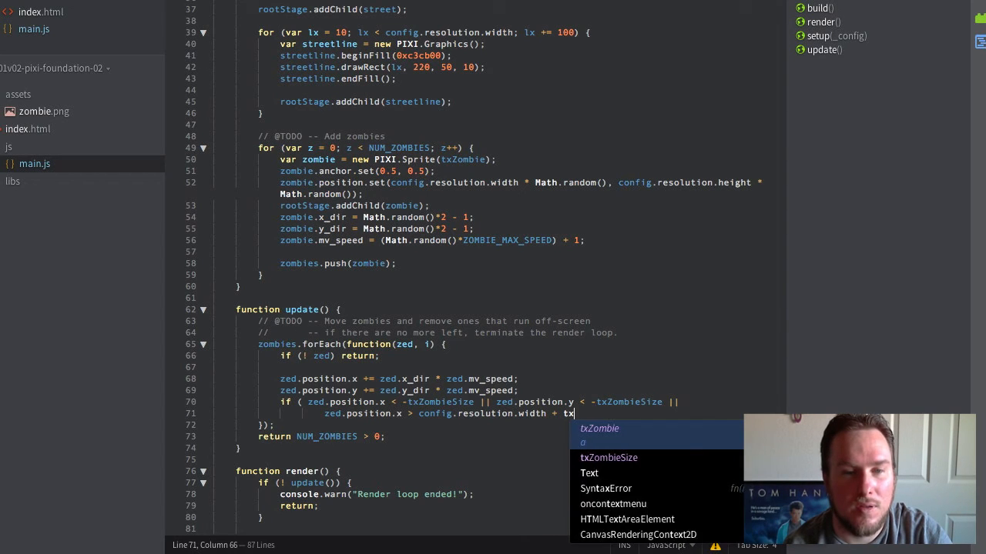
text(ZombieSize ||)
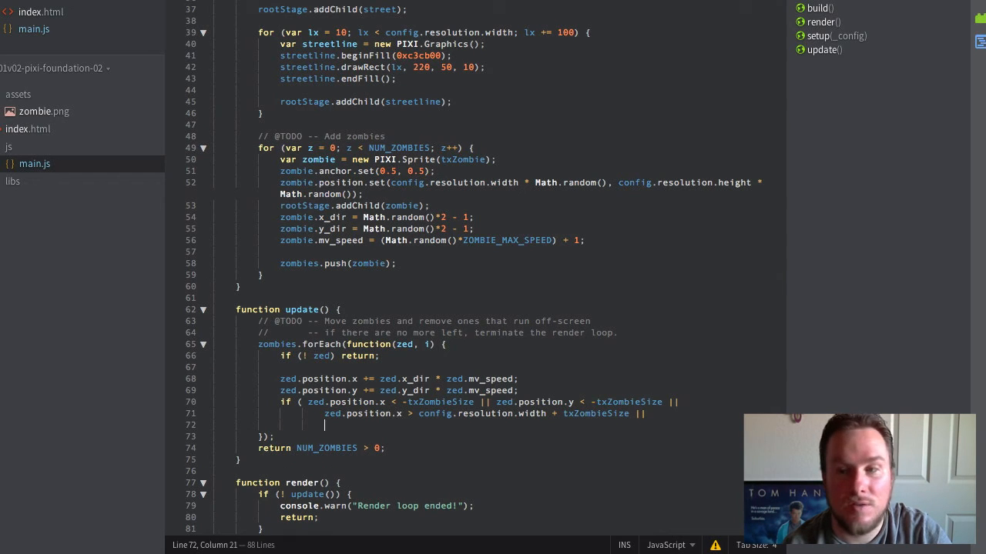
text(zed.position.y)
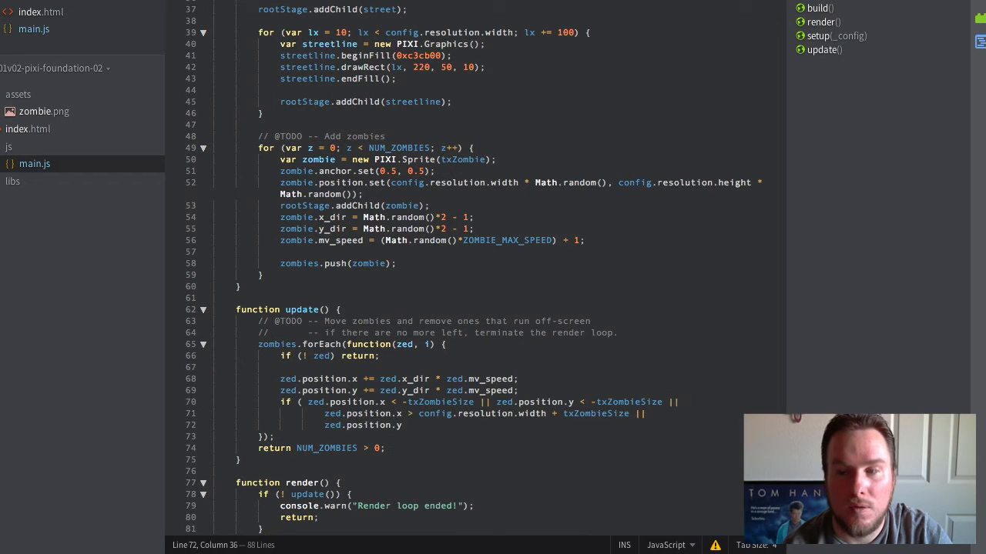
text(config.res)
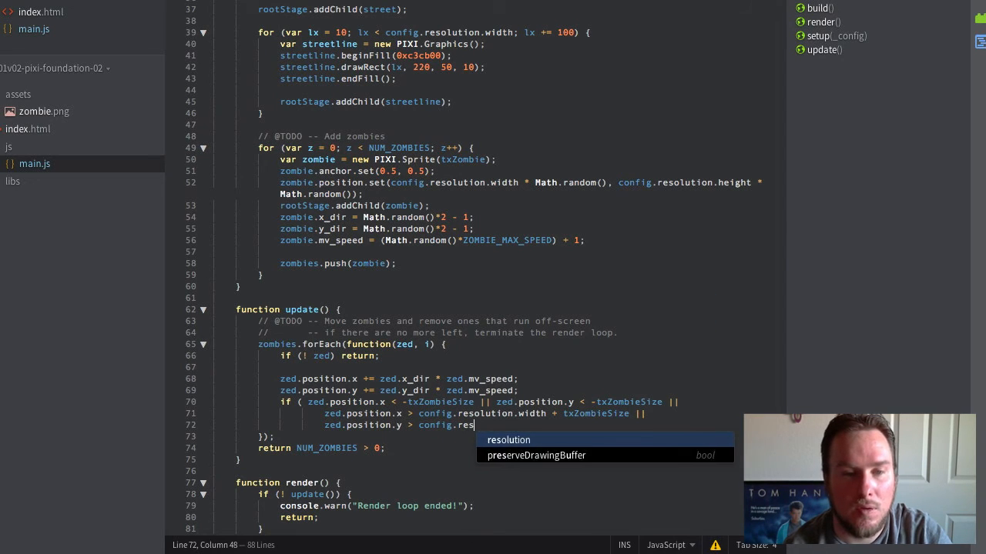
text(olution.heig)
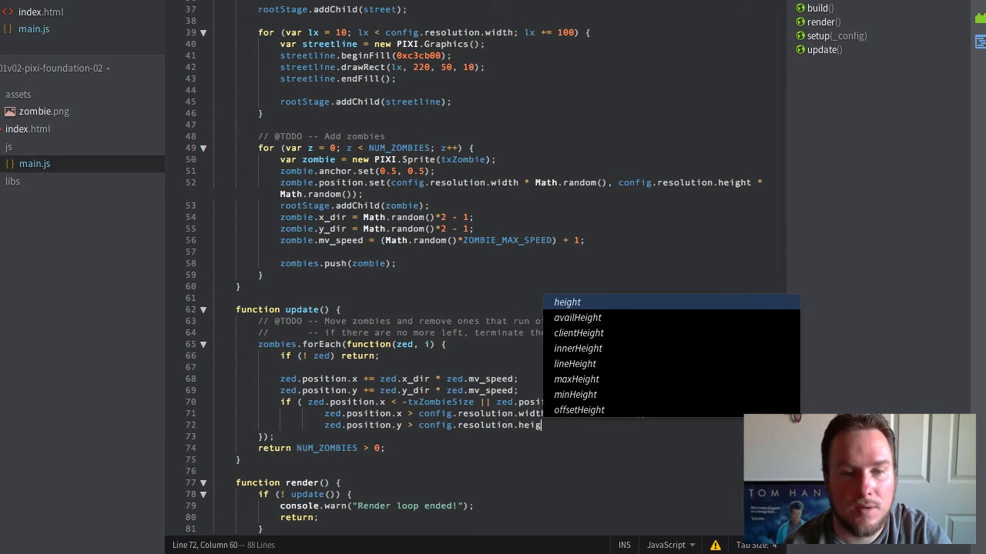
text(+ txZombieSize) {)
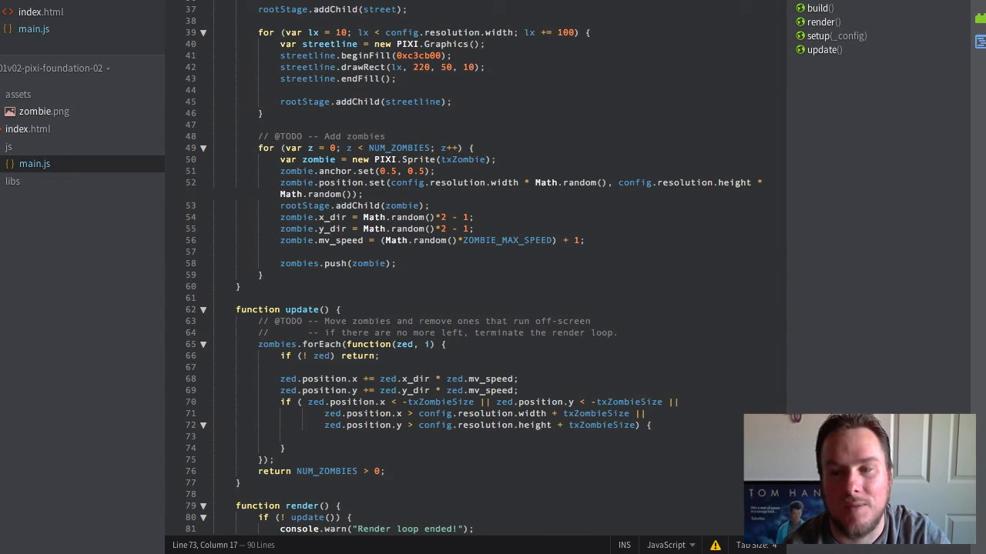
Inside the off-screen if, run rootStage.removeChild(zombies[i]), destroy(), set zombies[i] = null, and --NUM_ZOMBIES.
text(rootStage.)
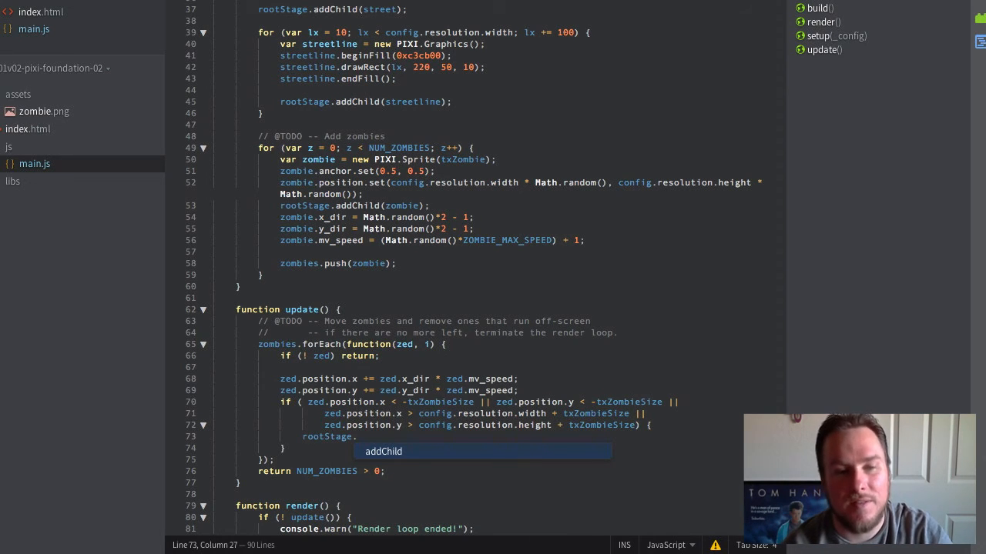
text(r)
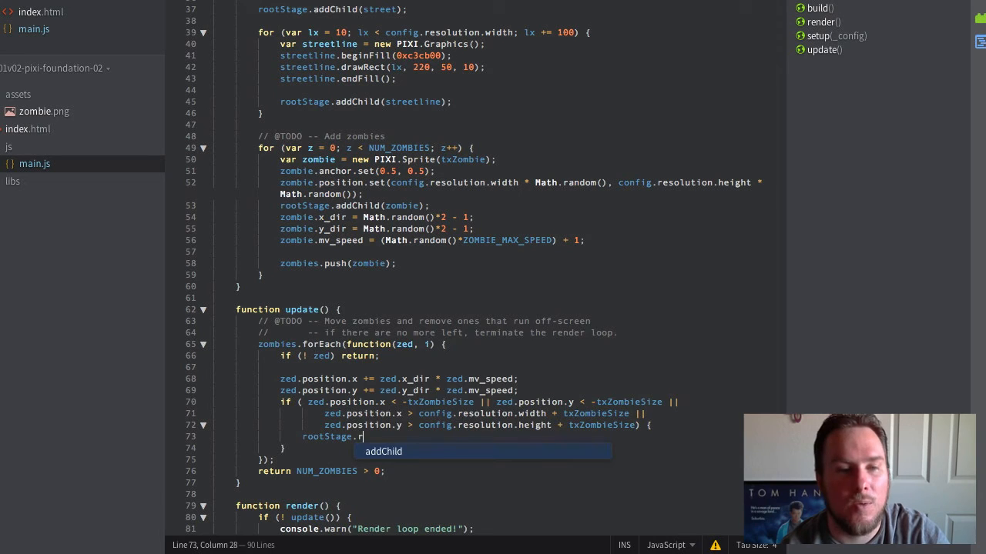
text(removeChild(z))
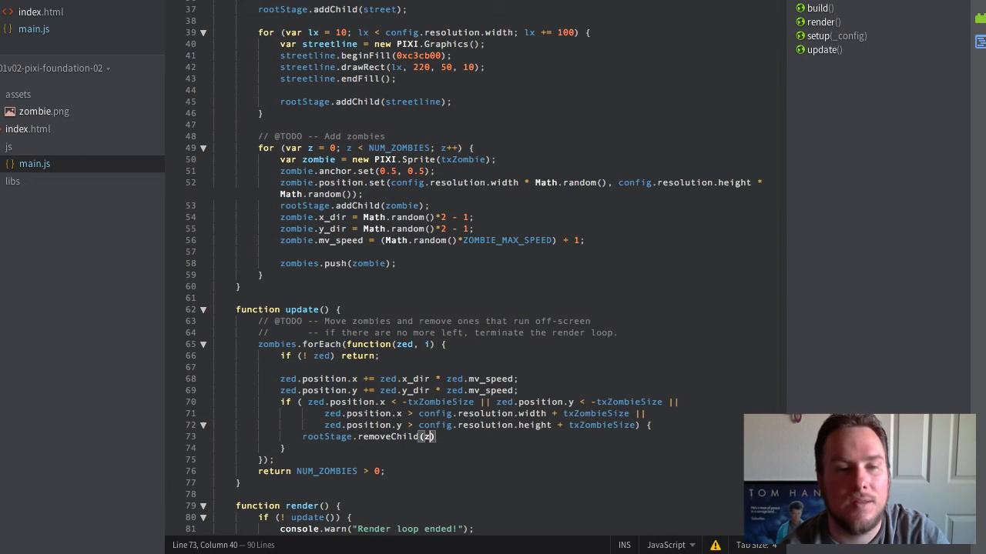
text(zombies[i])
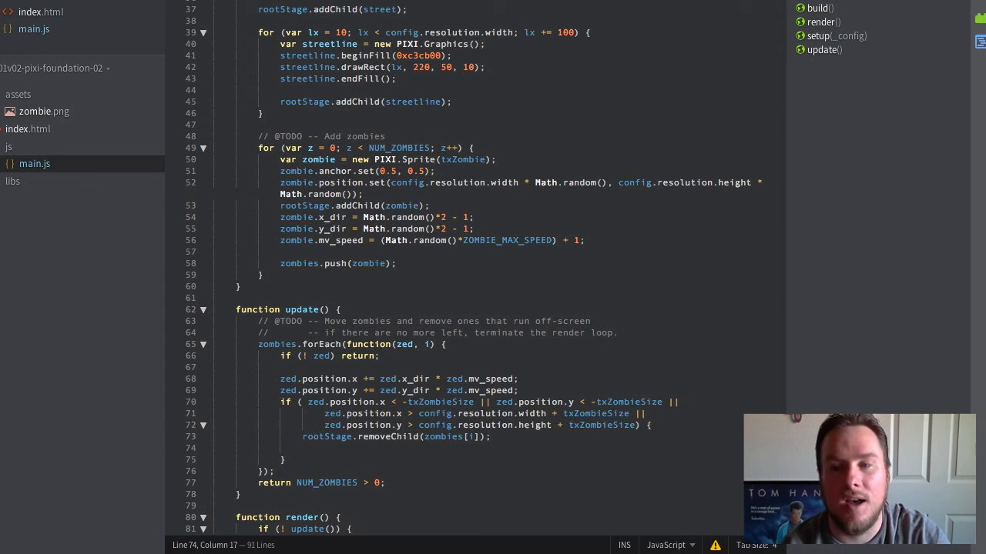
text(zombies[i].)
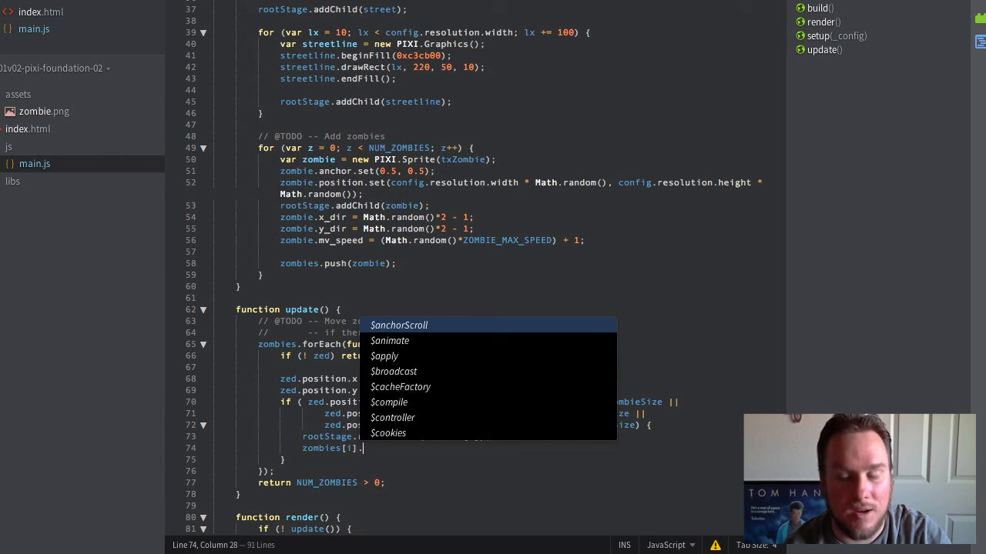
text(det)
text(zombies[i] =)
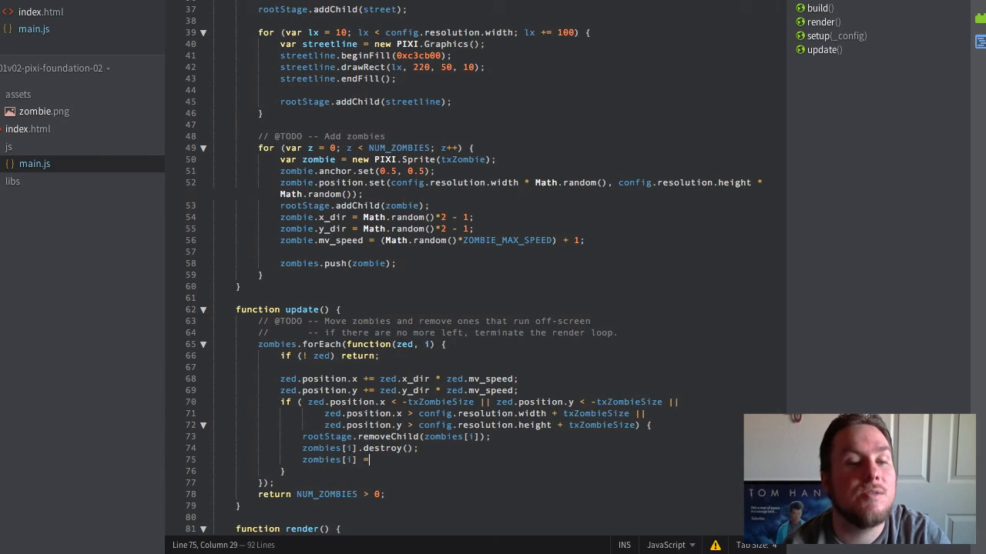
text(null;)
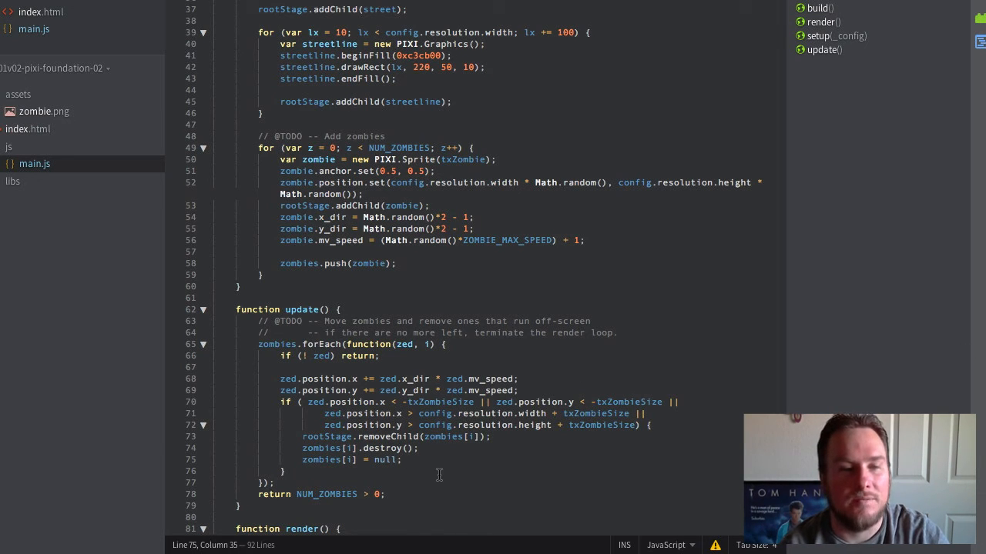
text(--NUM_ZOMBIES;)
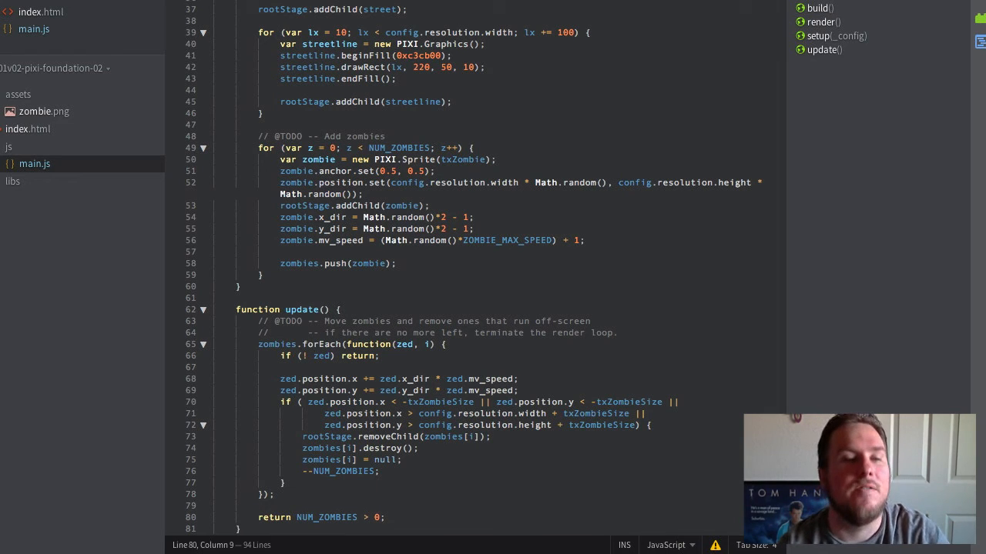
scroll(down, 3)
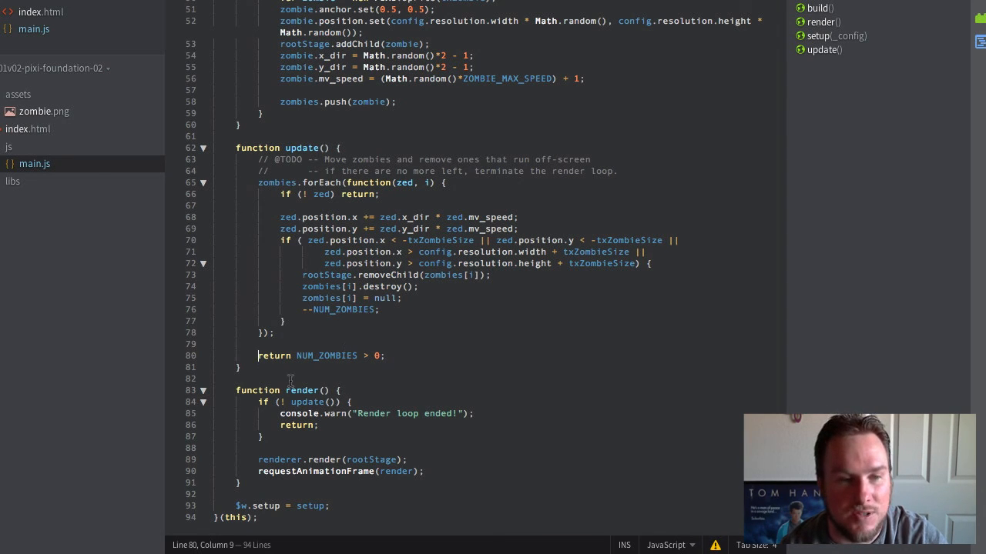
Preview the zombie scene at localhost:4040 in Firefox, then return to main.js.
click(338, 402)
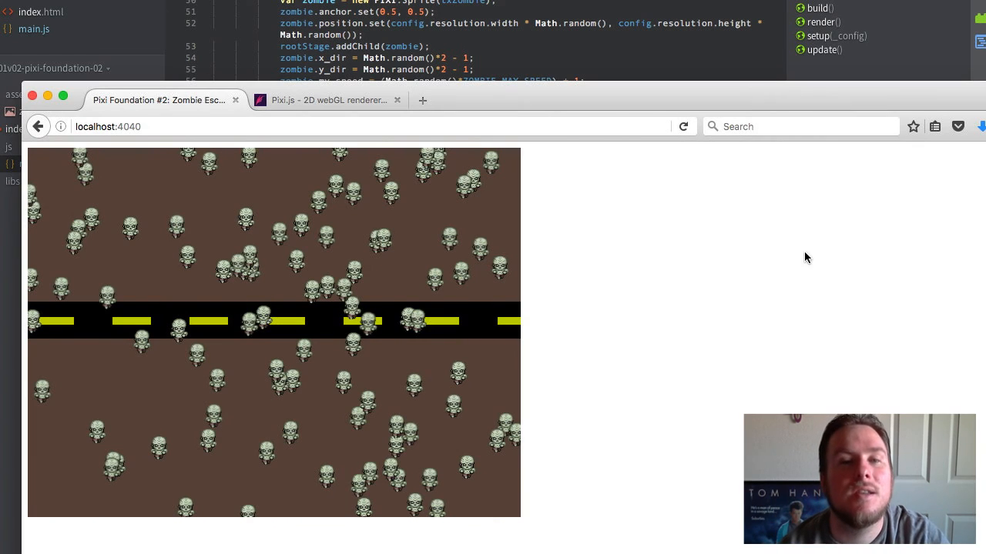
click(682, 126)
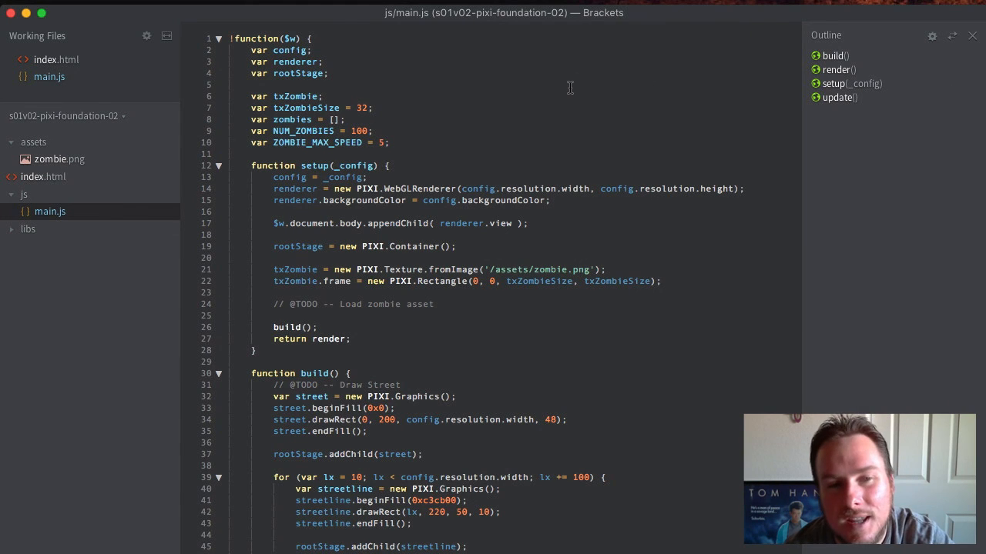
Declare var ZOMBIE_COLOR = 0x99CC99; beneath ZOMBIE_MAX_SPEED.
scroll(down, 3)
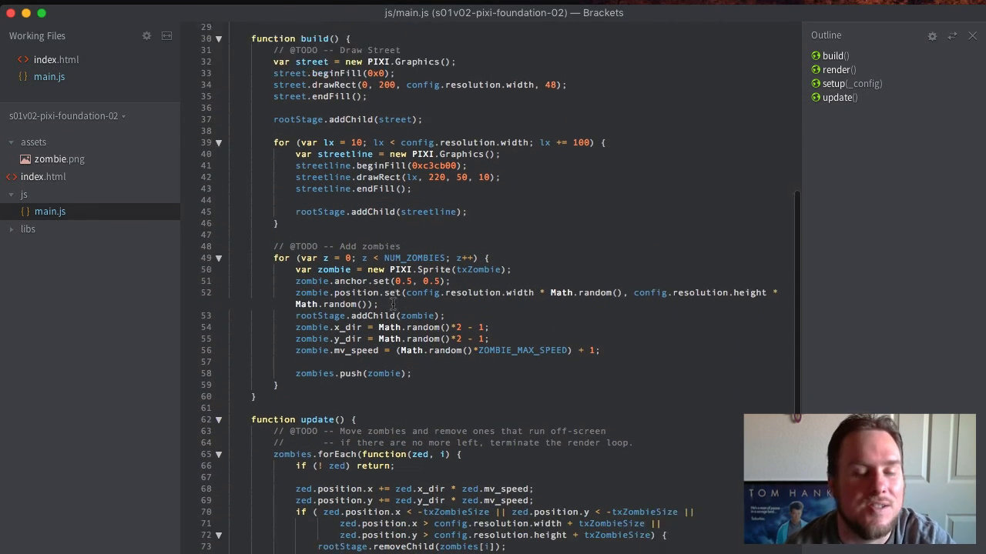
scroll(down, 3)
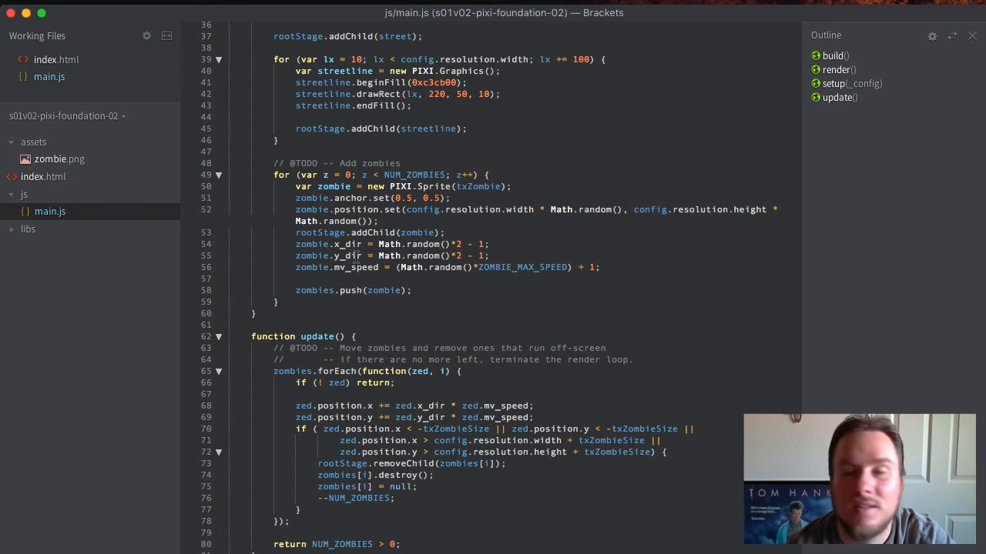
scroll(up, 3)
text(var ZOMB)
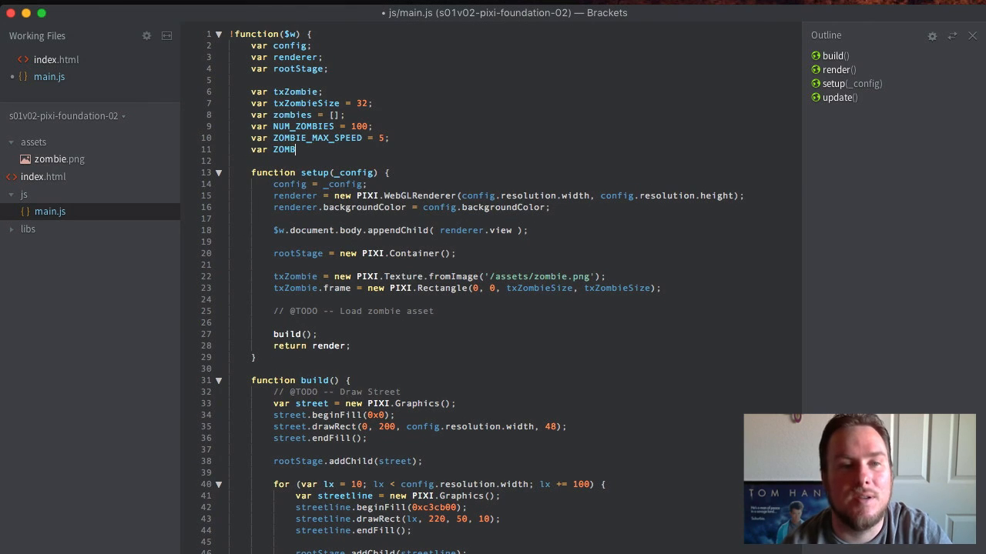
text(IE_COLOR = 0x99)
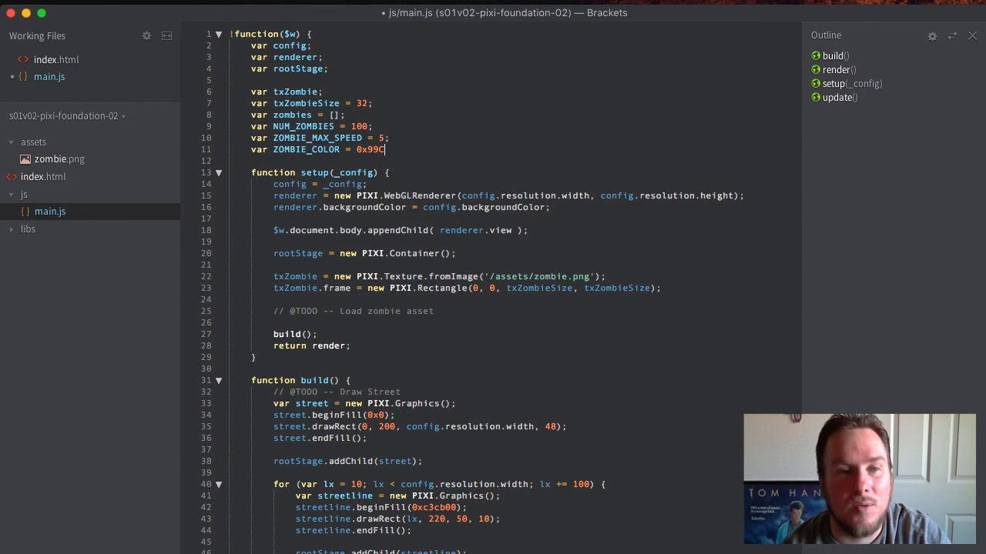
text(C99;)
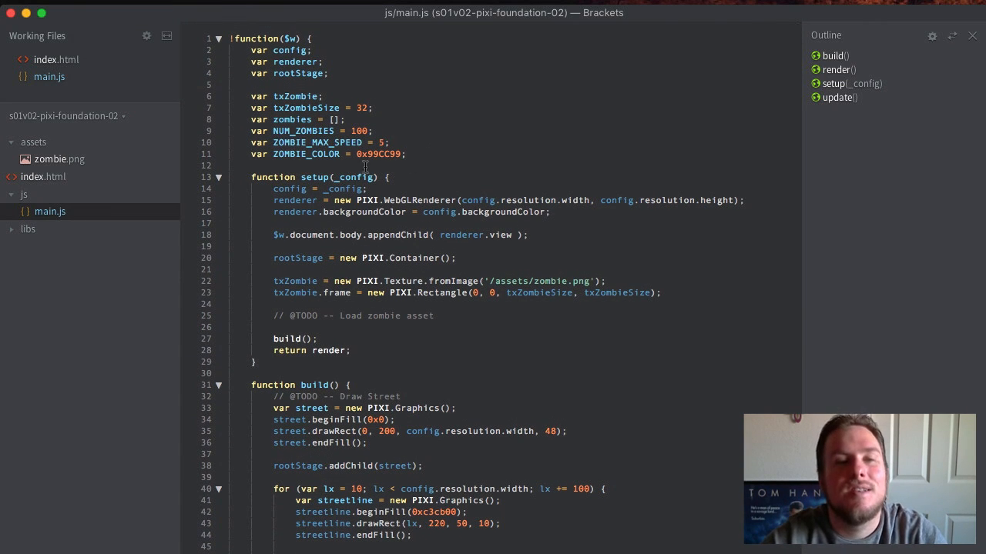
mouse_move(435, 154)
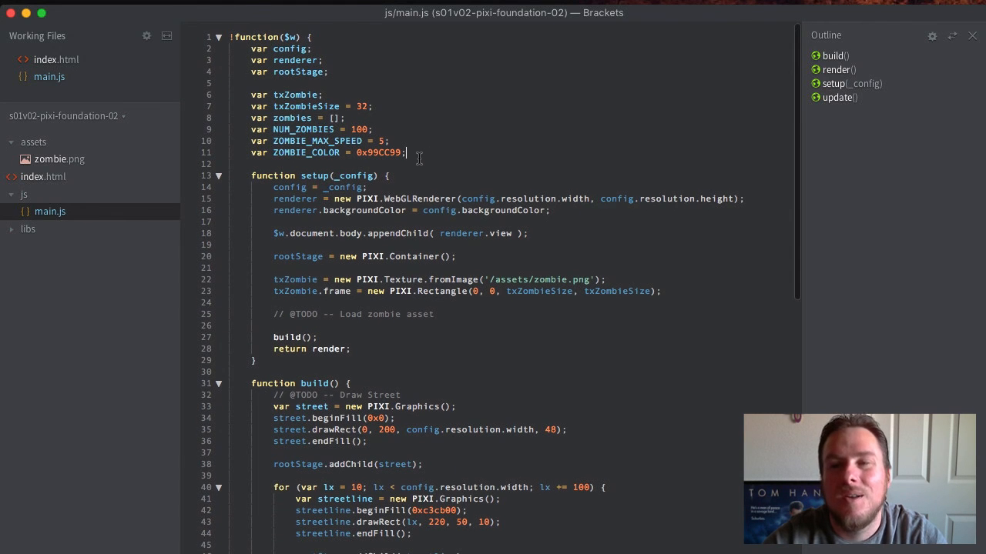
Add zombie.tint = ZOMBIE_COLOR; after rootStage.addChild(zombie) in the creation loop.
scroll(down, 3)
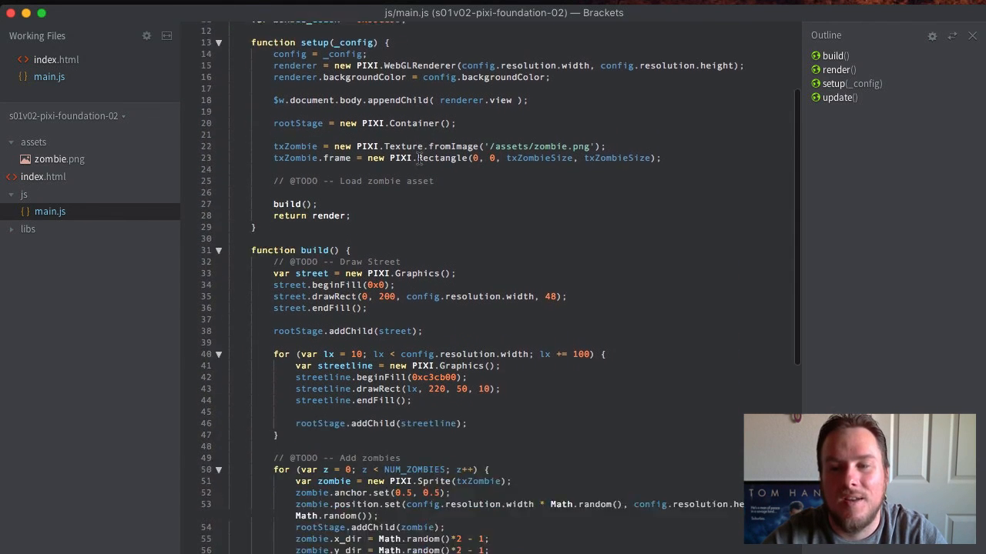
scroll(down, 3)
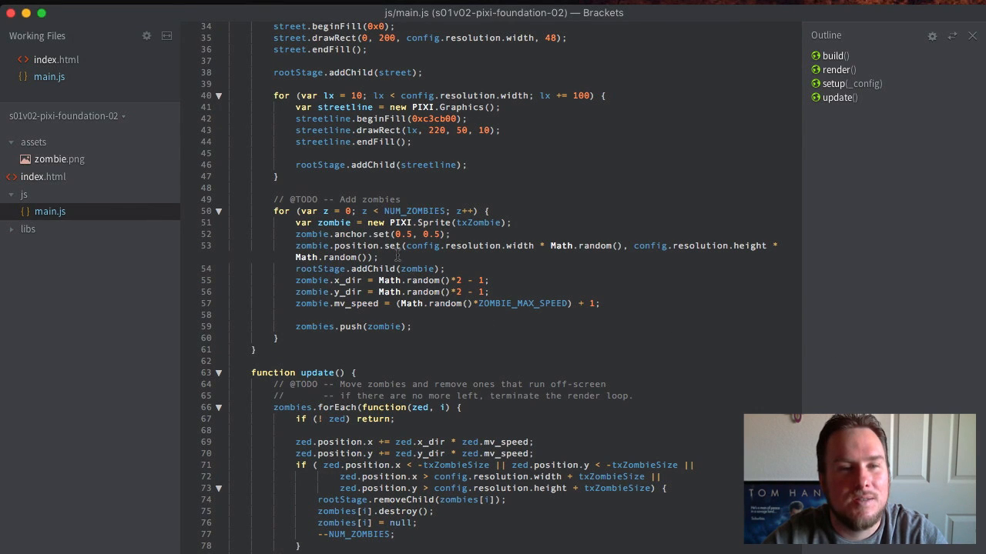
text(z)
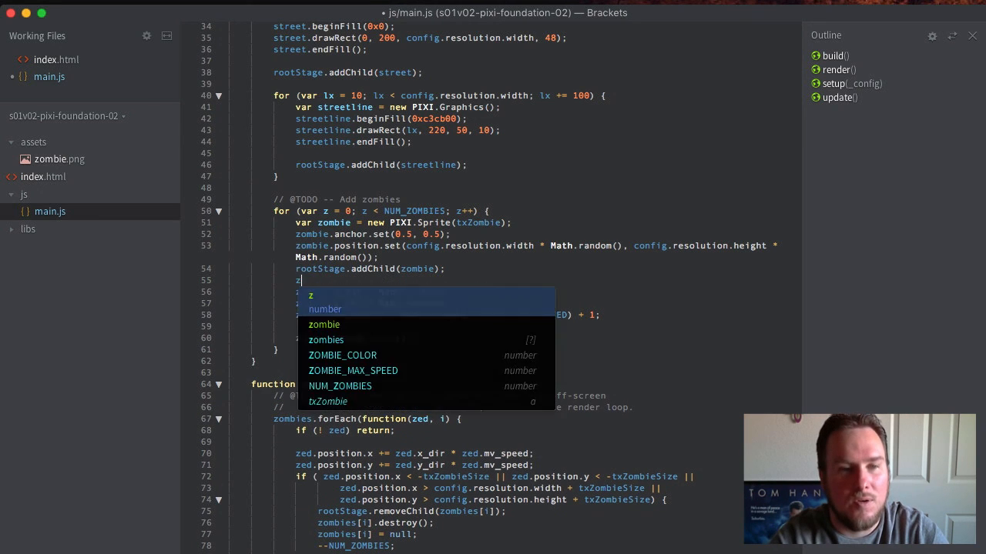
text(zombie.tint = ZOMBIE_COLOR;)
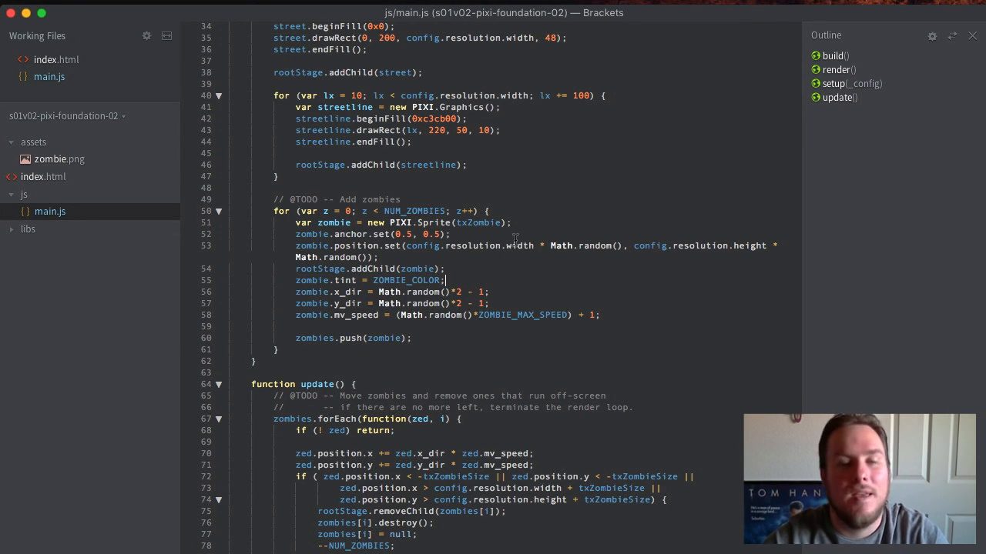
scroll(down, 3)
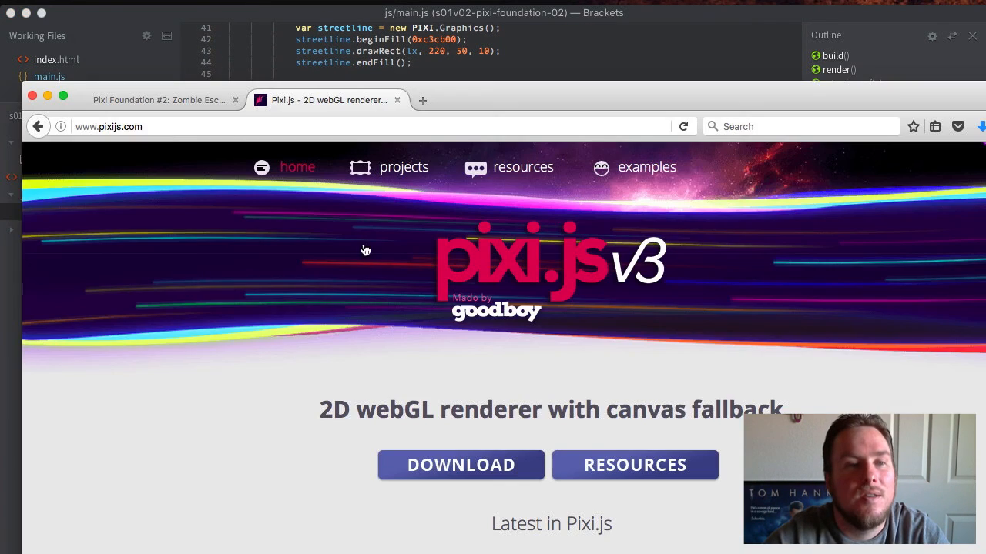
Switch to the Pixi Foundation #2 tab to see the street with no zombies left.
click(162, 100)
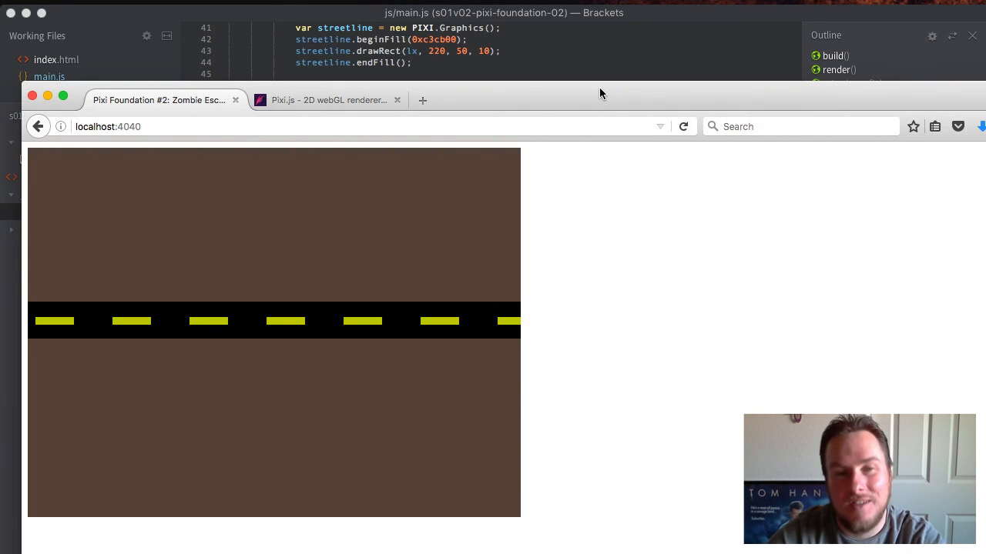
mouse_move(583, 104)
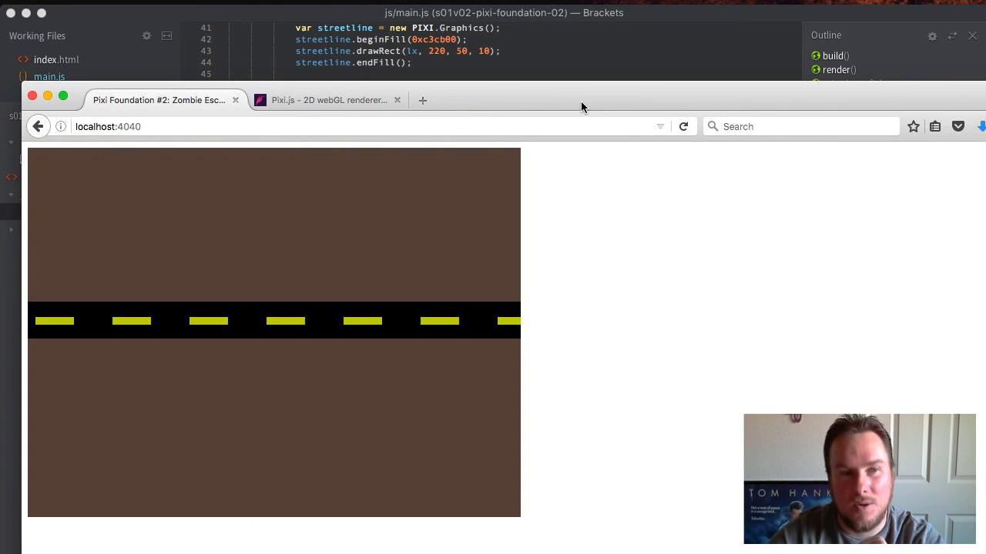
mouse_move(595, 89)
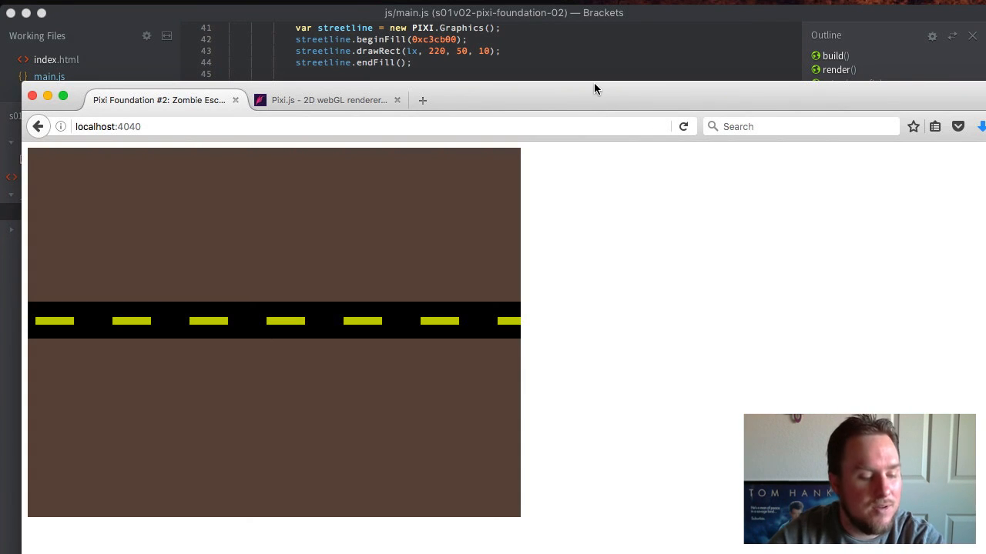